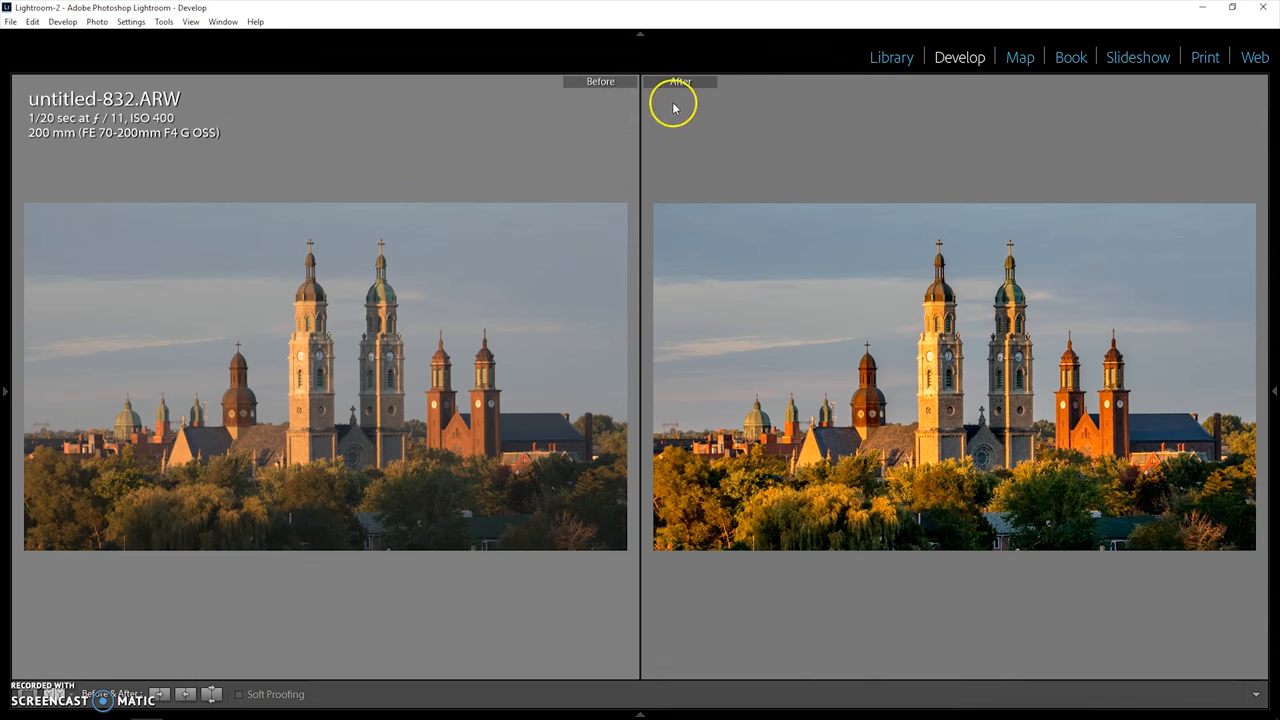
pyautogui.moveTo(563, 261)
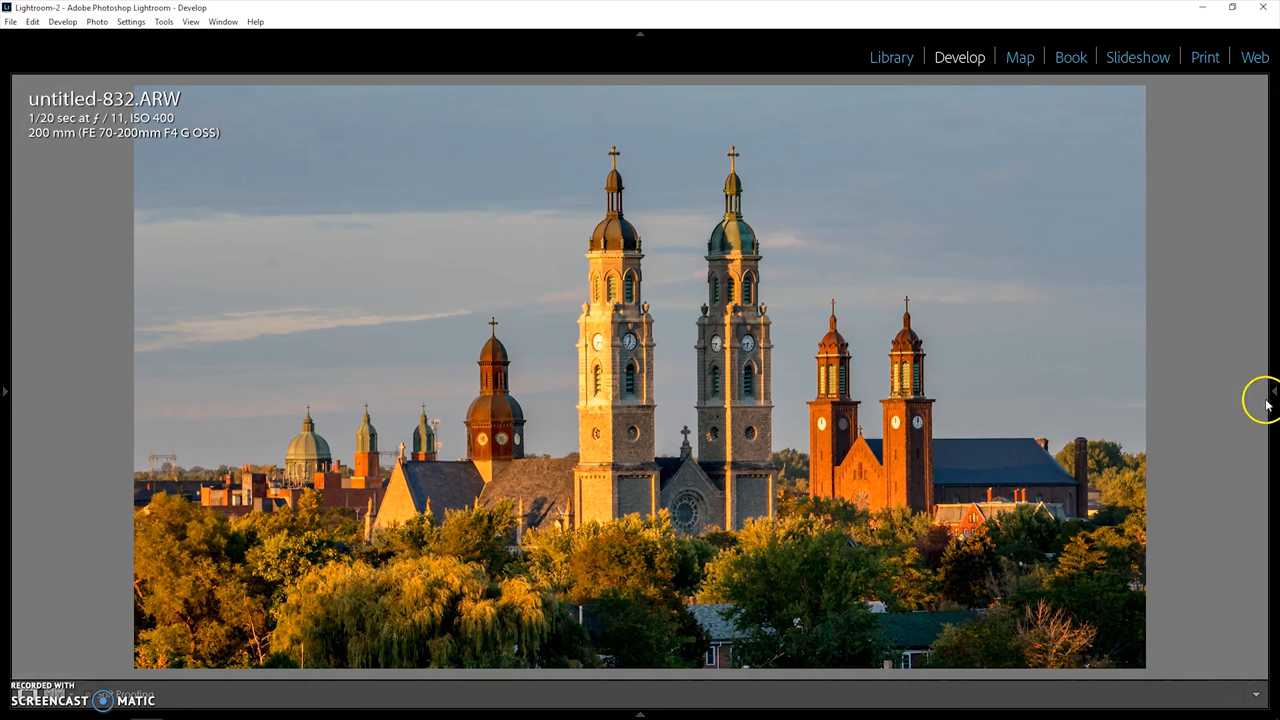
# Step: Reset the church skyline photo's develop settings to its unedited original
pyautogui.click(1270, 390)
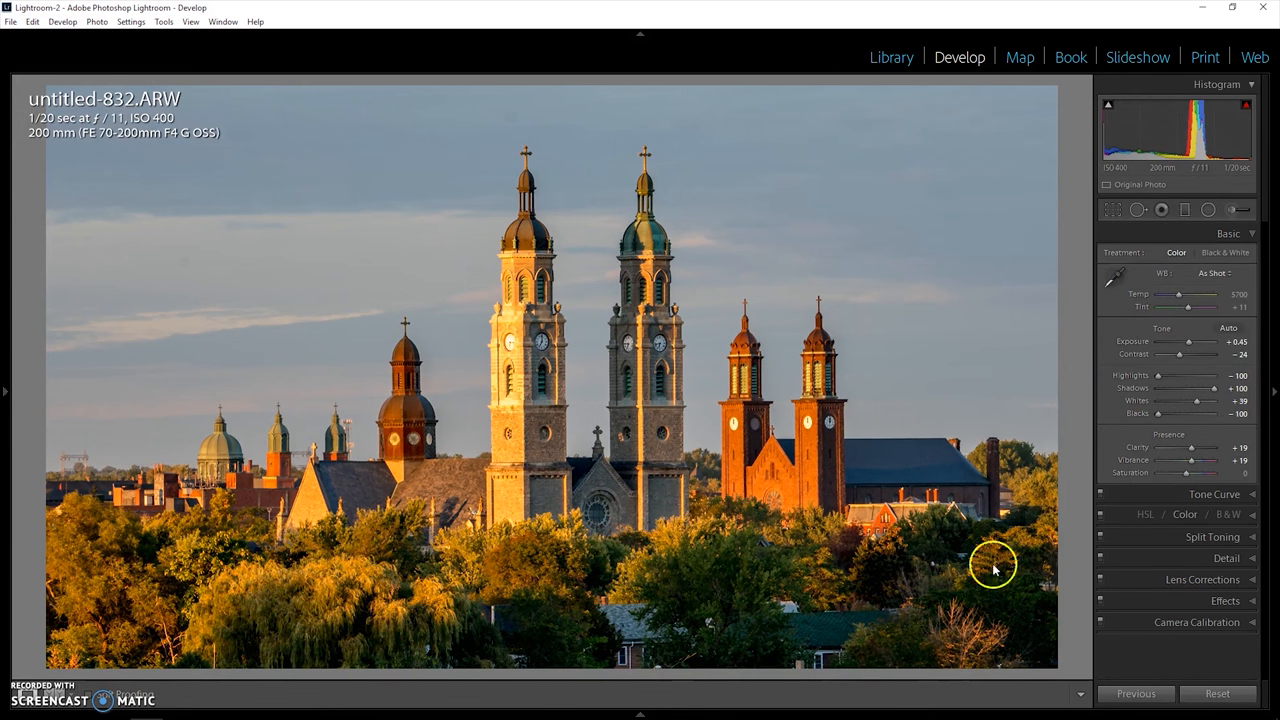
pyautogui.rightClick(640, 680)
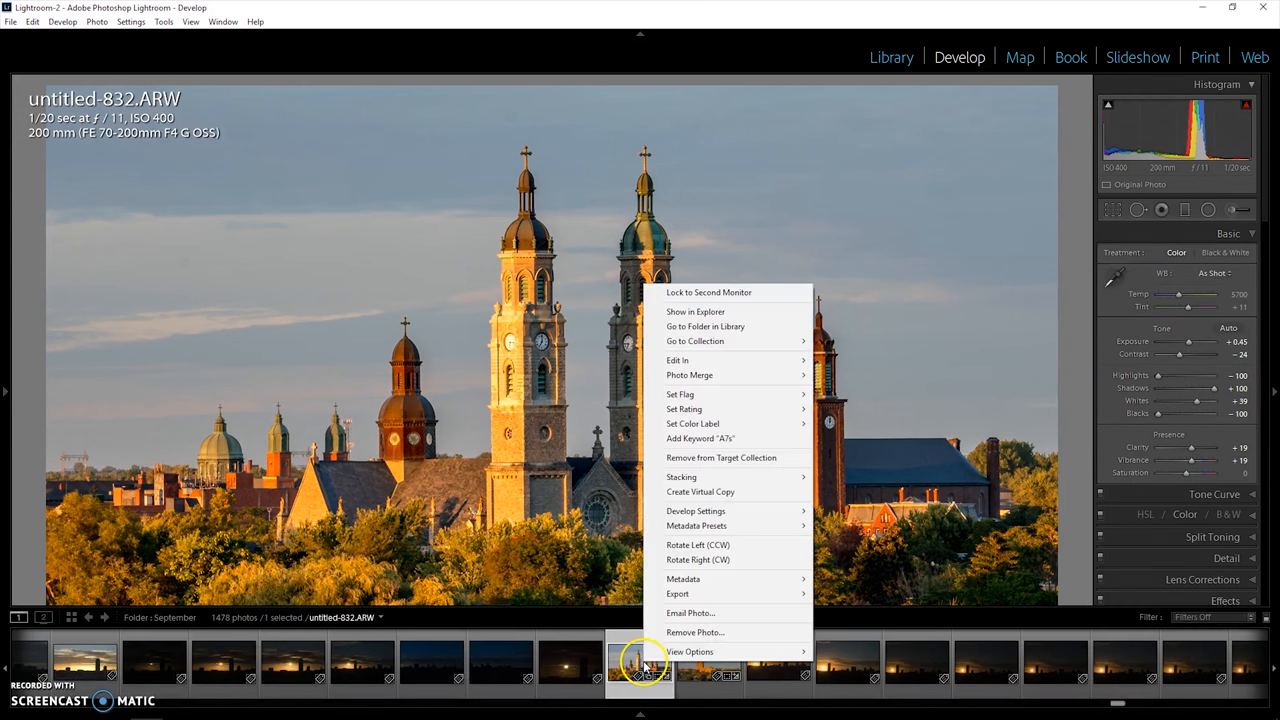
pyautogui.moveTo(710, 495)
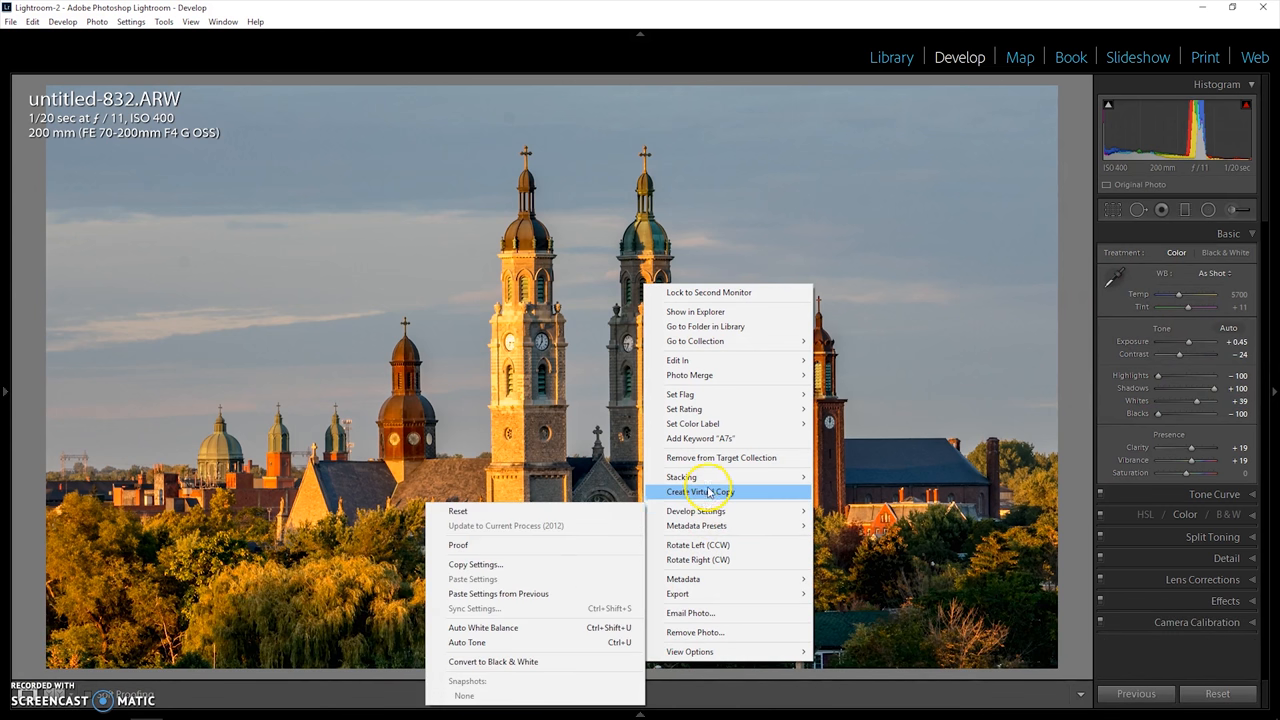
pyautogui.click(704, 492)
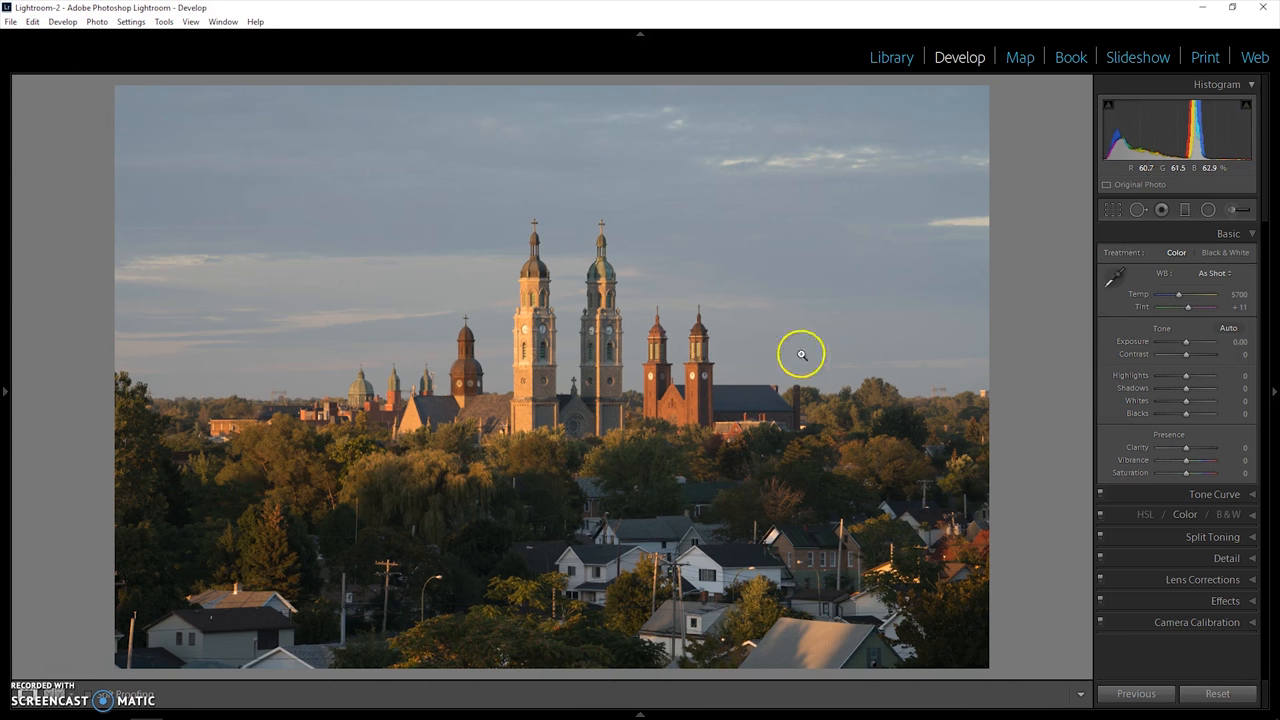
pyautogui.moveTo(737, 245)
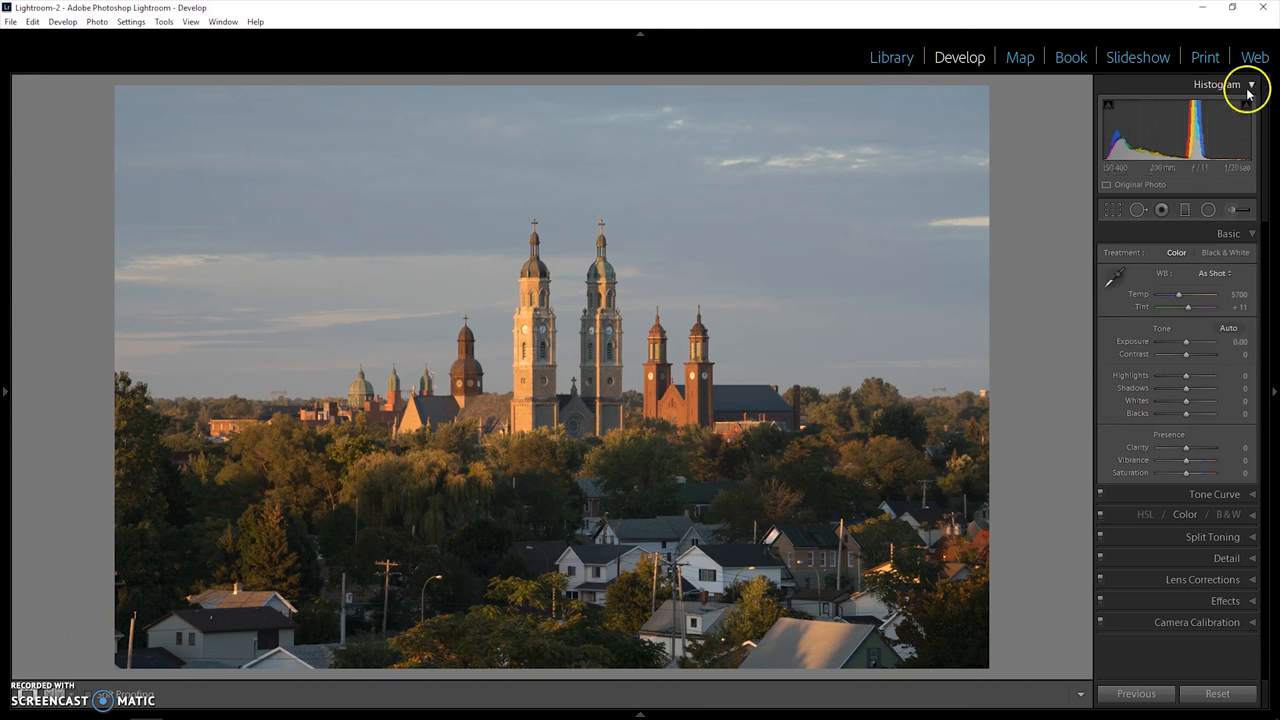
pyautogui.moveTo(1200, 135)
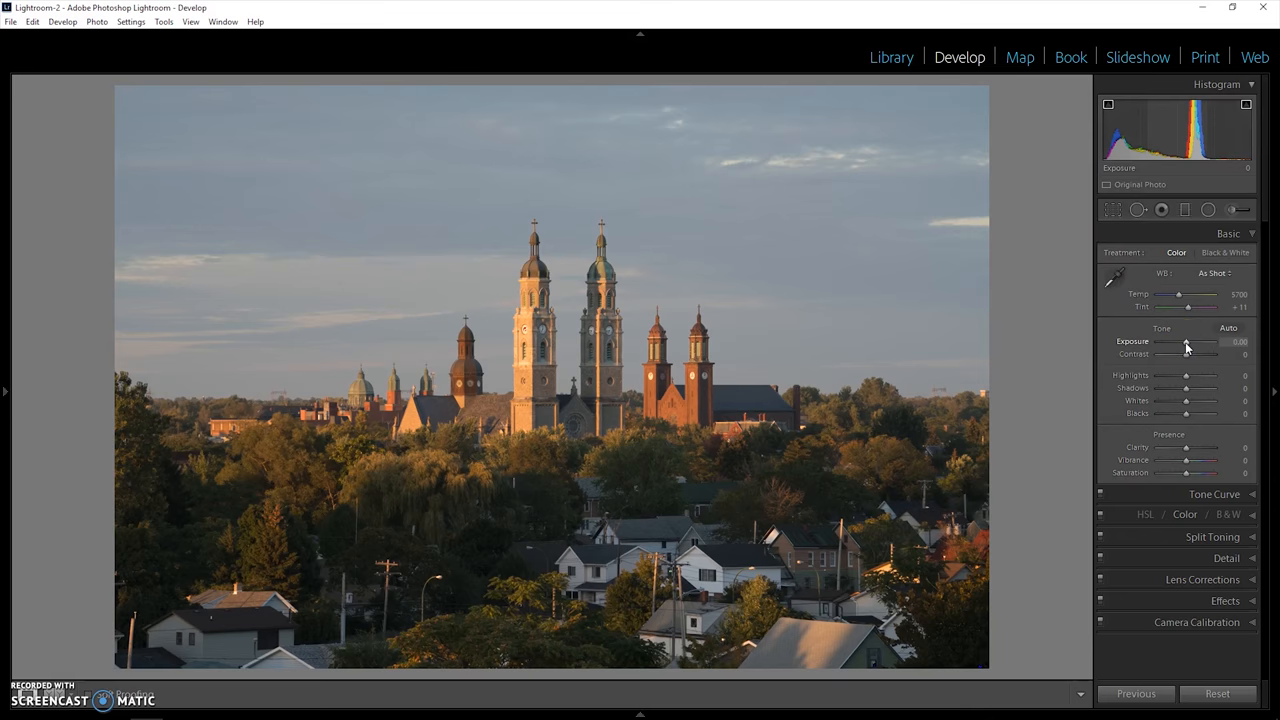
pyautogui.moveTo(1210, 342); pyautogui.dragTo(1167, 342)
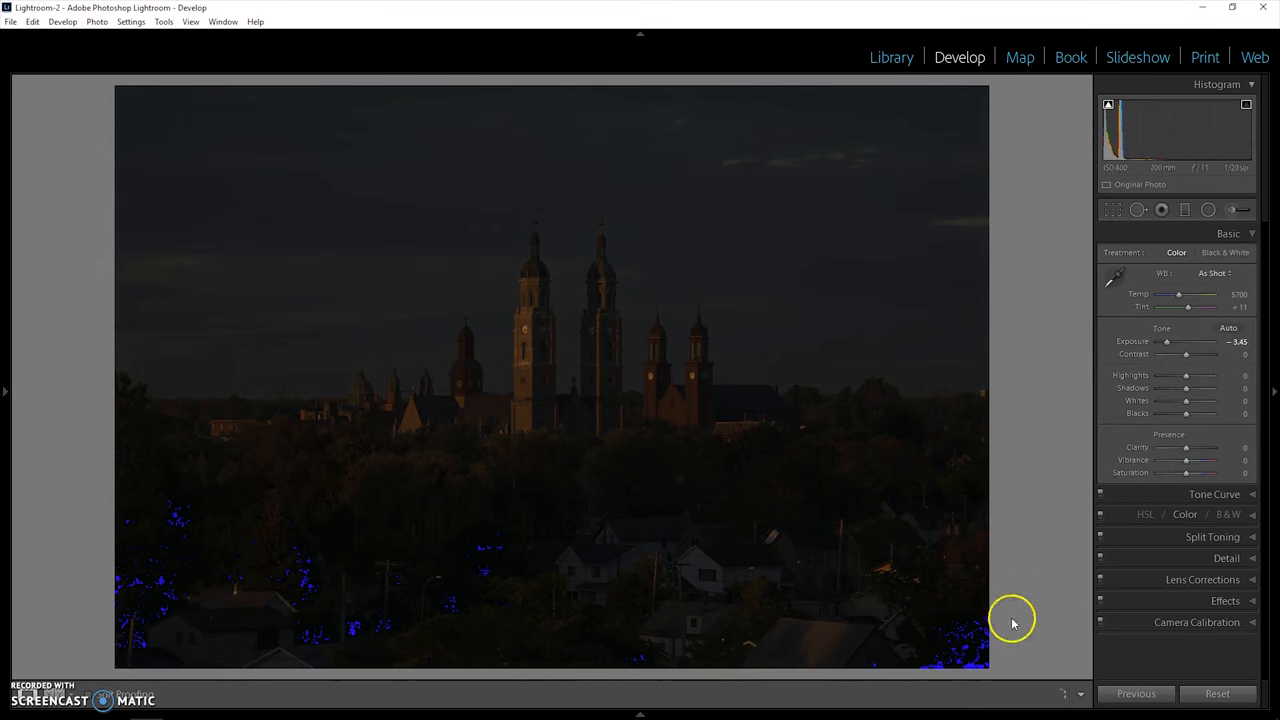
pyautogui.moveTo(164, 589)
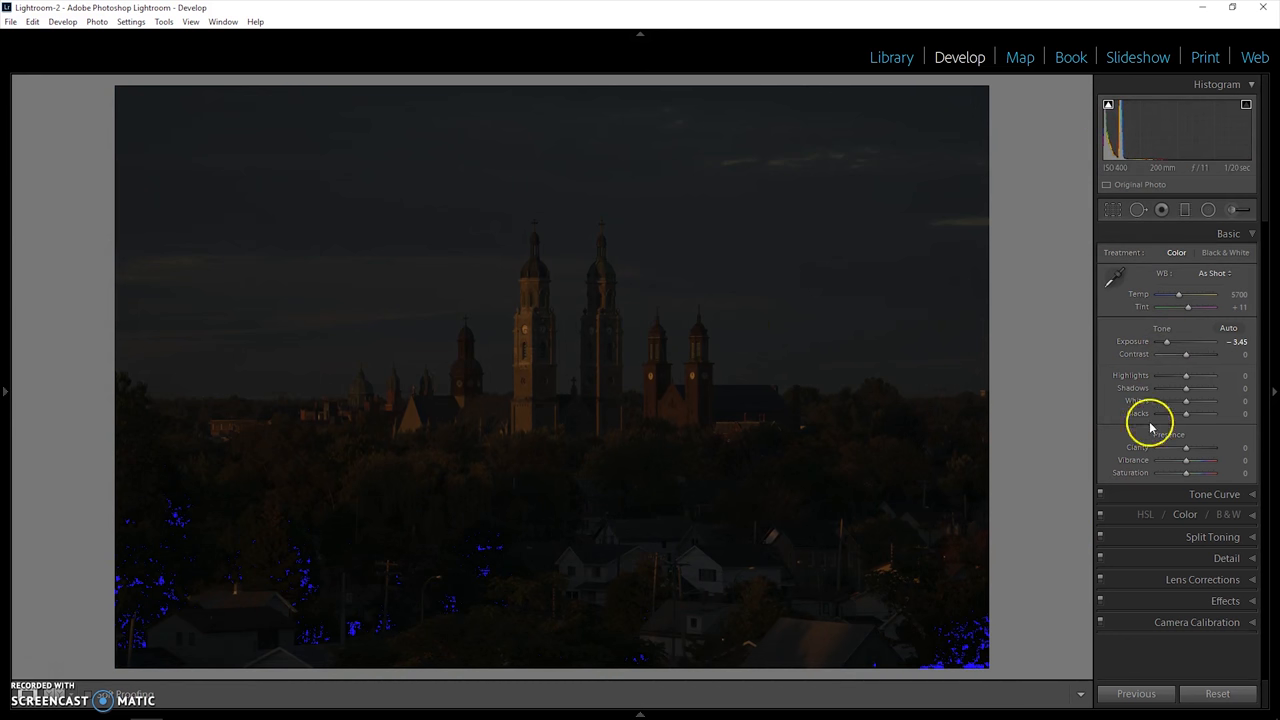
pyautogui.moveTo(1169, 343)
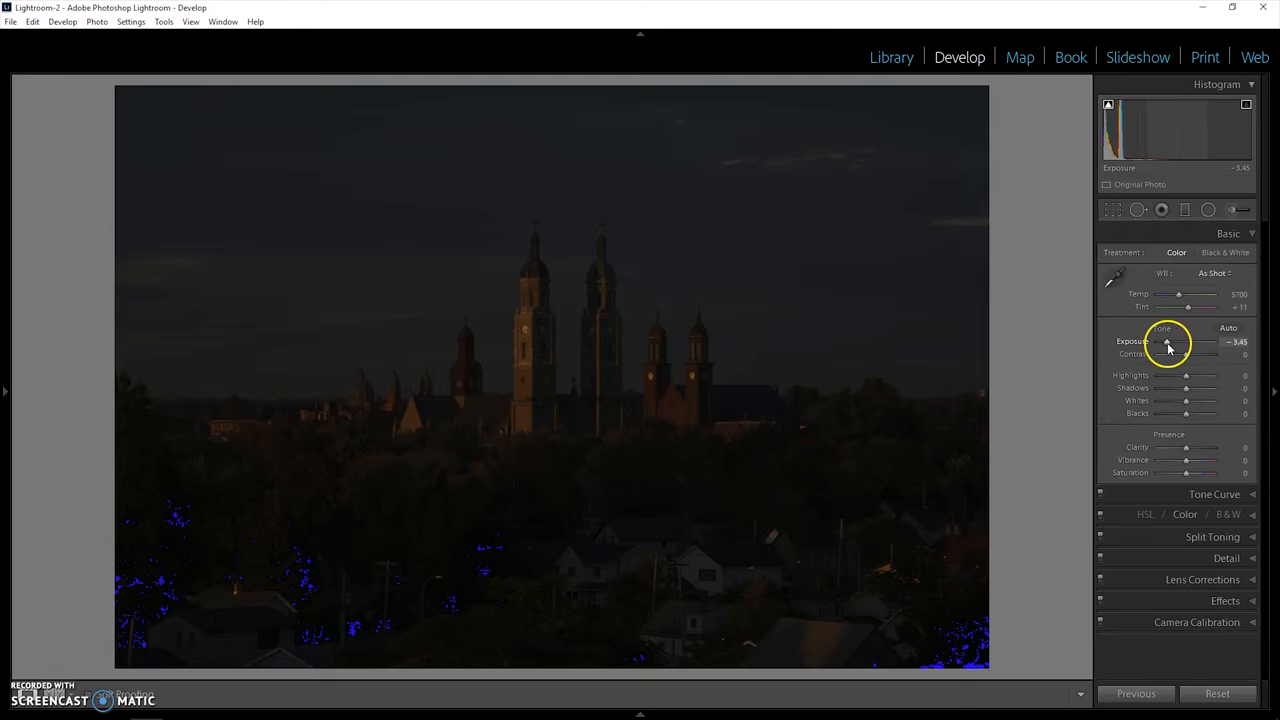
pyautogui.moveTo(1168, 341); pyautogui.dragTo(1210, 341)
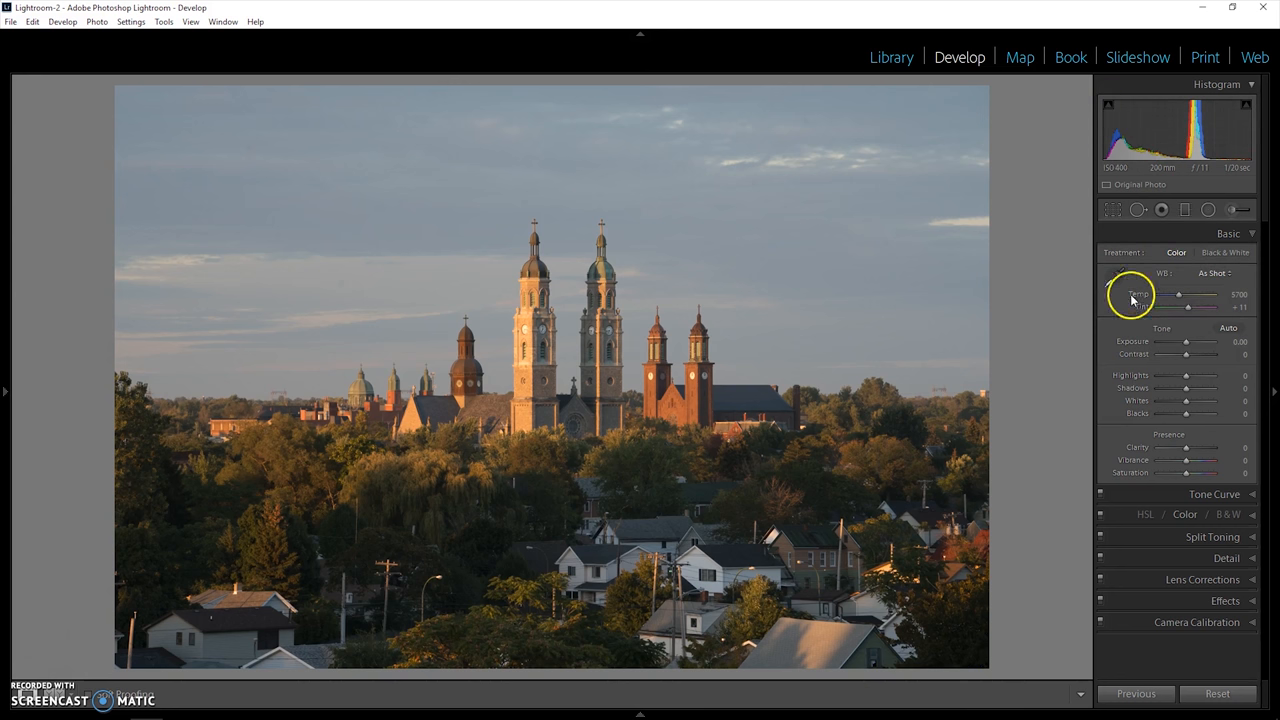
# Step: Crop the bottom, top and sides tightly around the churches, removing houses and extra sky
pyautogui.click(1112, 209)
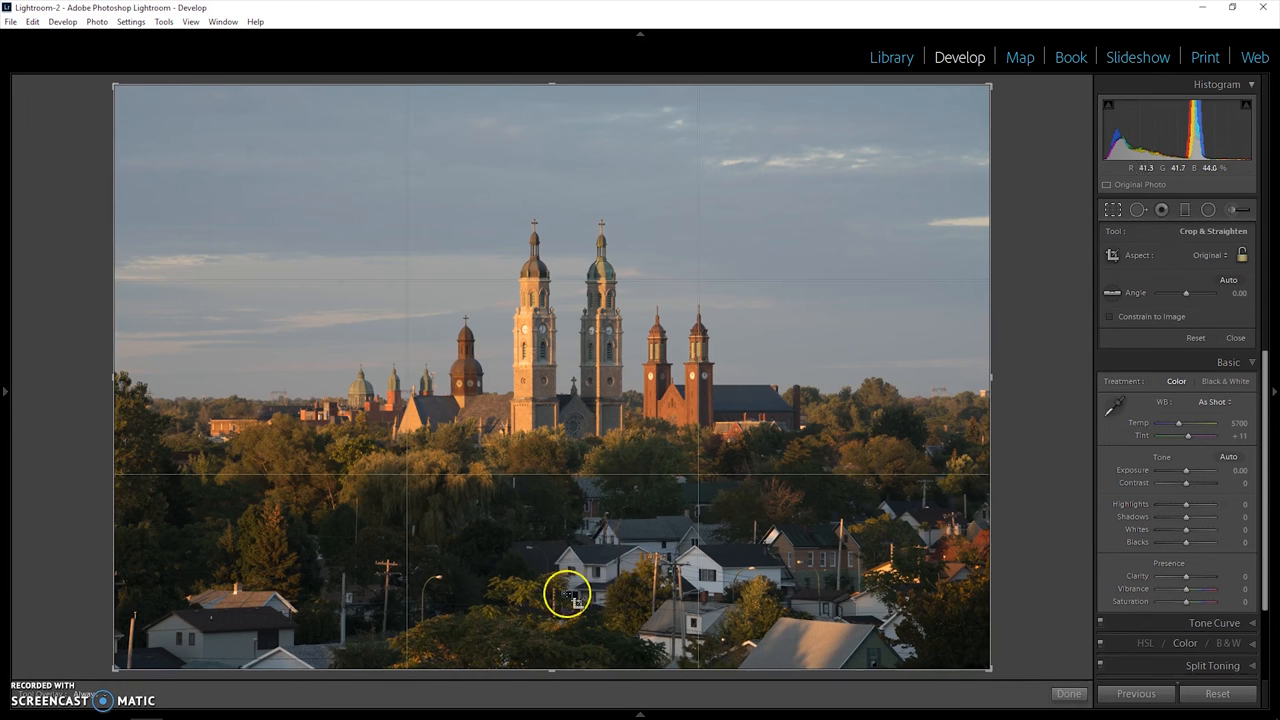
pyautogui.moveTo(567, 595); pyautogui.dragTo(558, 591)
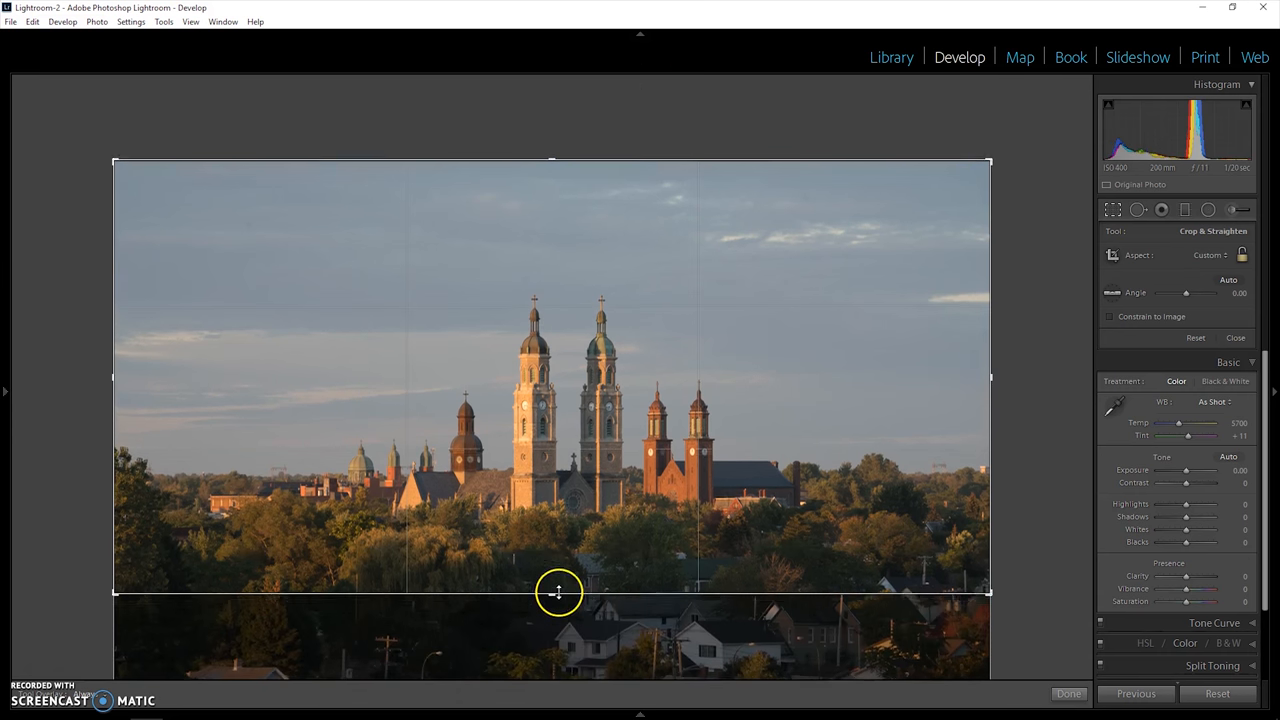
pyautogui.moveTo(558, 592); pyautogui.dragTo(550, 583)
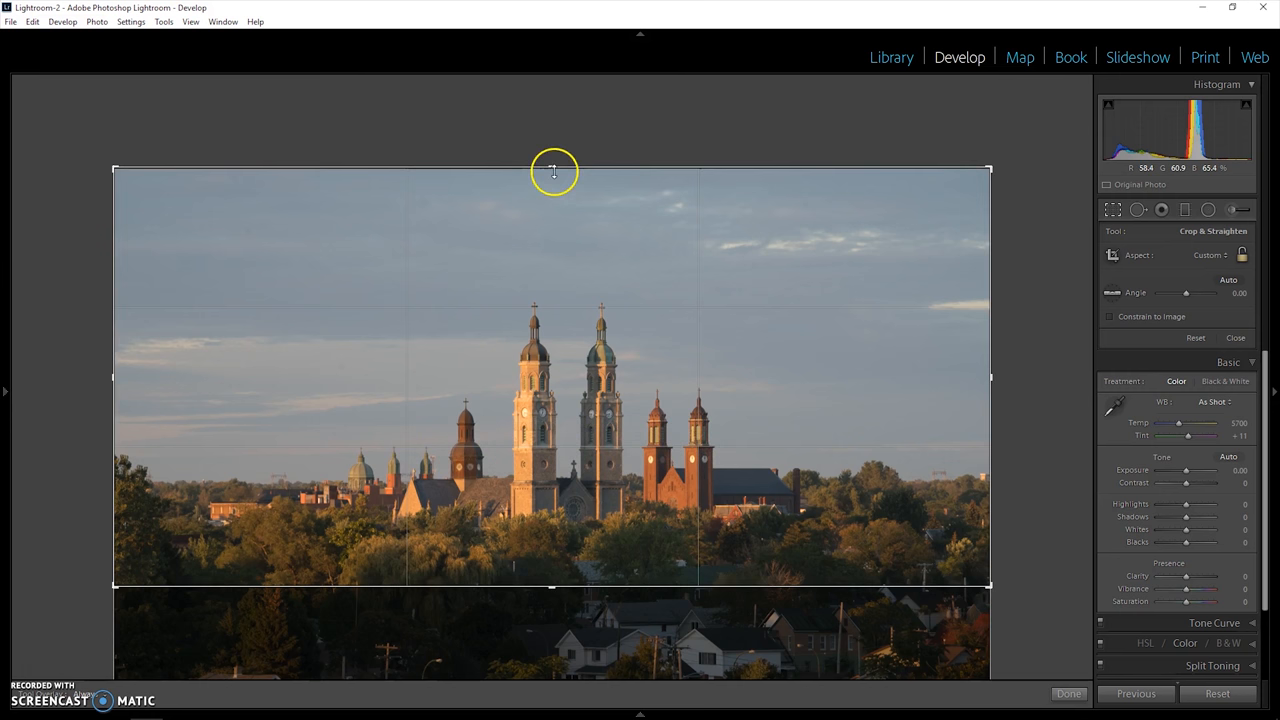
pyautogui.moveTo(553, 168); pyautogui.dragTo(553, 197)
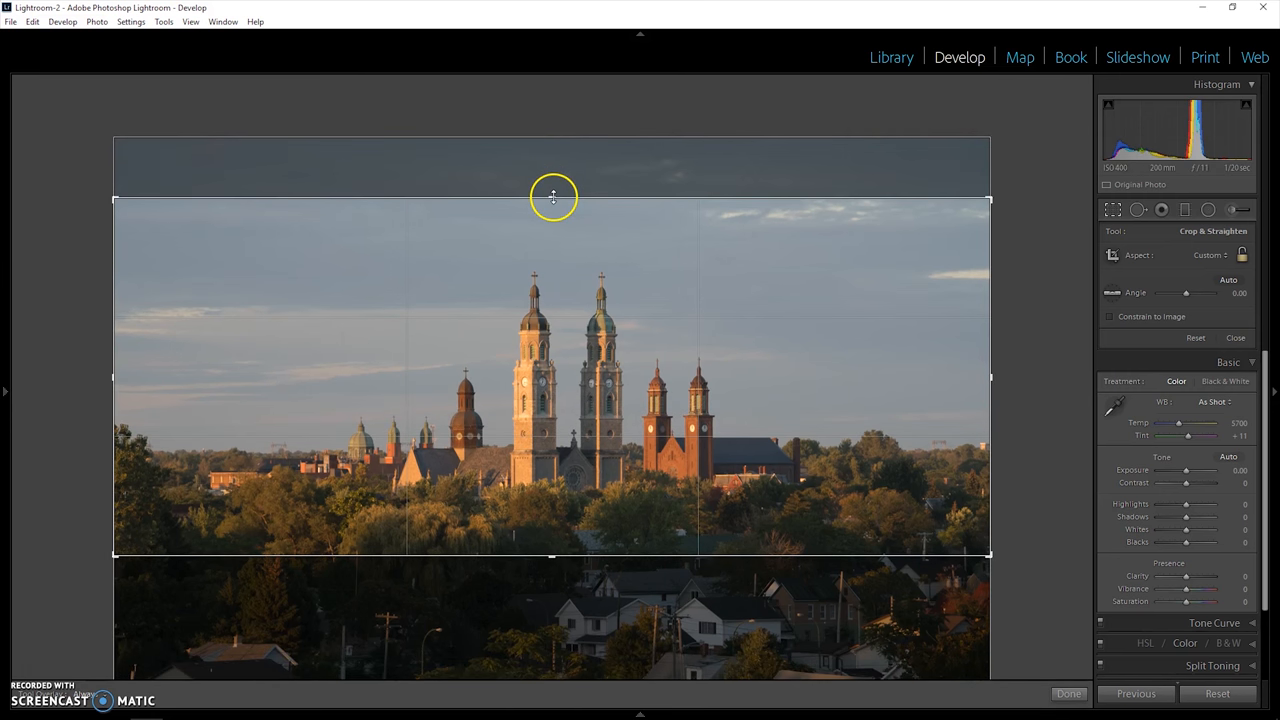
pyautogui.moveTo(989, 377); pyautogui.dragTo(955, 377)
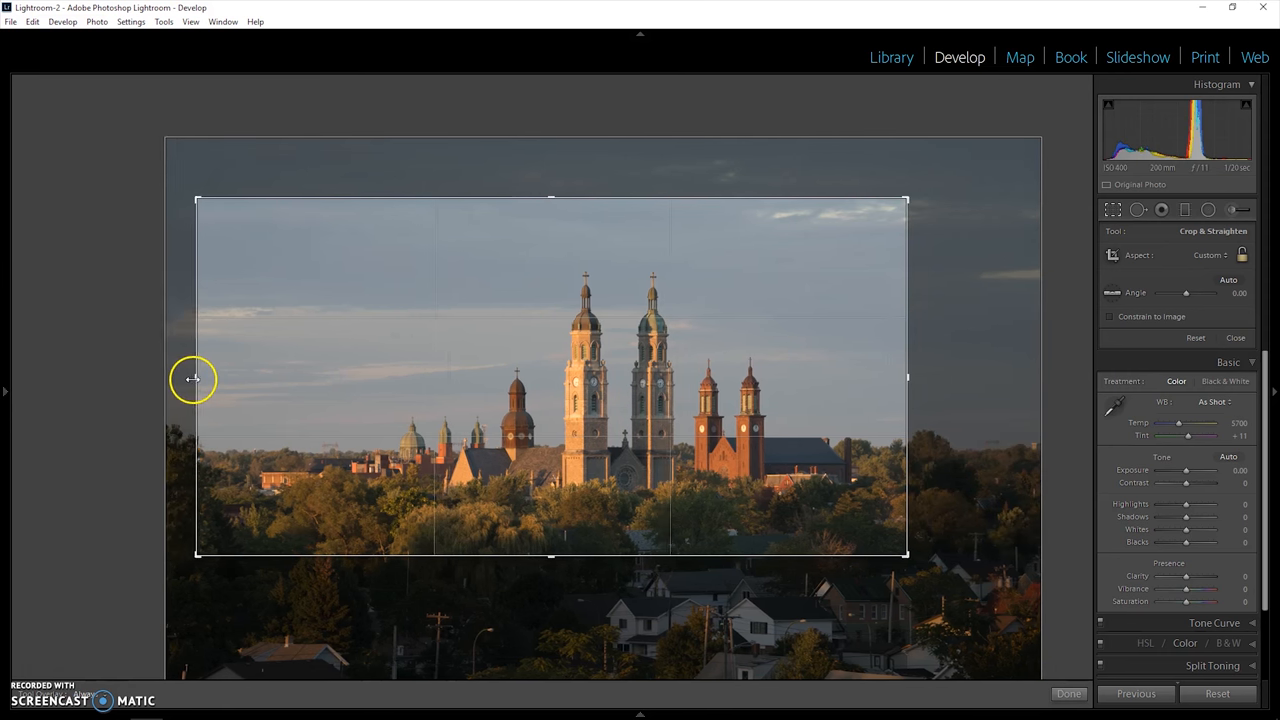
pyautogui.moveTo(197, 377); pyautogui.dragTo(240, 371)
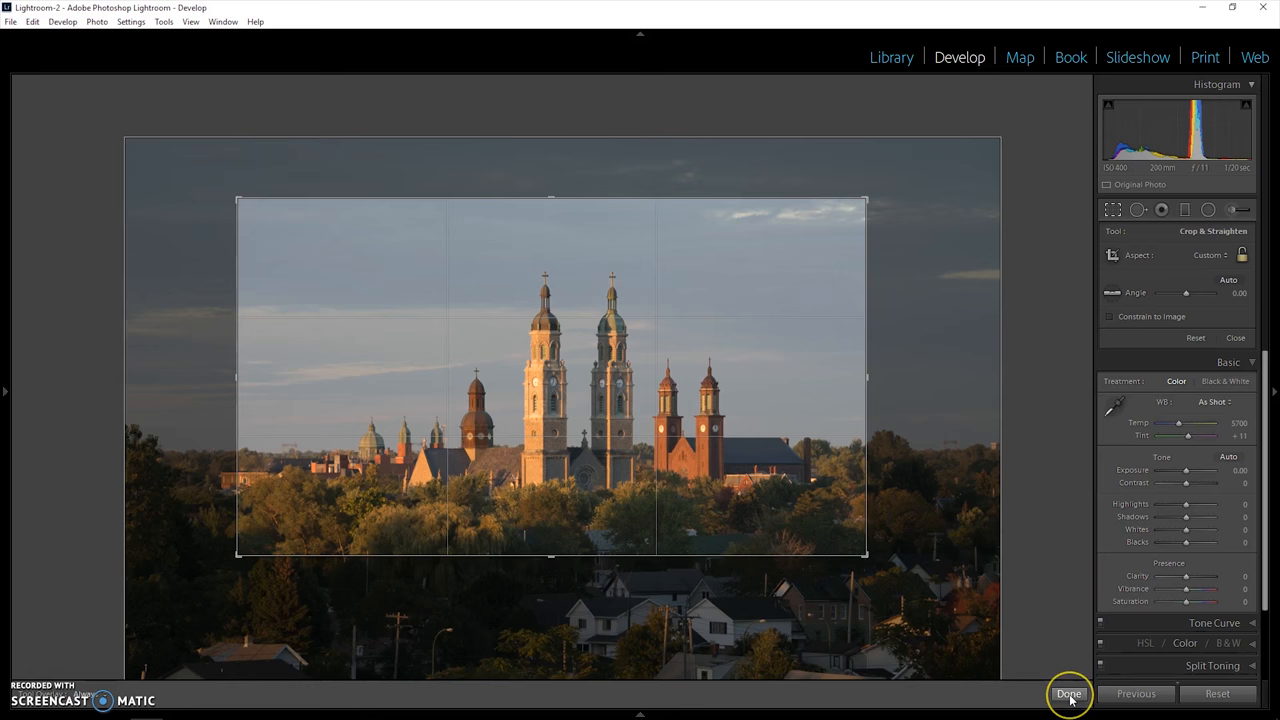
pyautogui.click(1061, 693)
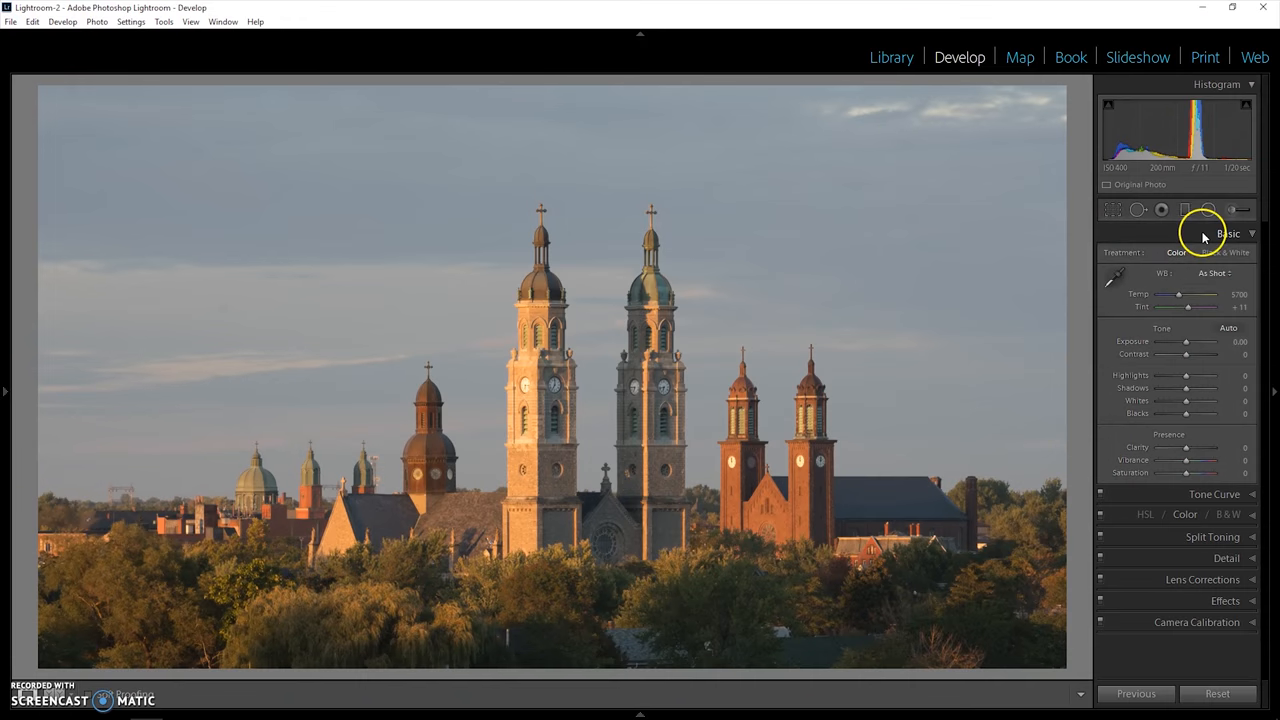
pyautogui.moveTo(1189, 307)
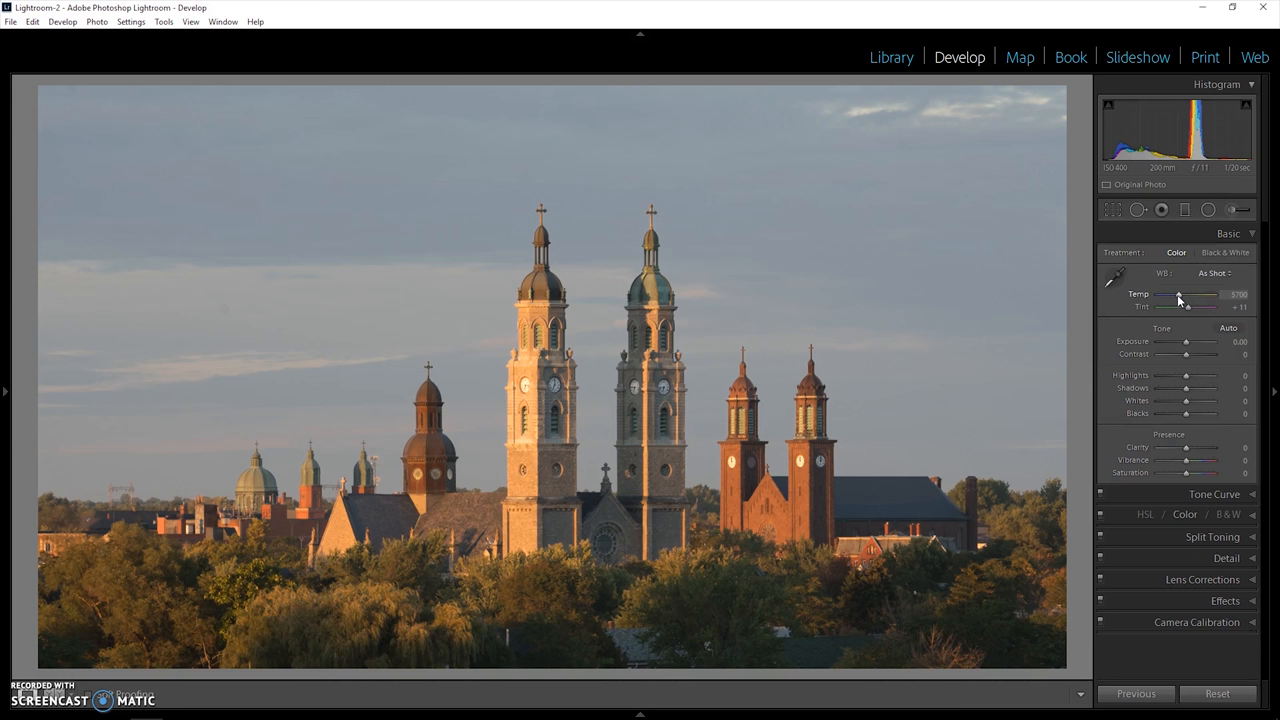
# Step: Warm the temperature, then set Highlights −100, Whites −32 and Blacks −63
pyautogui.moveTo(1182, 295); pyautogui.dragTo(1207, 295)
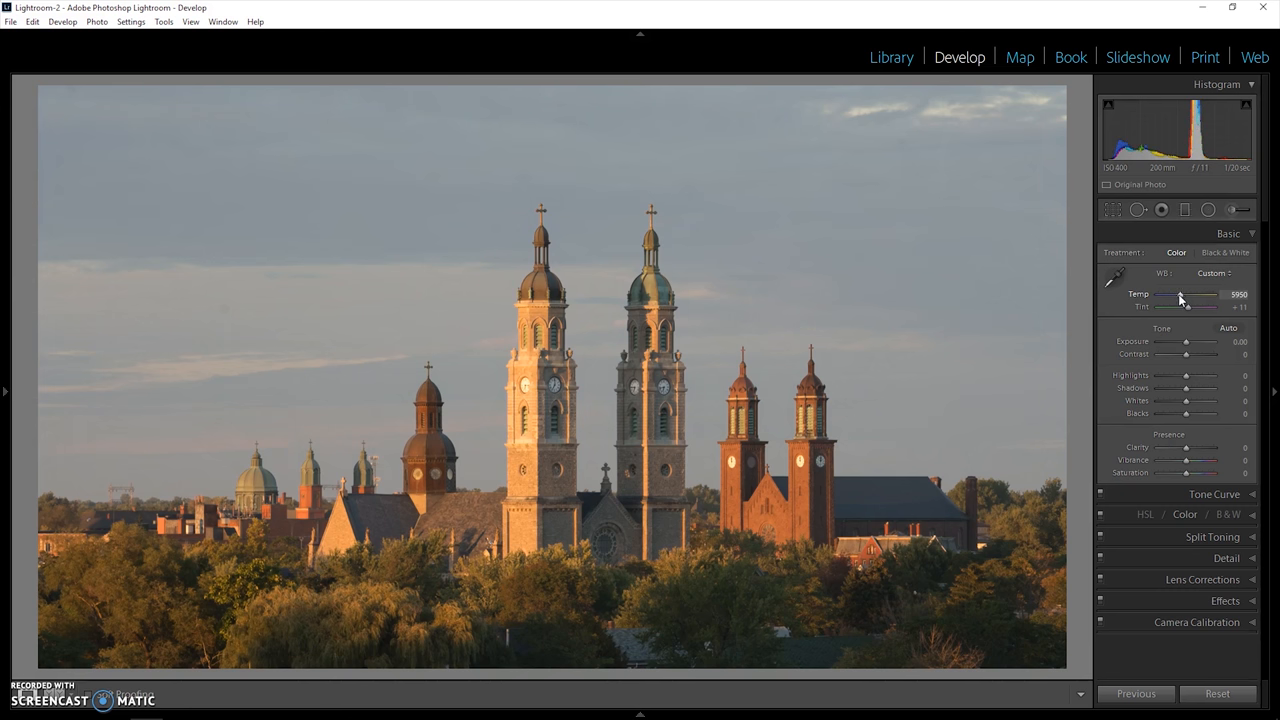
pyautogui.moveTo(1180, 295); pyautogui.dragTo(1190, 295)
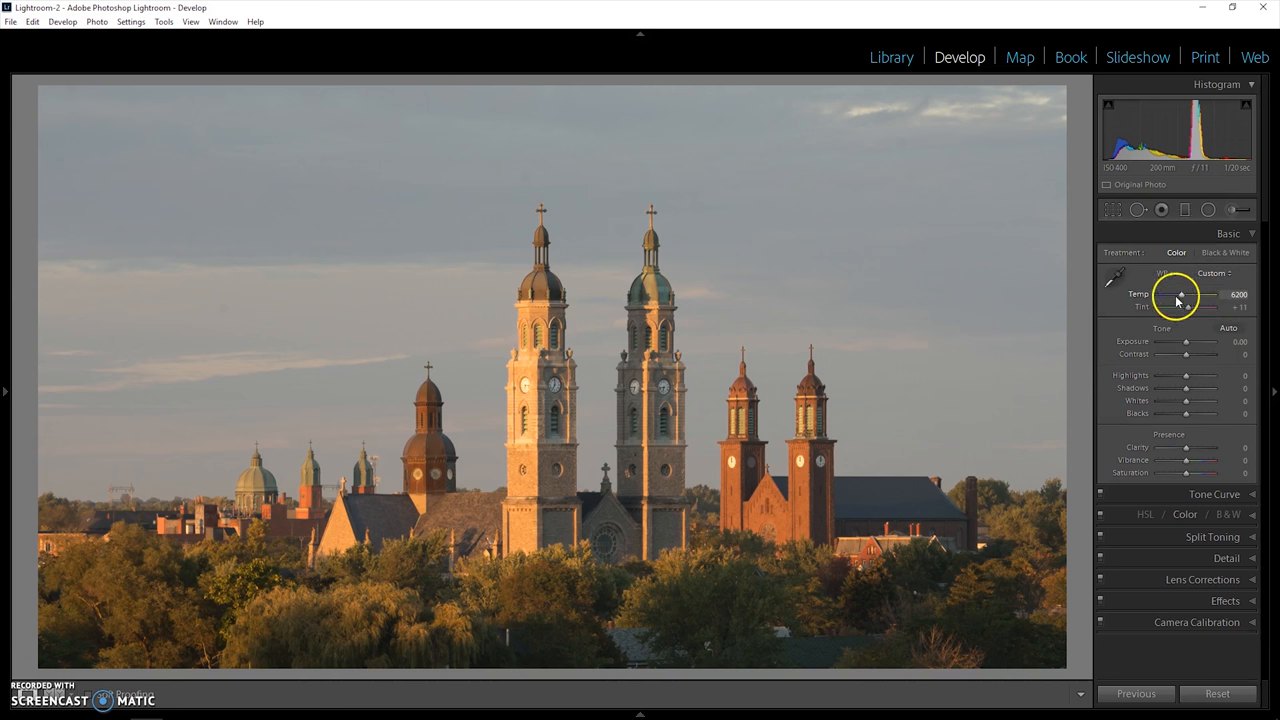
pyautogui.moveTo(1203, 294); pyautogui.dragTo(1210, 294)
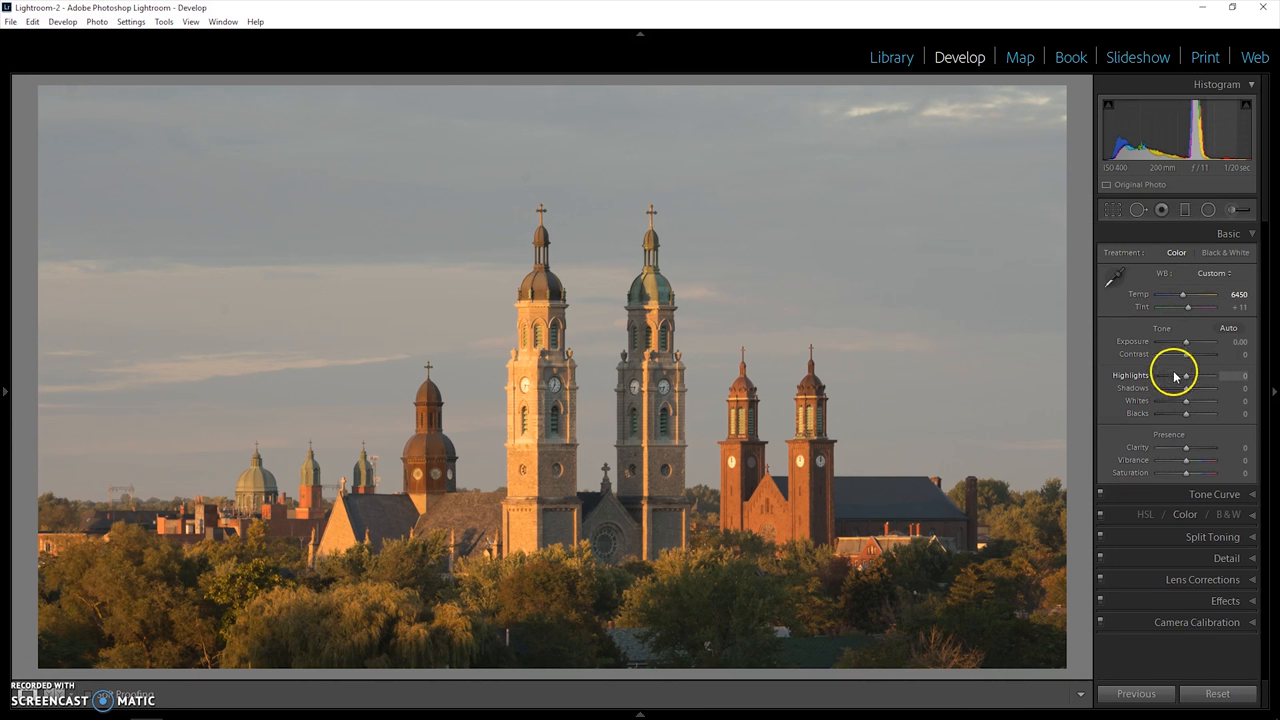
pyautogui.moveTo(1211, 376); pyautogui.dragTo(1160, 376)
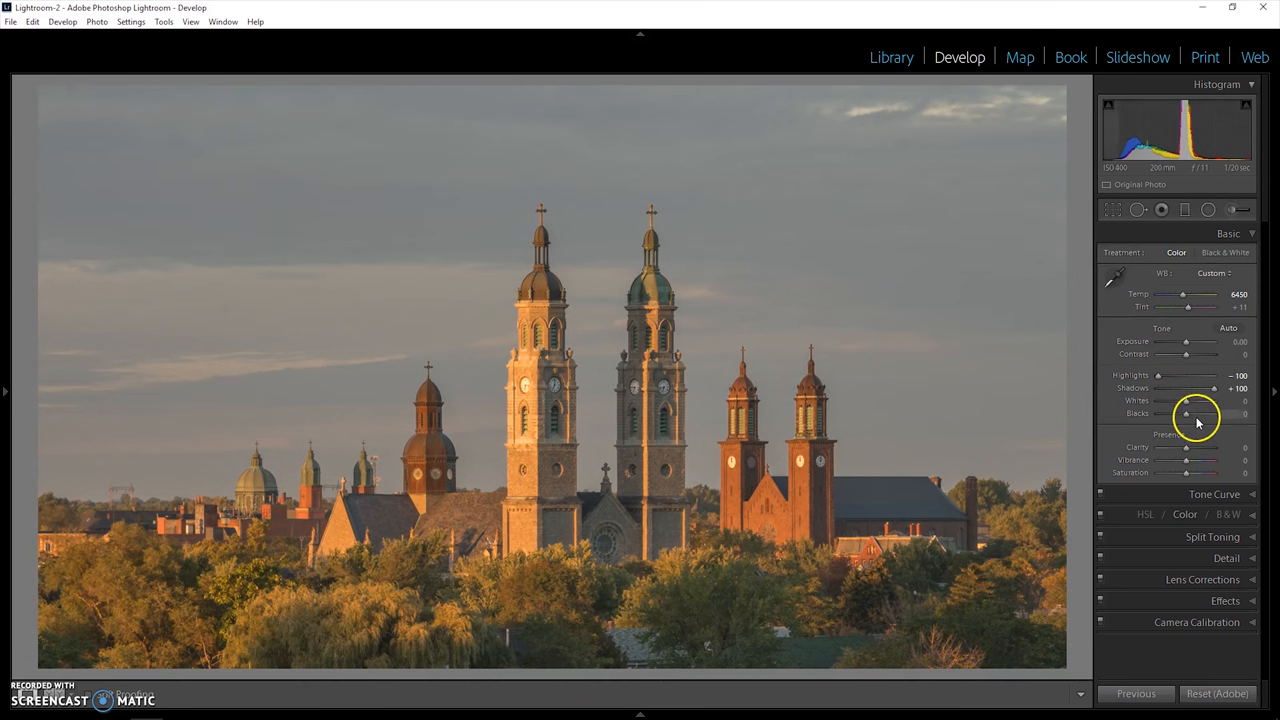
pyautogui.moveTo(1210, 400); pyautogui.dragTo(1178, 400)
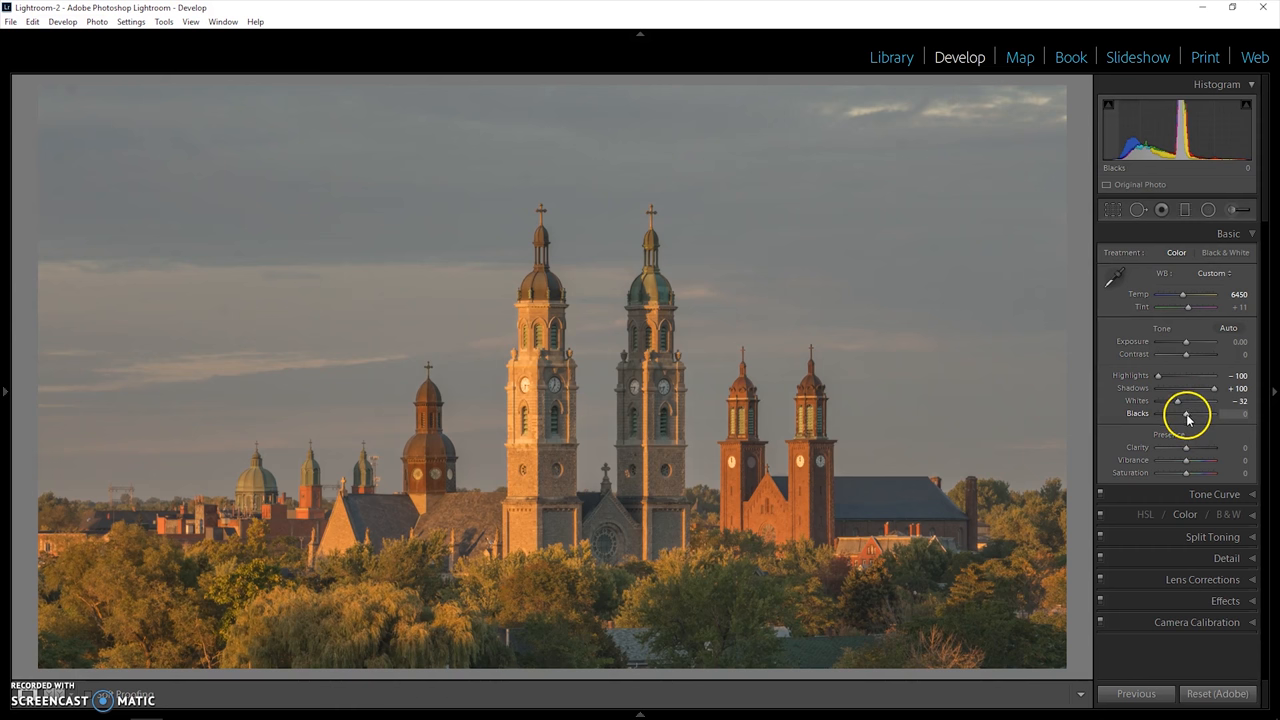
pyautogui.moveTo(1187, 413); pyautogui.dragTo(1150, 413)
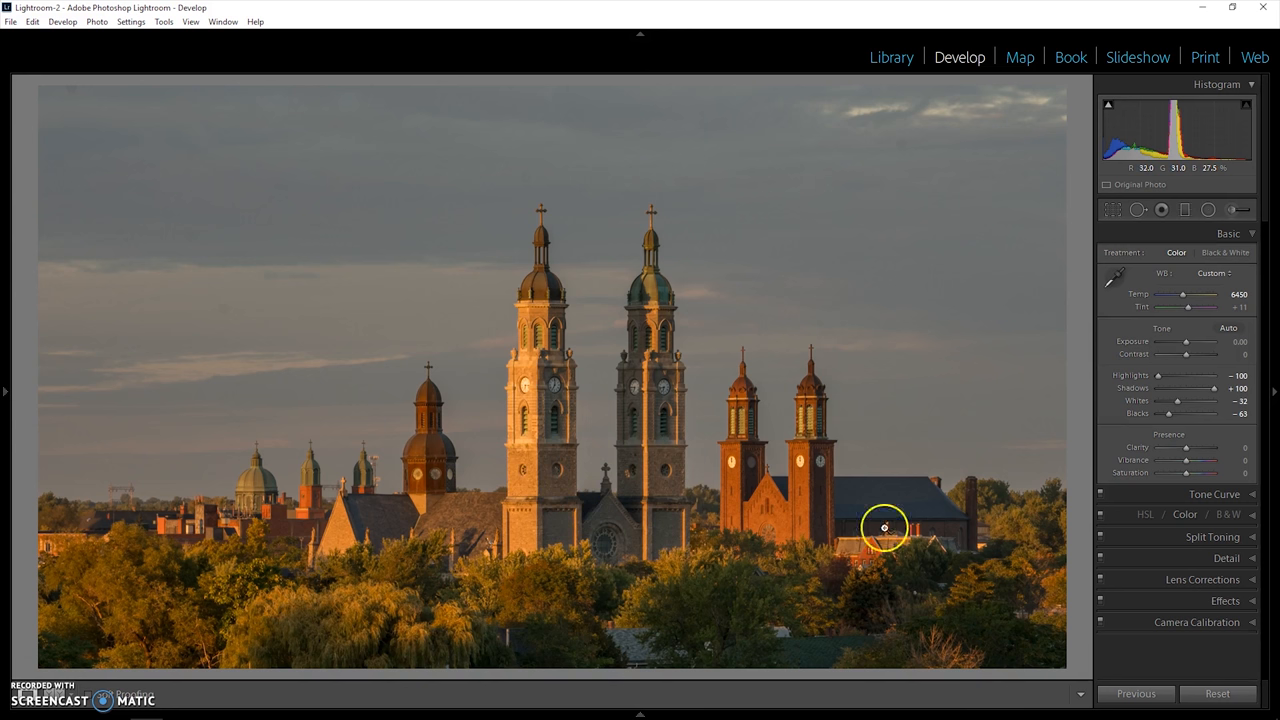
pyautogui.moveTo(530, 414)
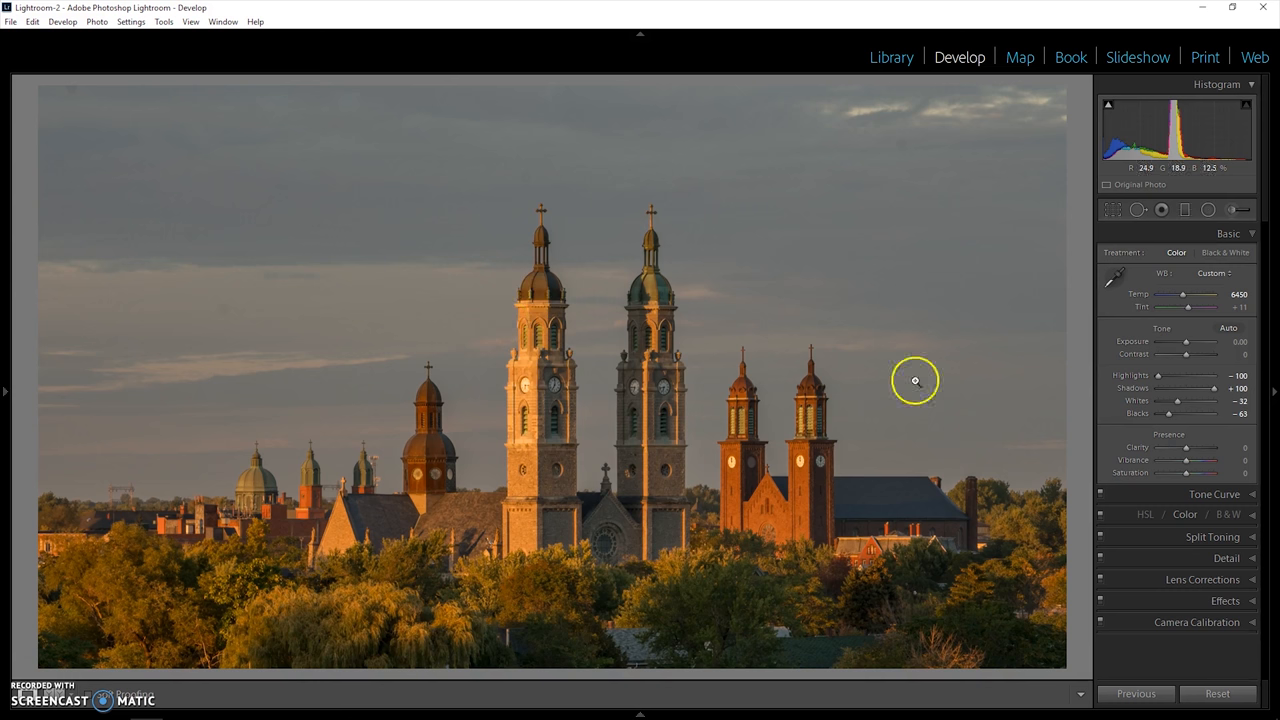
pyautogui.moveTo(1187, 345)
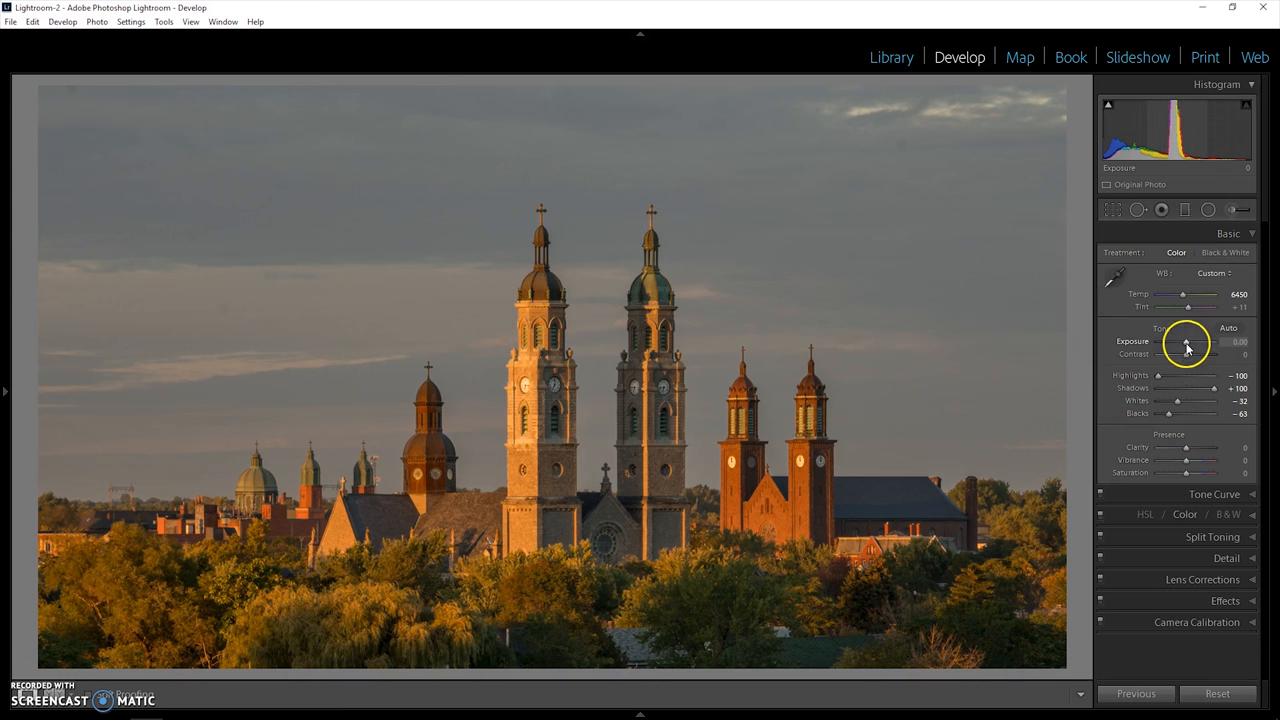
# Step: Brighten the exposure slightly to +0.40
pyautogui.moveTo(1183, 355); pyautogui.dragTo(1189, 355)
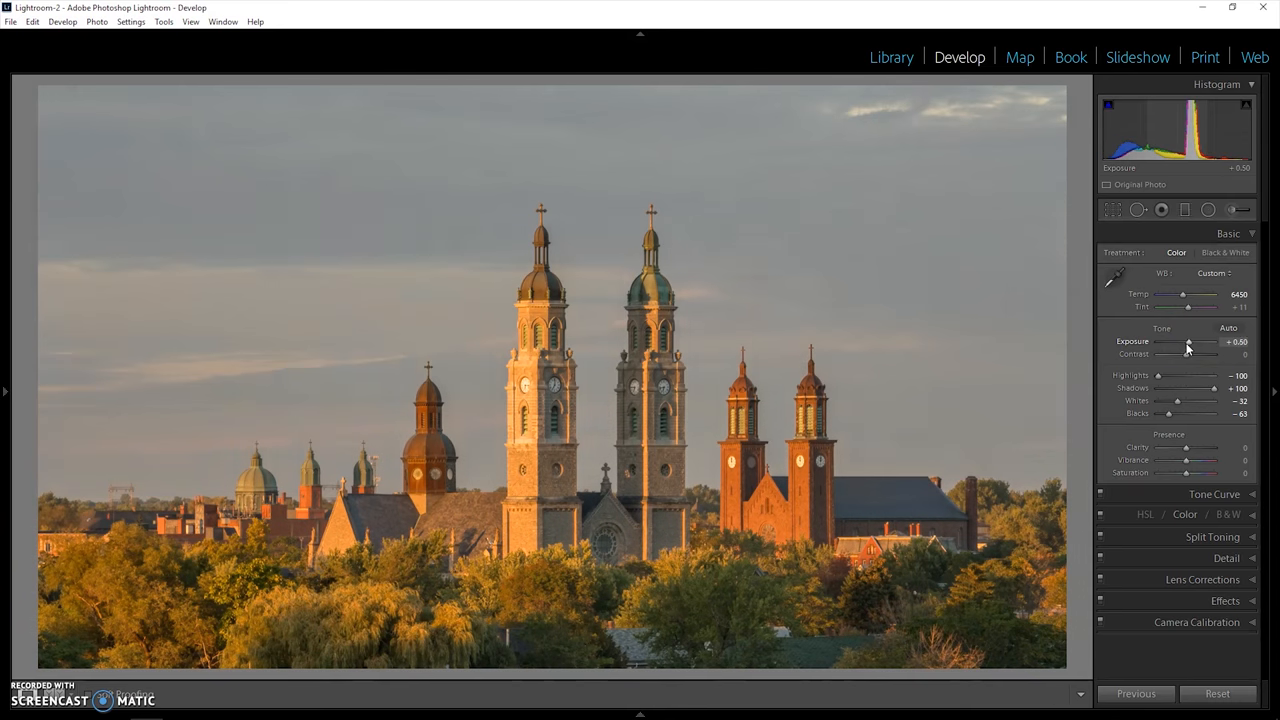
pyautogui.moveTo(1185, 342); pyautogui.dragTo(1195, 342)
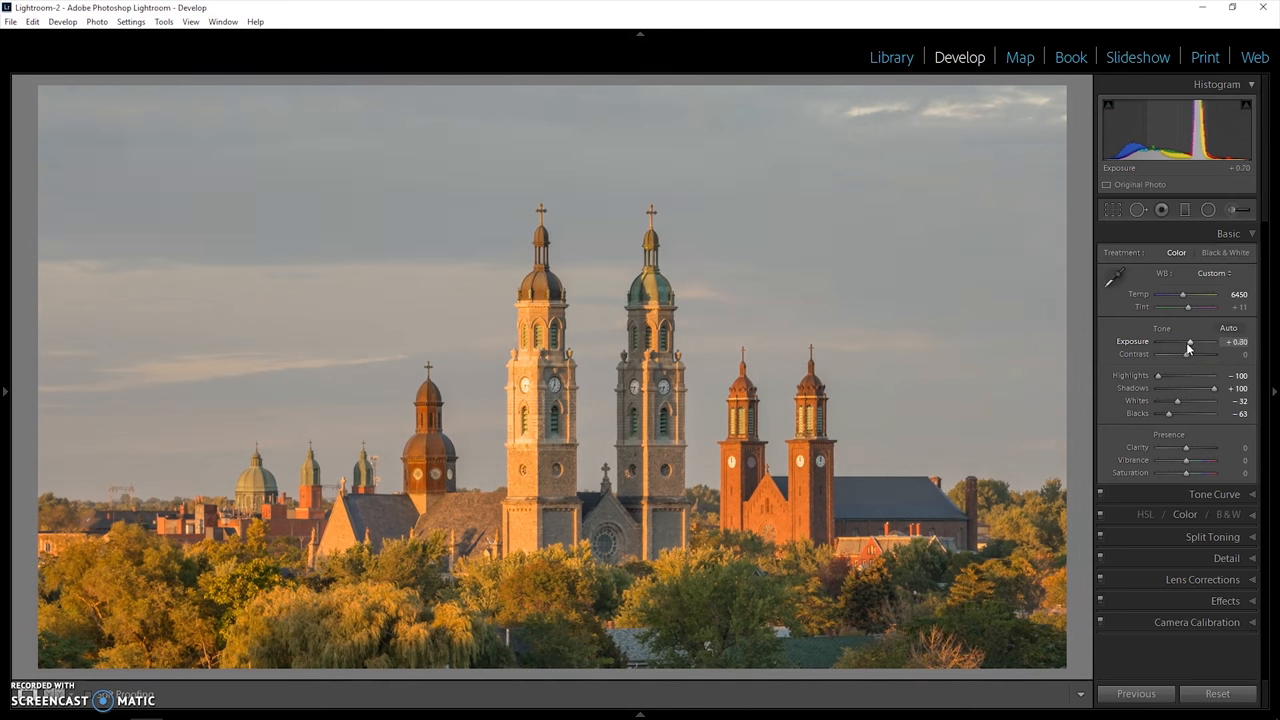
pyautogui.moveTo(1188, 342); pyautogui.dragTo(1180, 342)
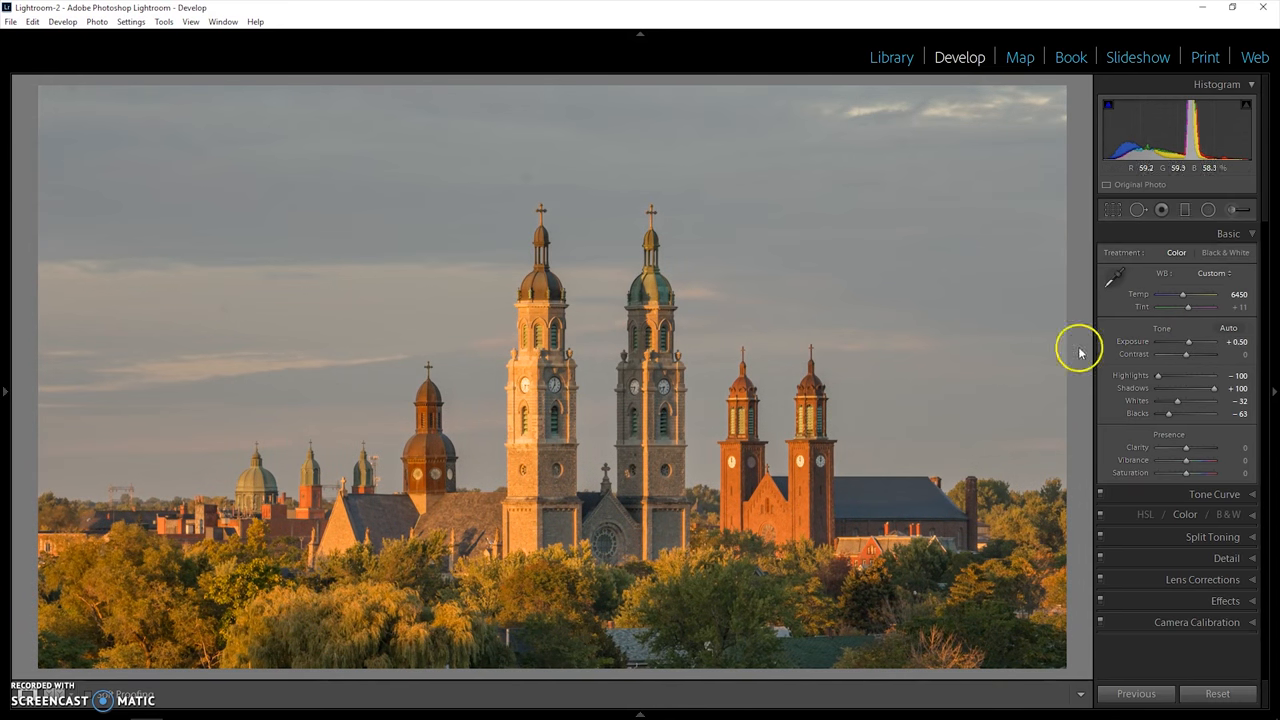
pyautogui.moveTo(1192, 357); pyautogui.dragTo(1188, 357)
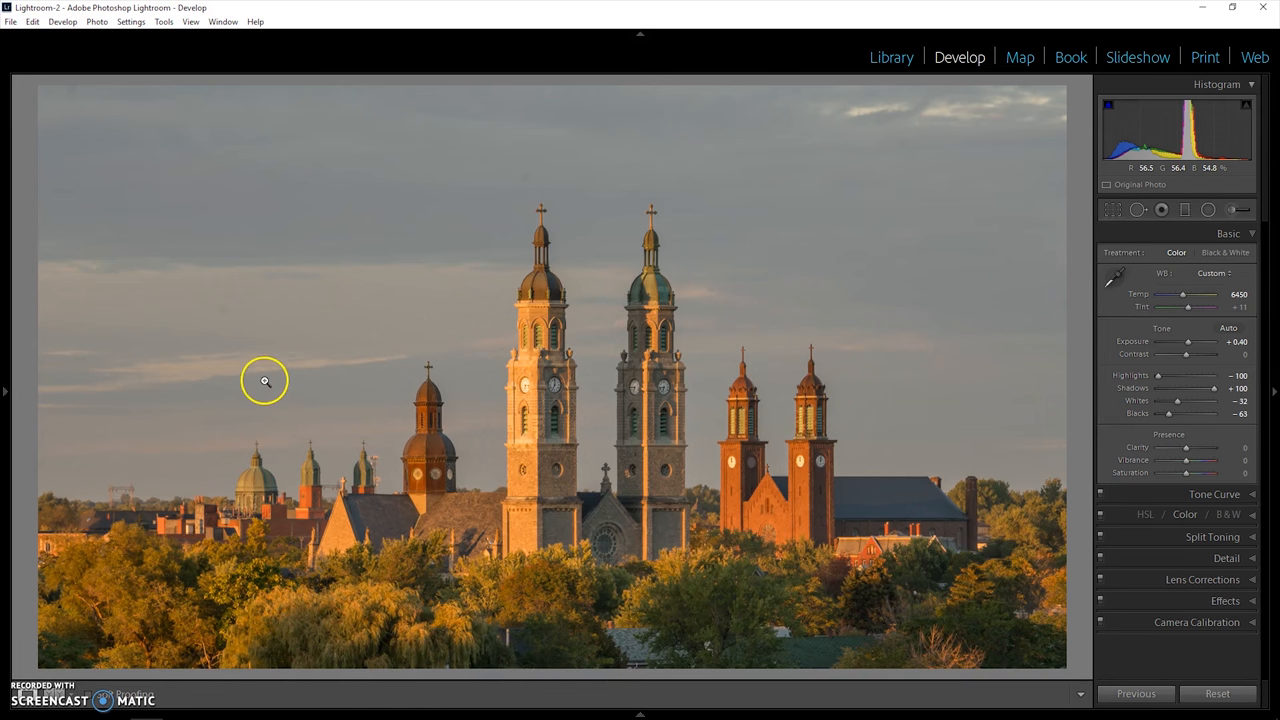
pyautogui.moveTo(237, 297)
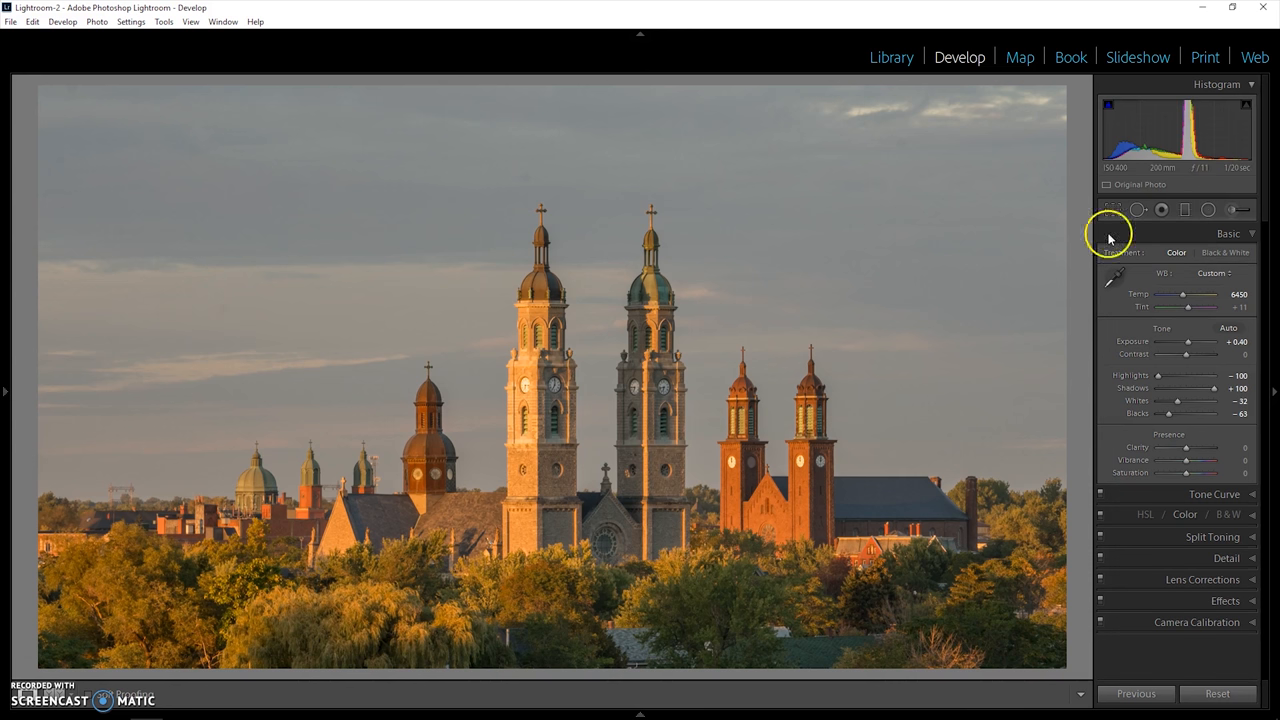
pyautogui.moveTo(1138, 210)
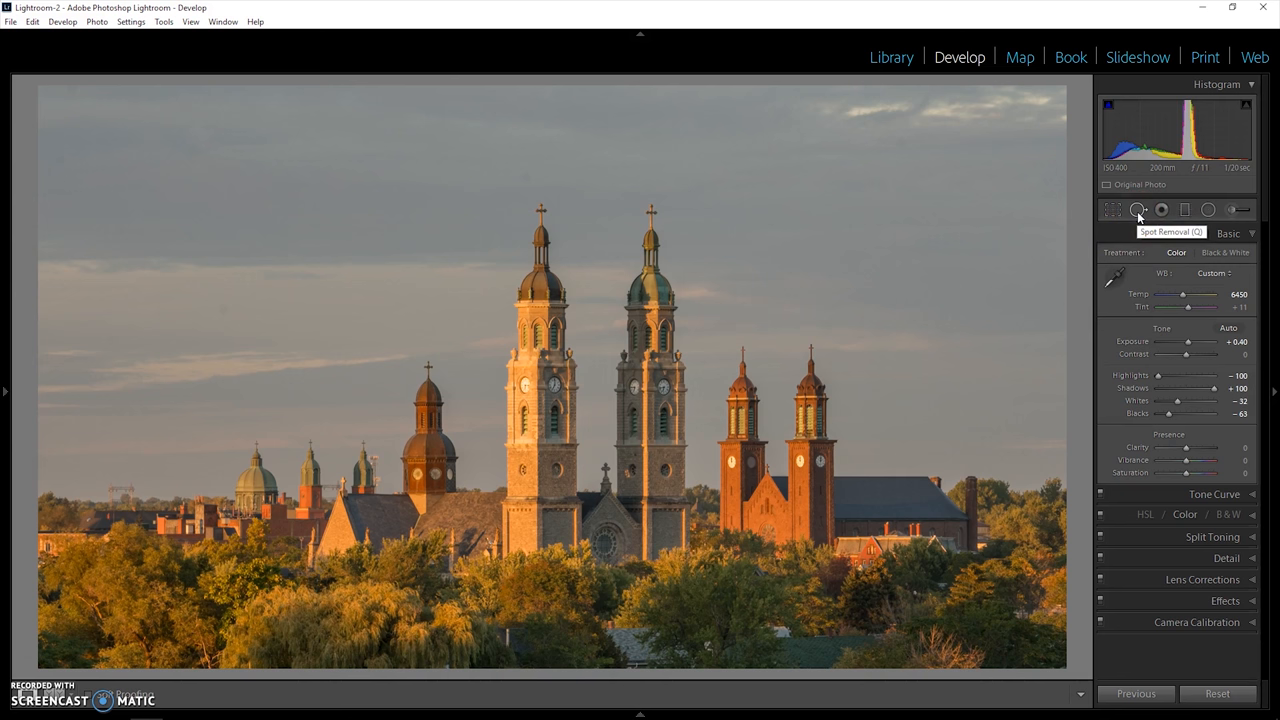
# Step: Select Spot Removal and turn on Visualize Spots to view the sky as an edge map
pyautogui.click(1135, 210)
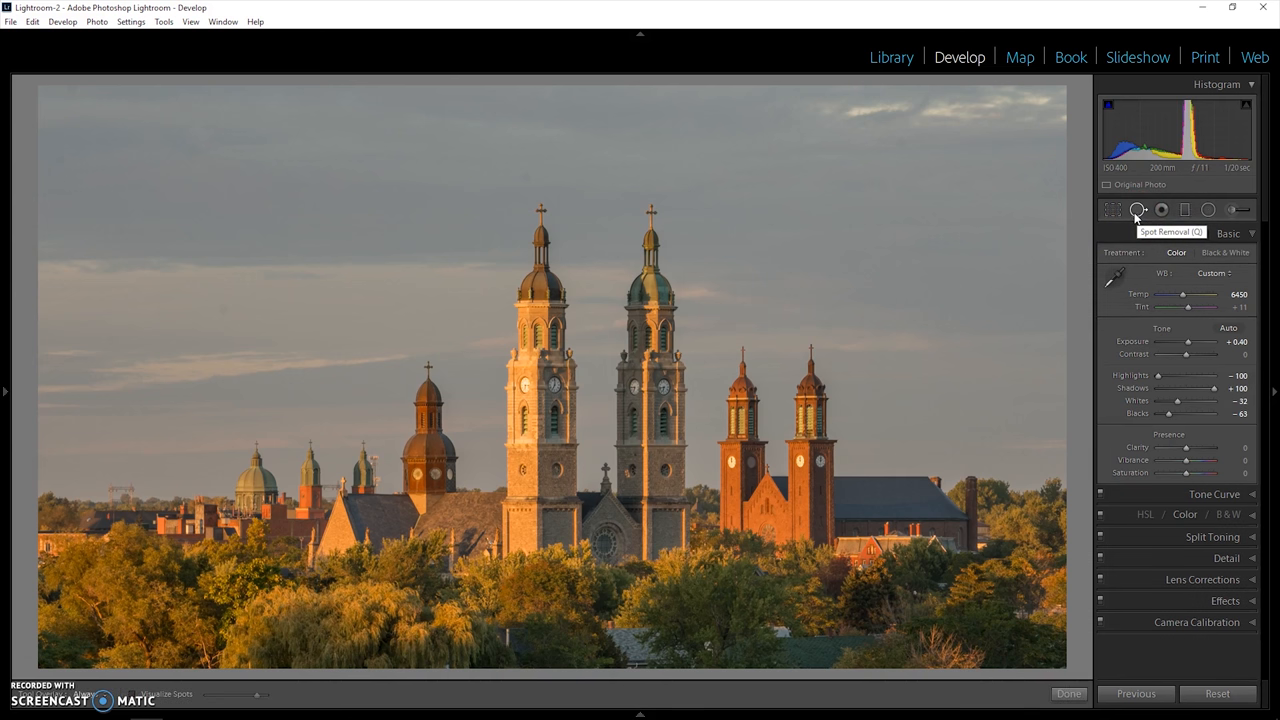
pyautogui.click(1138, 209)
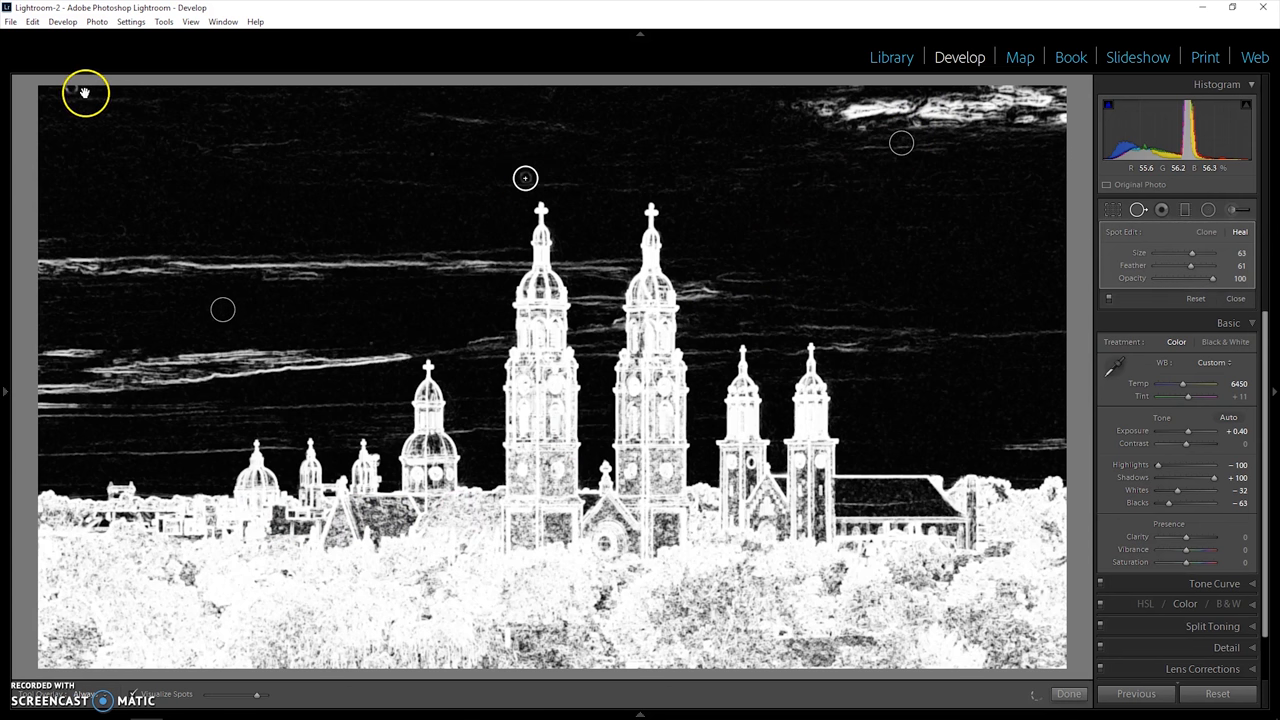
pyautogui.moveTo(184, 301)
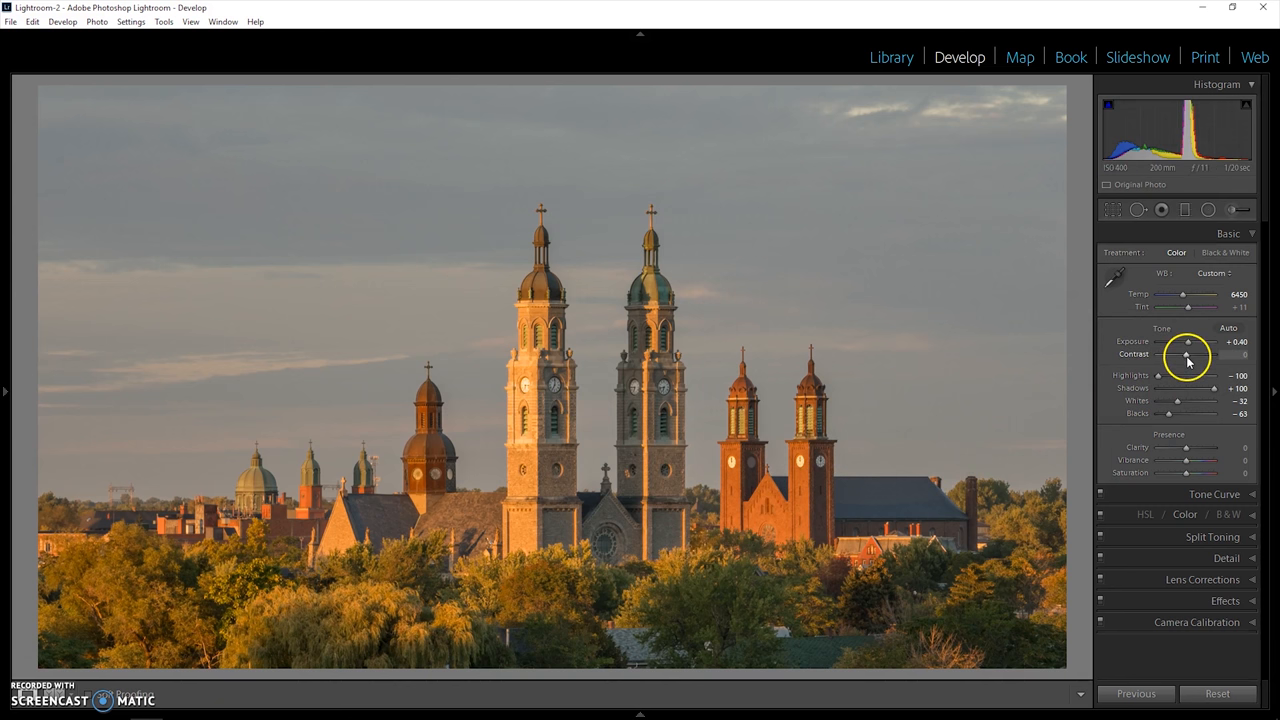
# Step: Push contrast to 100, settle it at +60, and cool Temp to 5990
pyautogui.moveTo(1187, 355); pyautogui.dragTo(1190, 355)
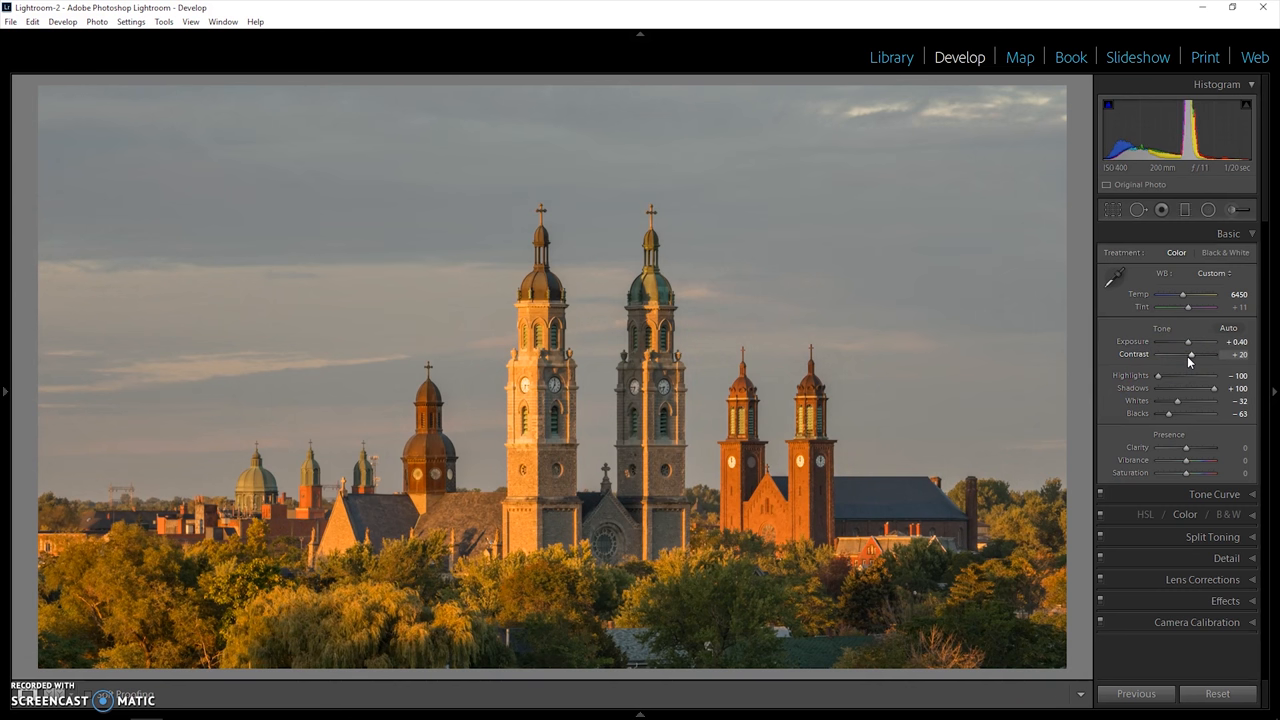
pyautogui.moveTo(1190, 354); pyautogui.dragTo(1200, 354)
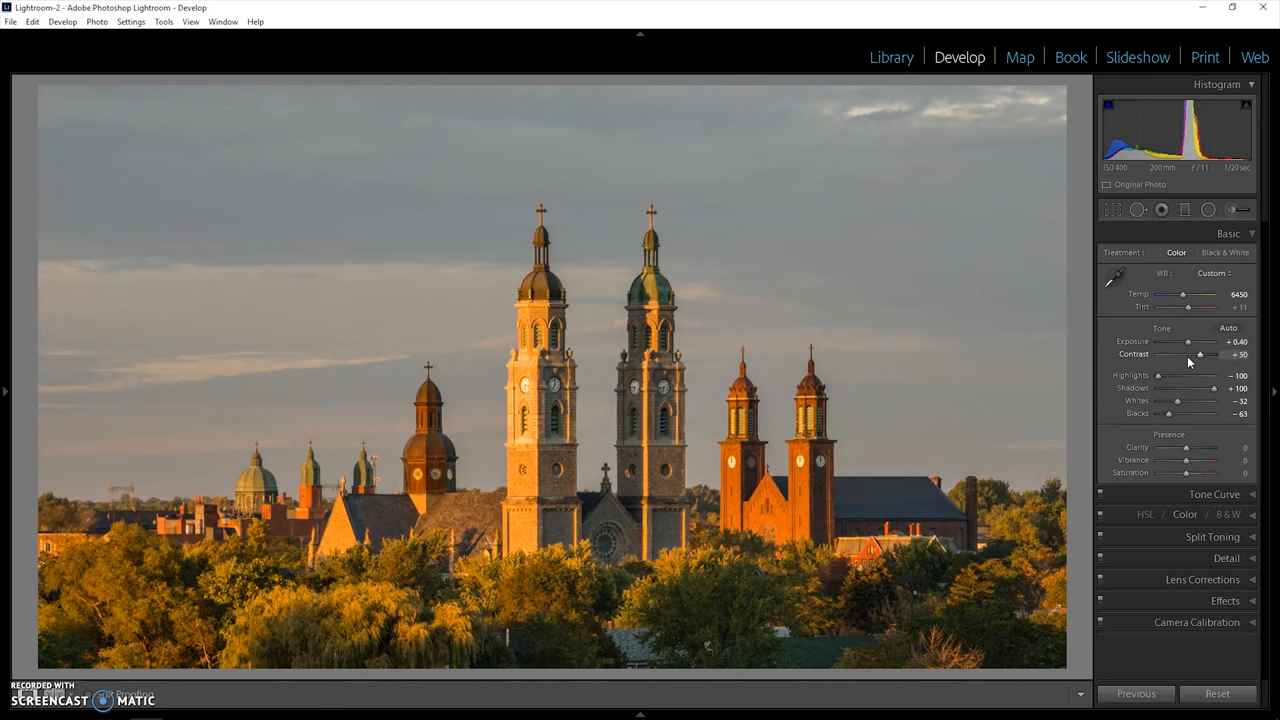
pyautogui.moveTo(1190, 354); pyautogui.dragTo(1215, 354)
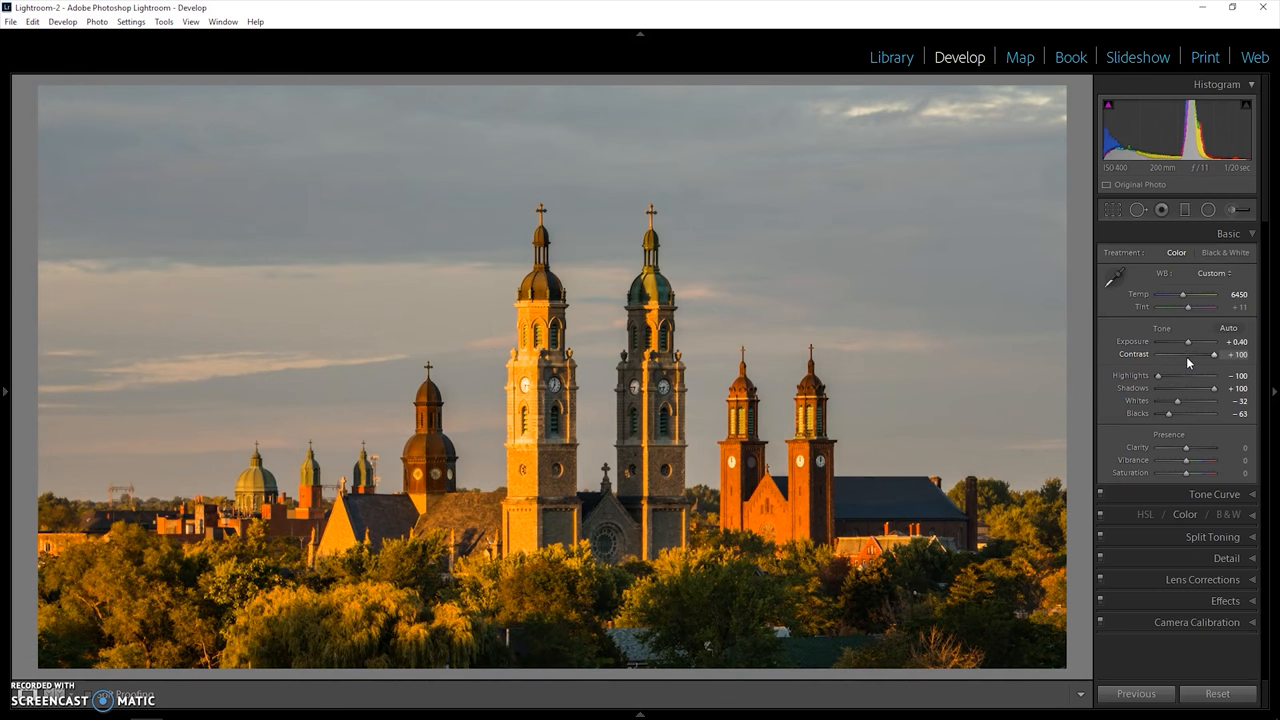
pyautogui.moveTo(1213, 354); pyautogui.dragTo(1207, 354)
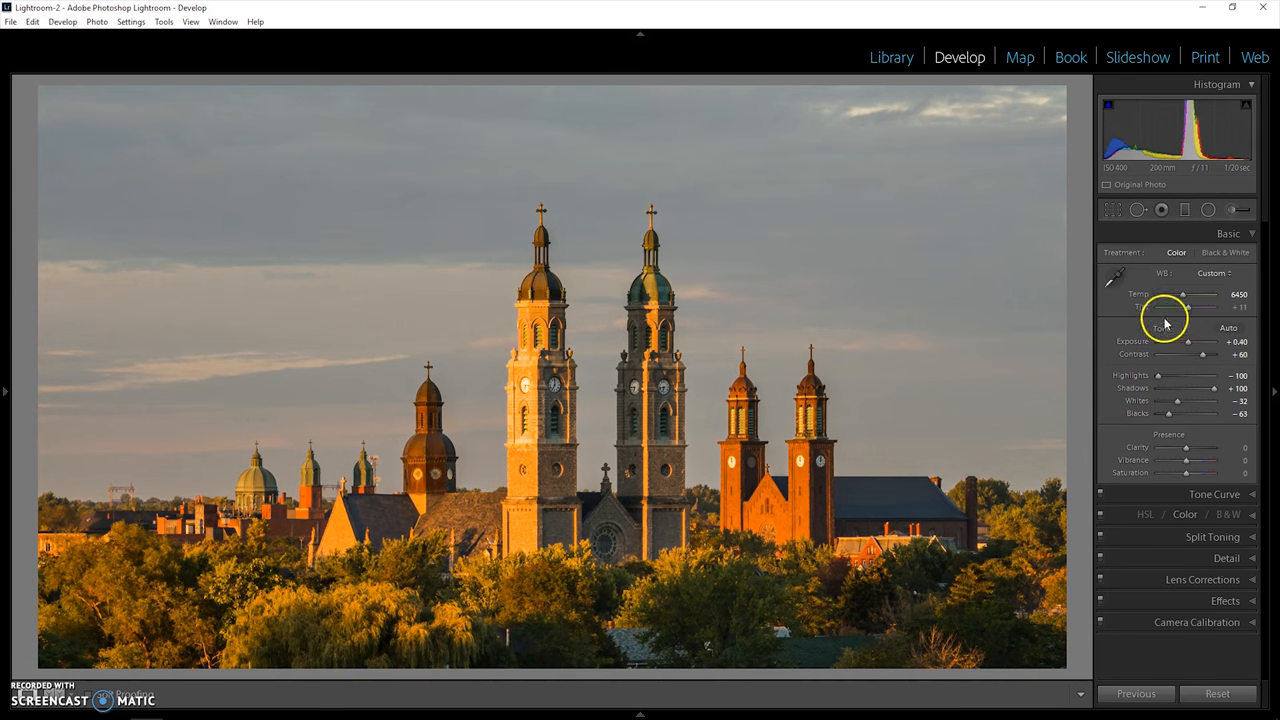
pyautogui.moveTo(1206, 294); pyautogui.dragTo(1183, 294)
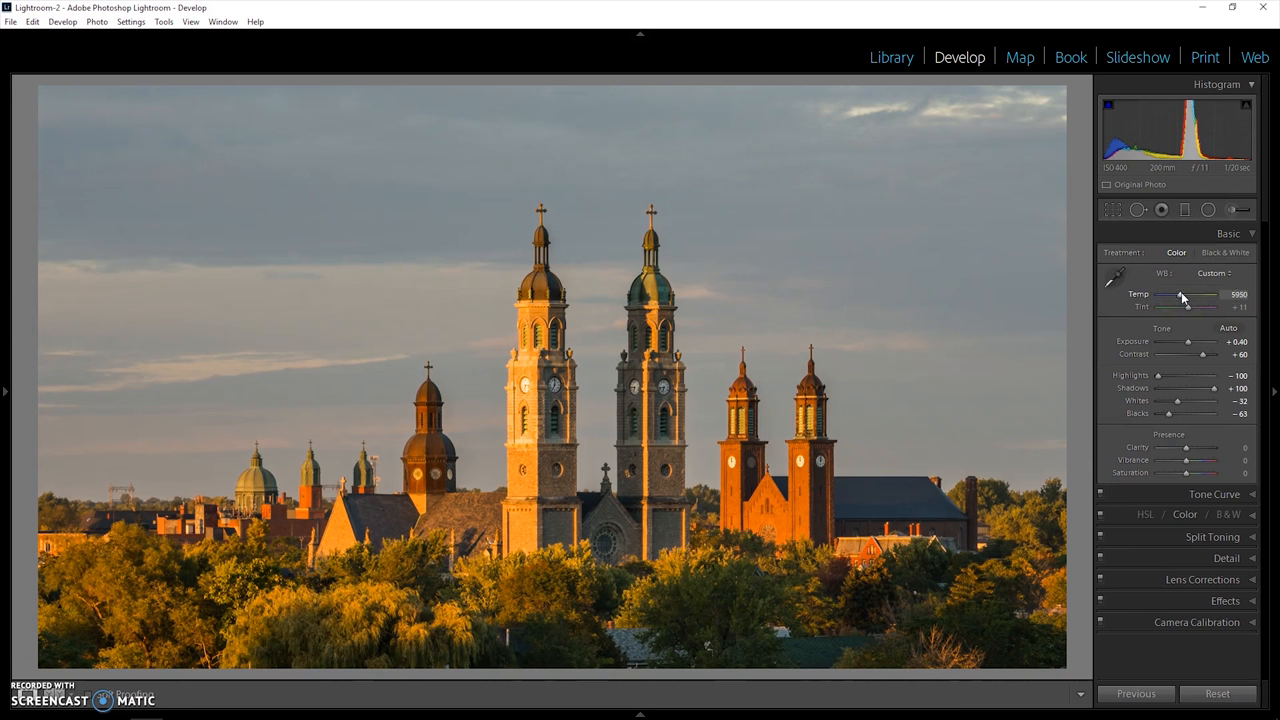
# Step: Swing Temp down to 3990, then set it back to 4950
pyautogui.moveTo(1183, 294); pyautogui.dragTo(1170, 294)
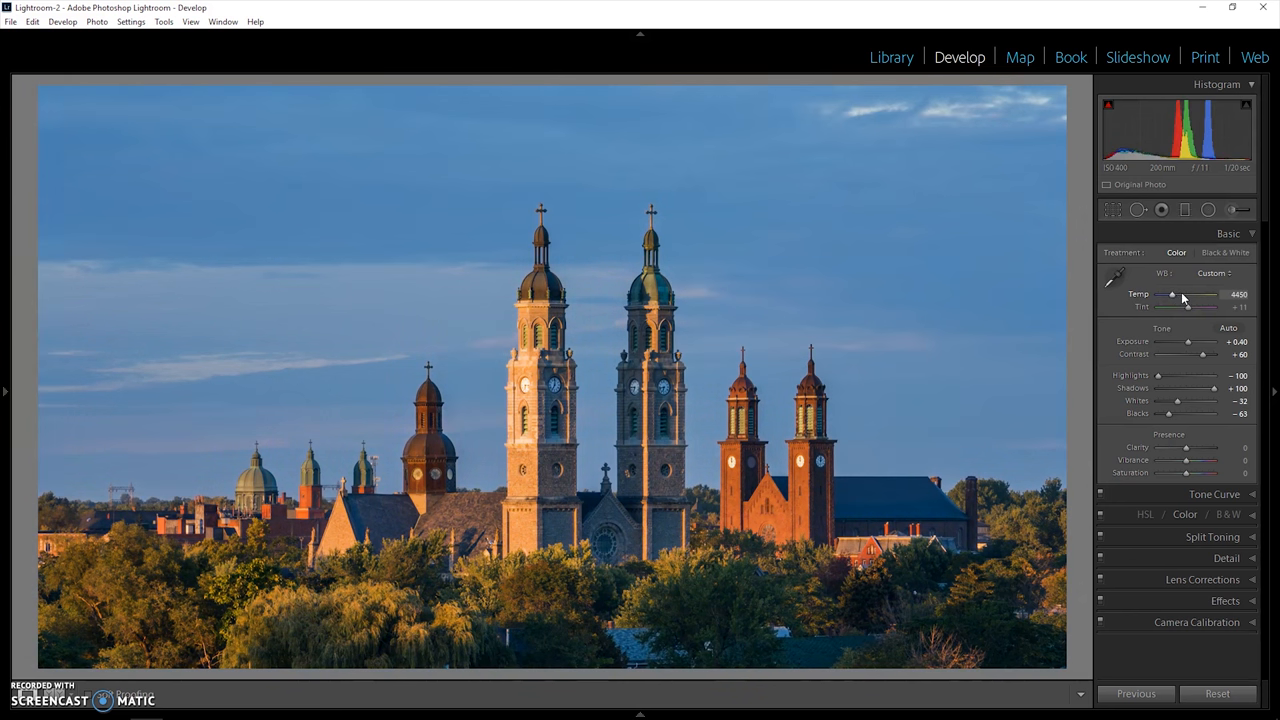
pyautogui.moveTo(1172, 294); pyautogui.dragTo(1167, 294)
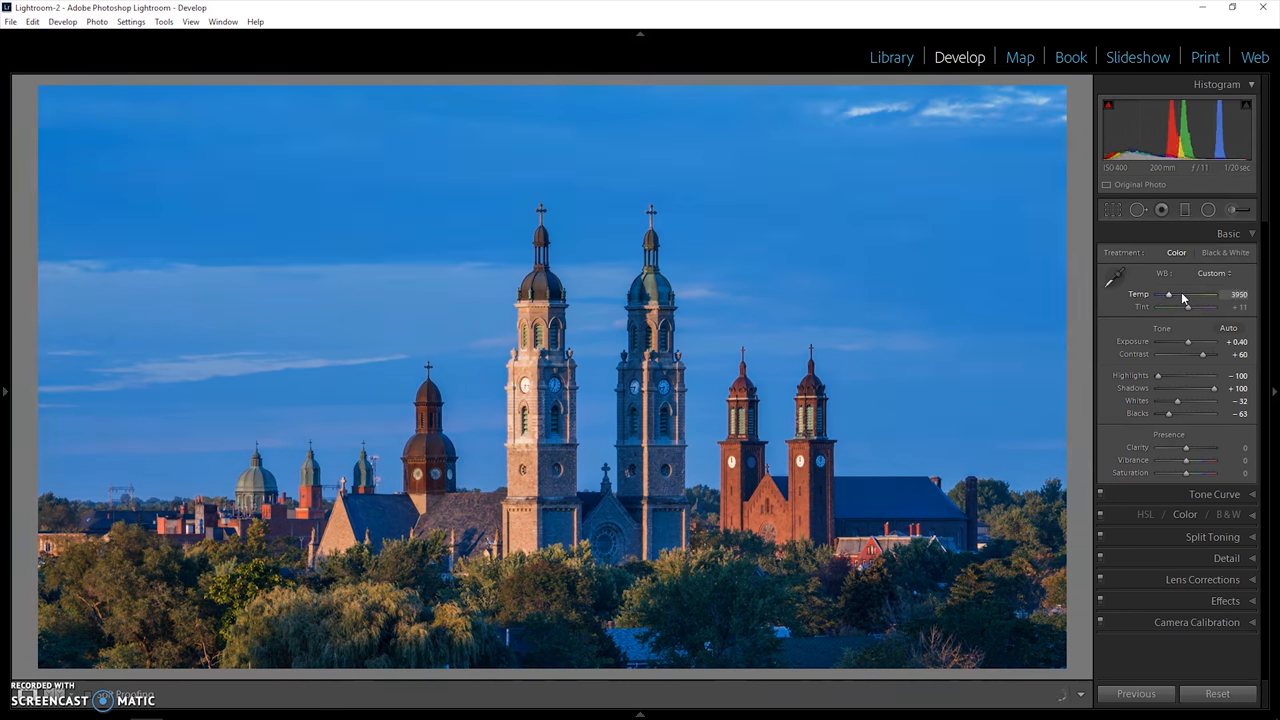
pyautogui.moveTo(1168, 294); pyautogui.dragTo(1190, 294)
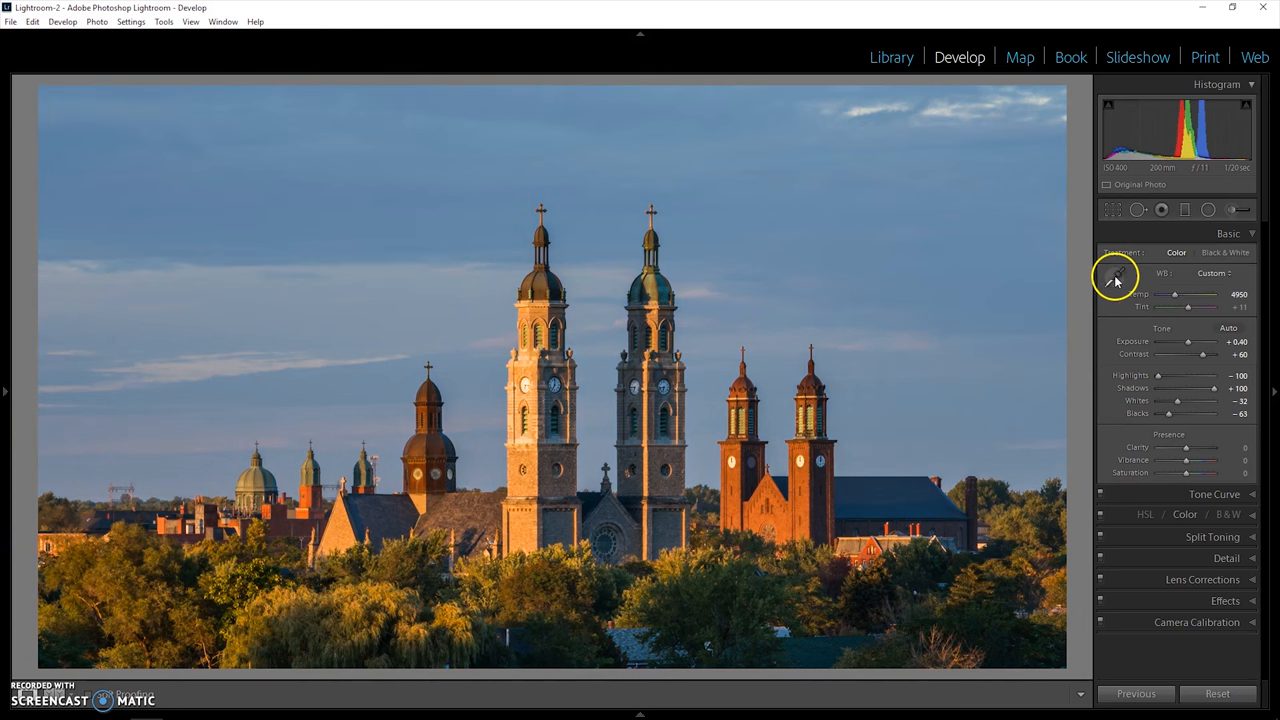
# Step: Sample a neutral area with the white balance eyedropper, giving Temp 5400 and Tint +12
pyautogui.click(1113, 277)
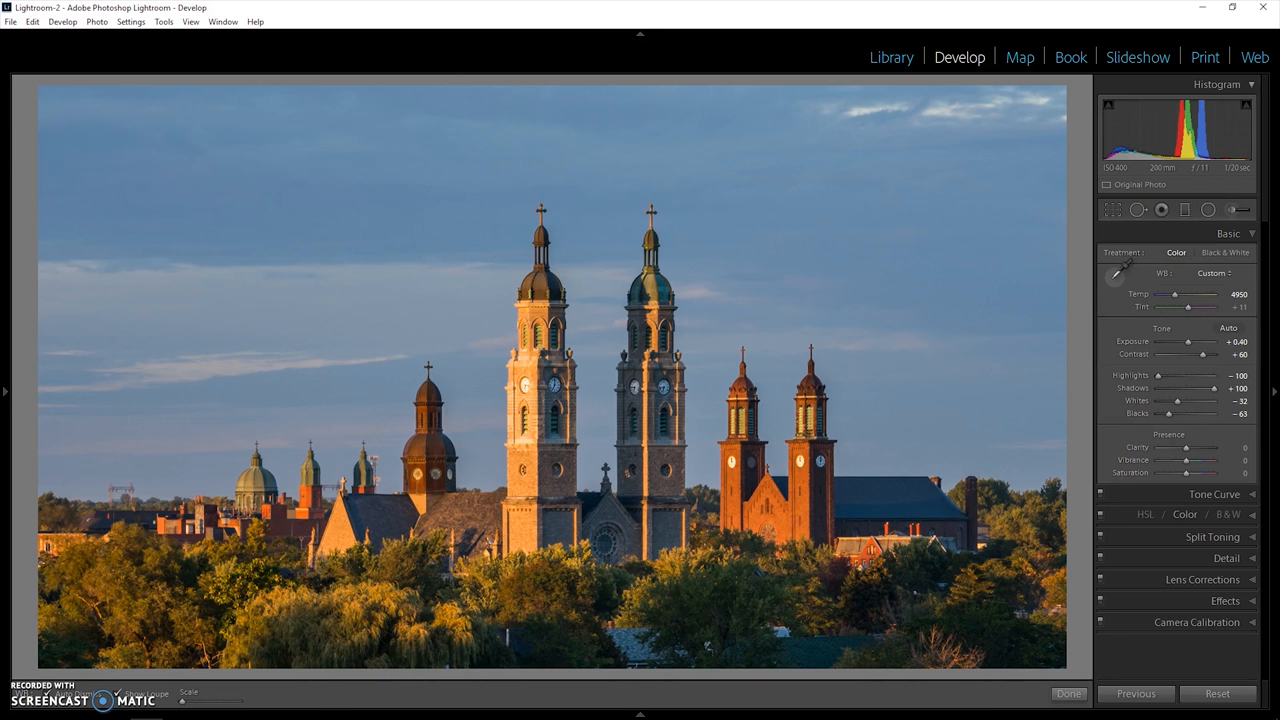
pyautogui.click(1115, 273)
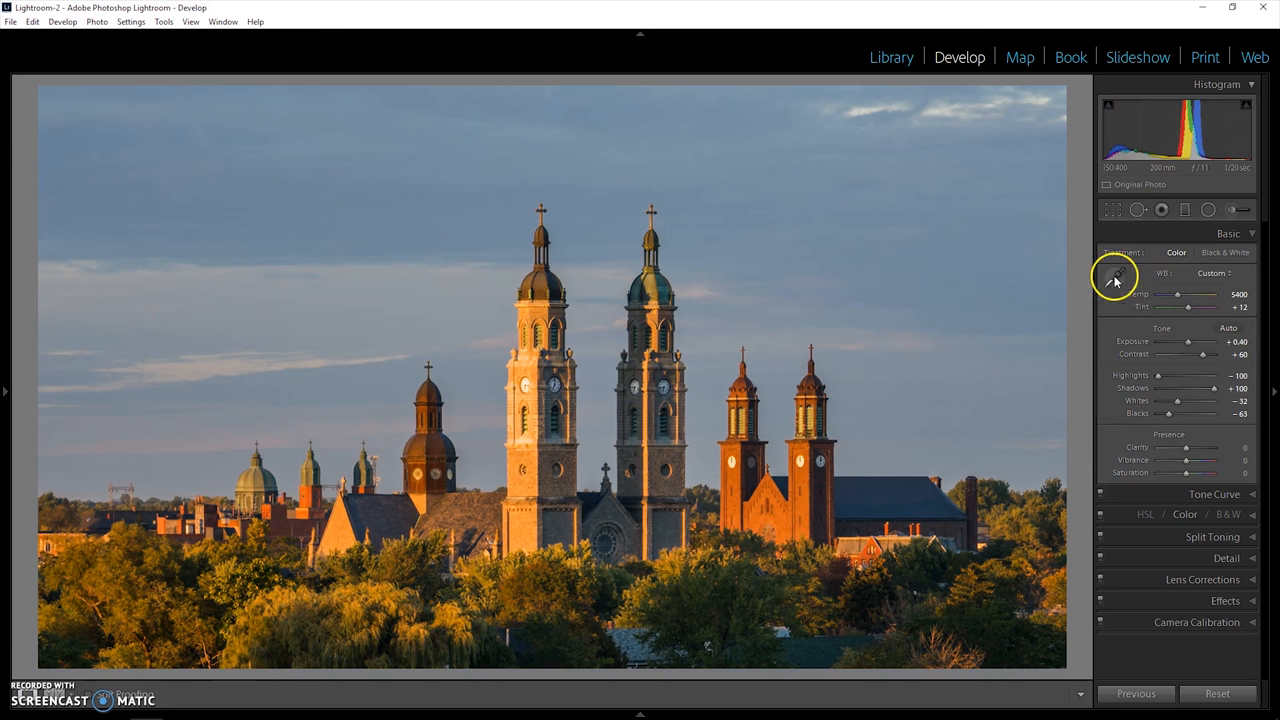
pyautogui.moveTo(1114, 277)
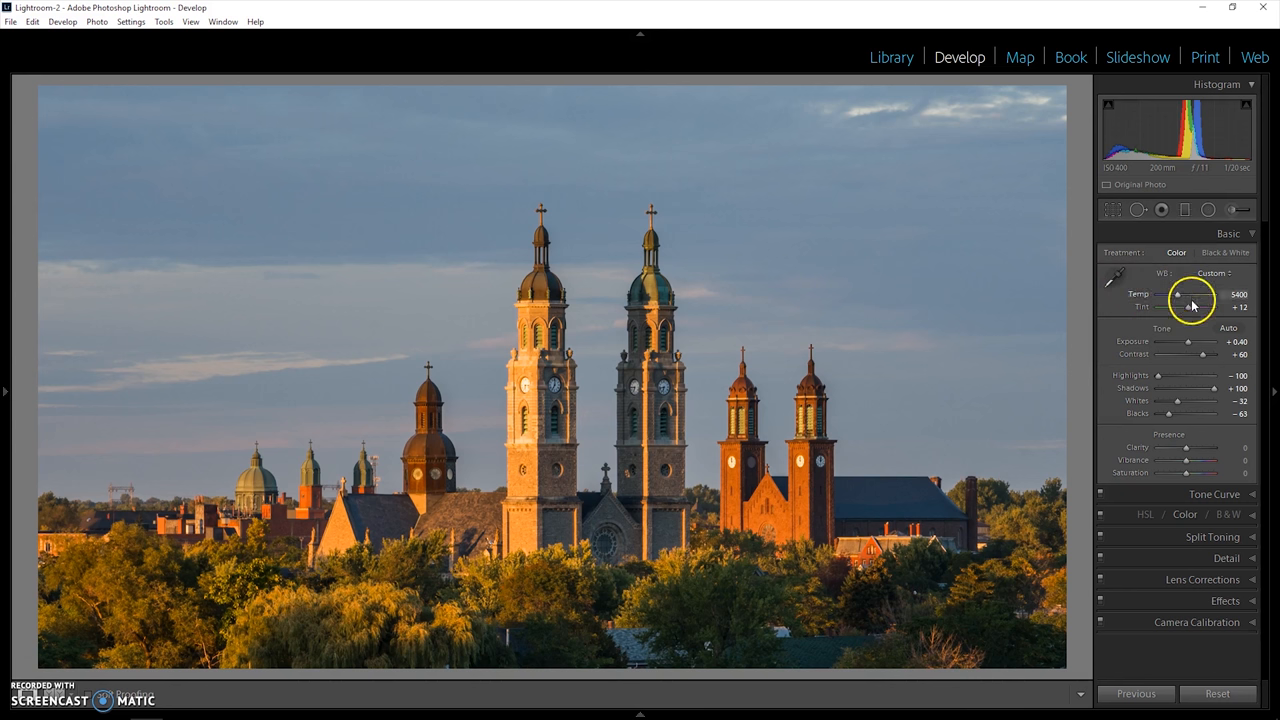
pyautogui.moveTo(606, 325)
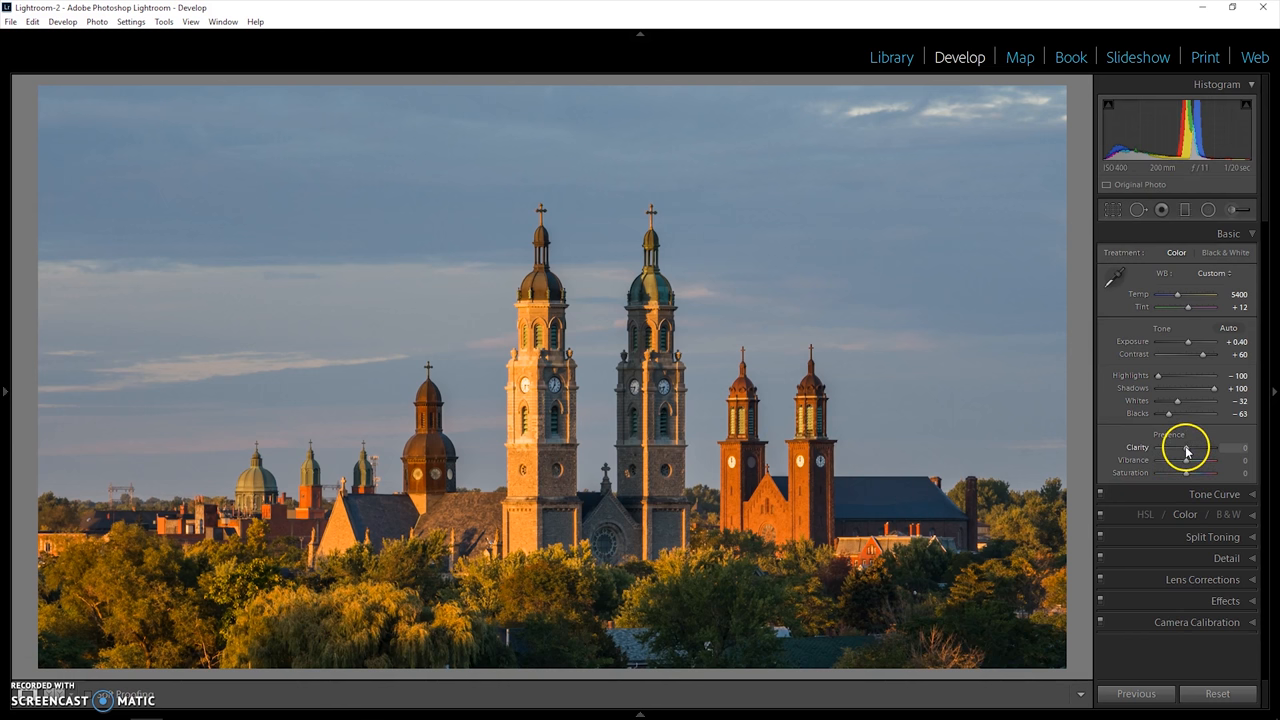
# Step: Adjust the Clarity slider, trying +30 before settling at +25
pyautogui.moveTo(1228, 447); pyautogui.dragTo(1195, 447)
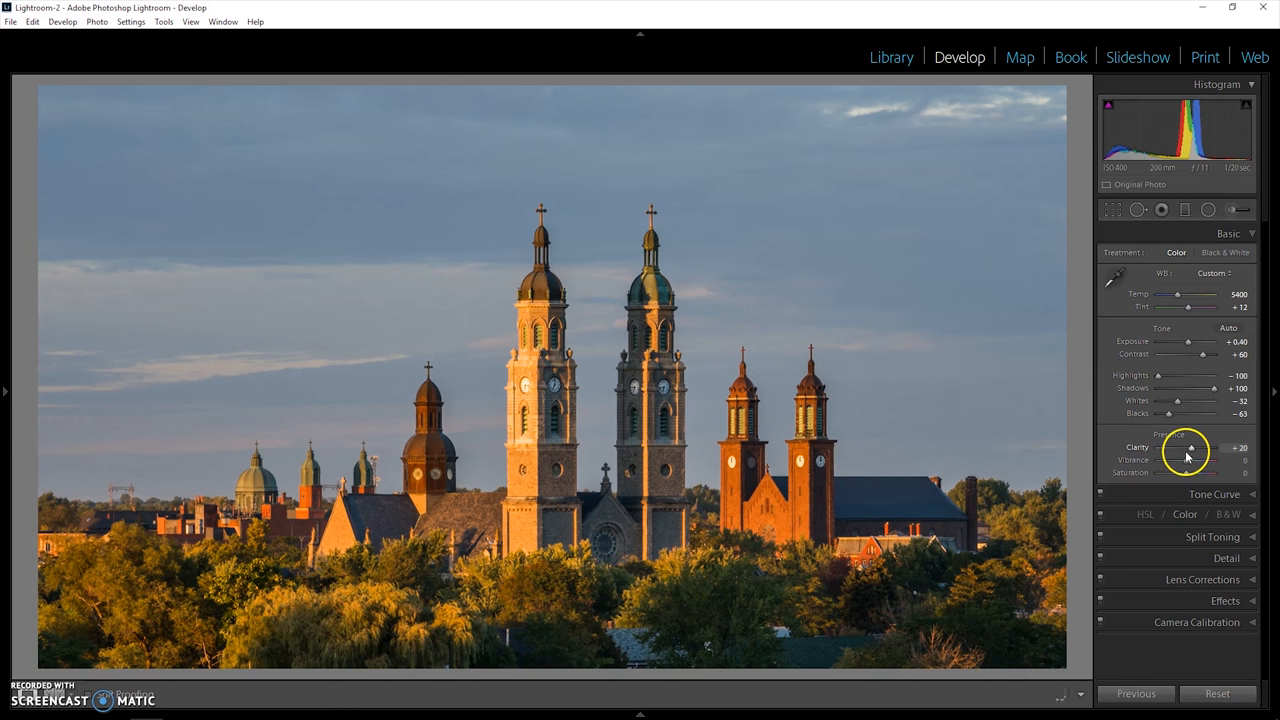
pyautogui.moveTo(1191, 447); pyautogui.dragTo(1200, 447)
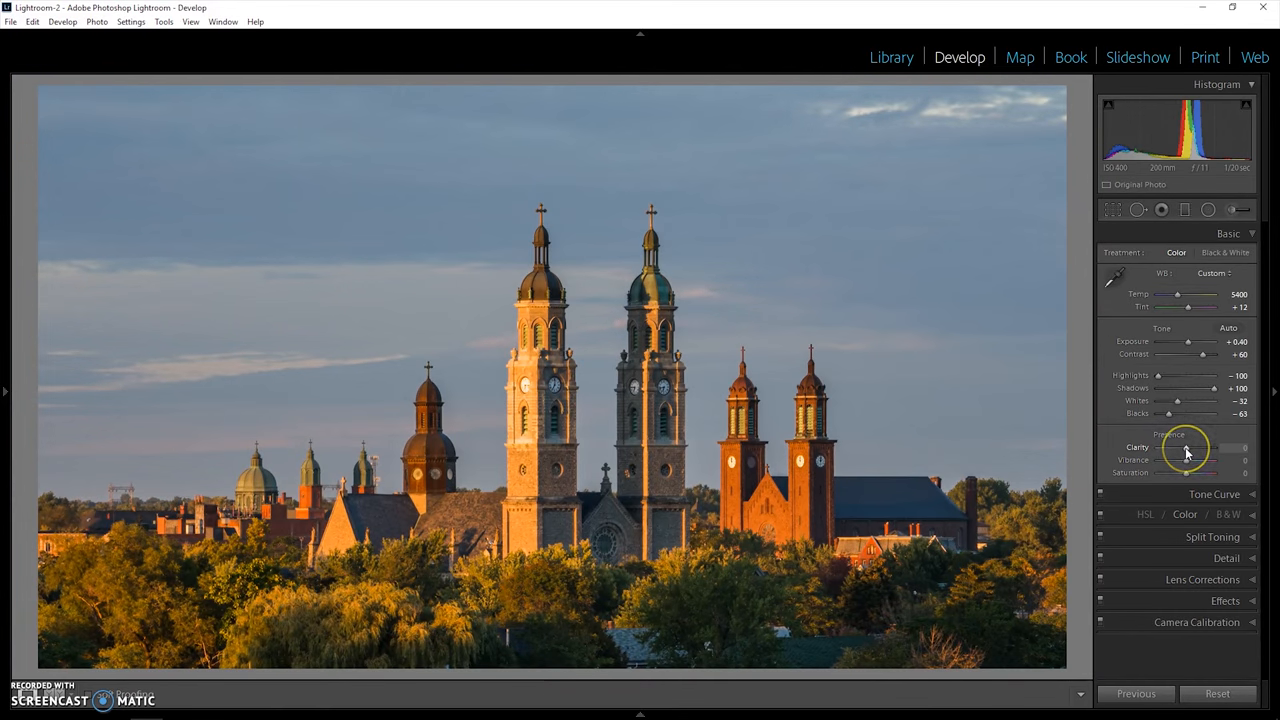
pyautogui.moveTo(1178, 447); pyautogui.dragTo(1213, 447)
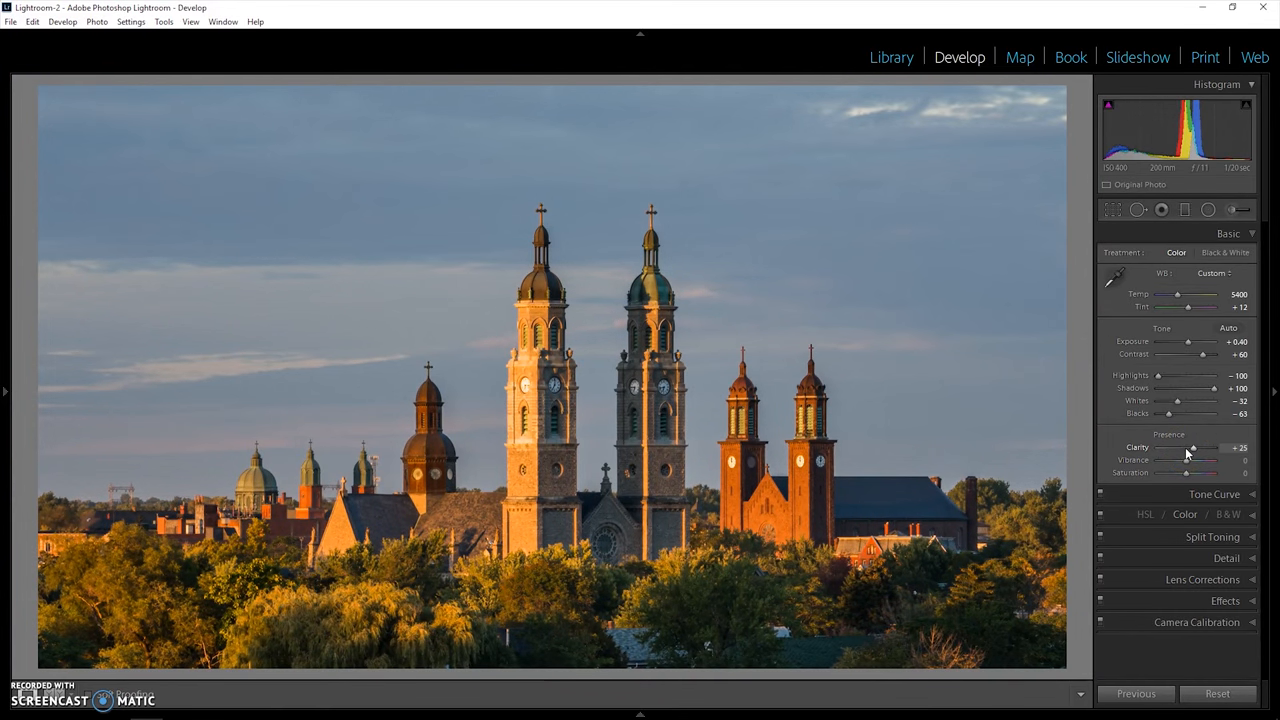
pyautogui.moveTo(1210, 447); pyautogui.dragTo(1215, 447)
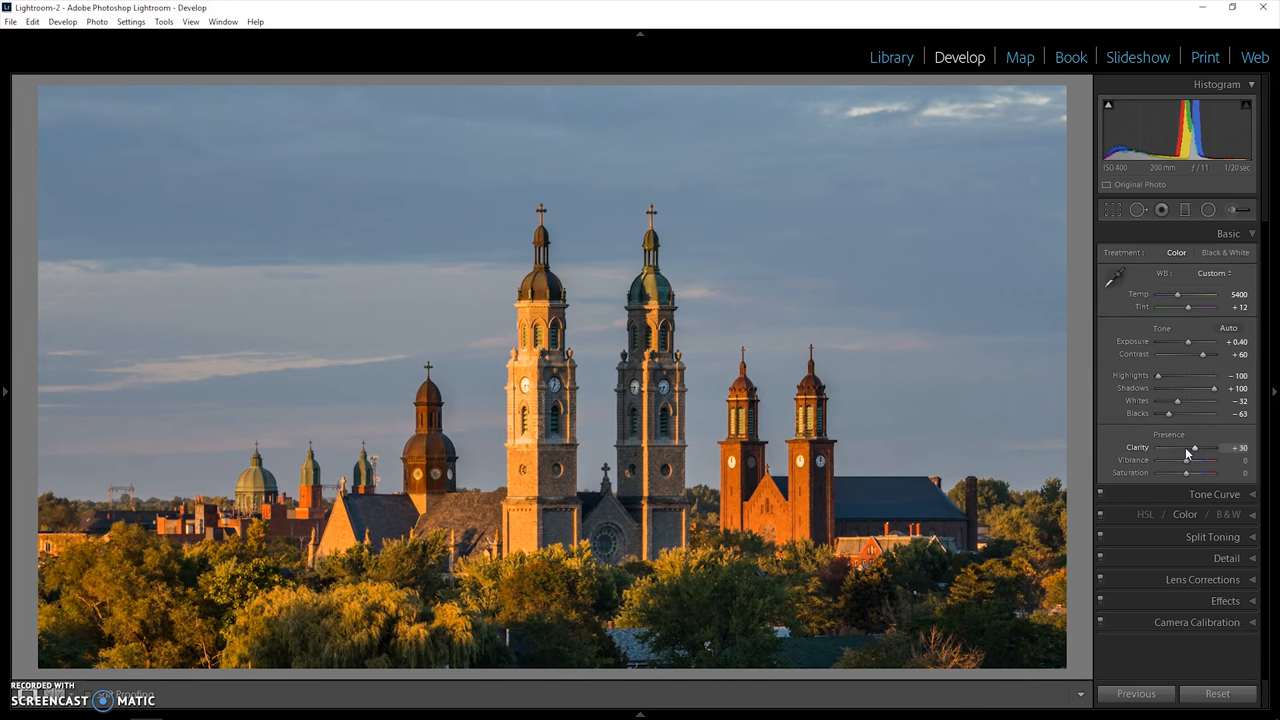
pyautogui.moveTo(1198, 447); pyautogui.dragTo(1190, 461)
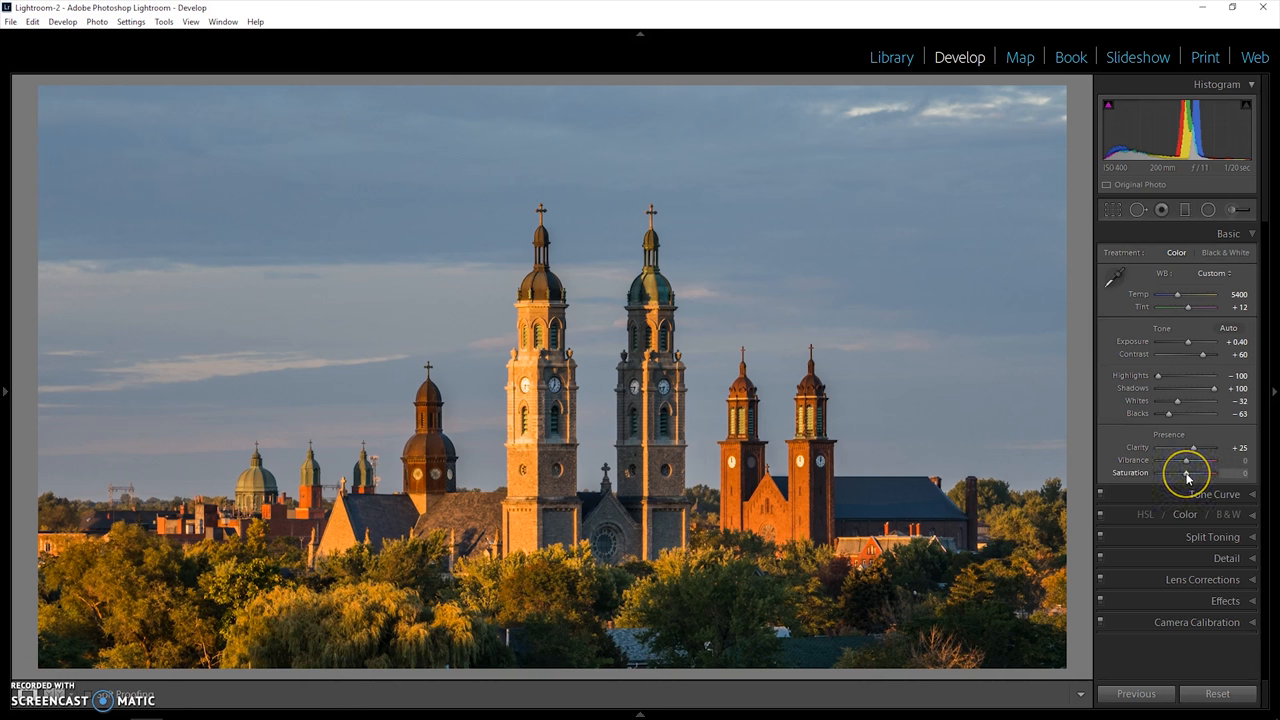
# Step: Try stronger and desaturated colour, then set Saturation 0 and Vibrance +20
pyautogui.moveTo(1188, 472); pyautogui.dragTo(1215, 472)
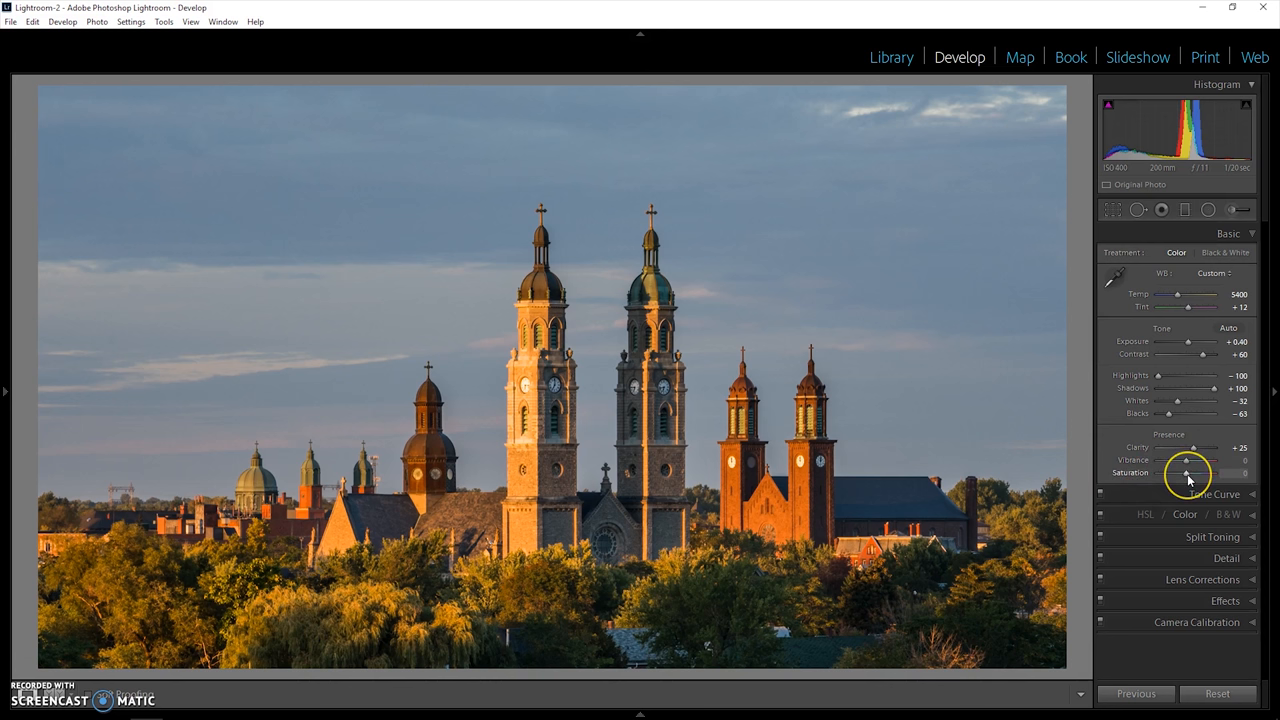
pyautogui.moveTo(1188, 473); pyautogui.dragTo(1172, 473)
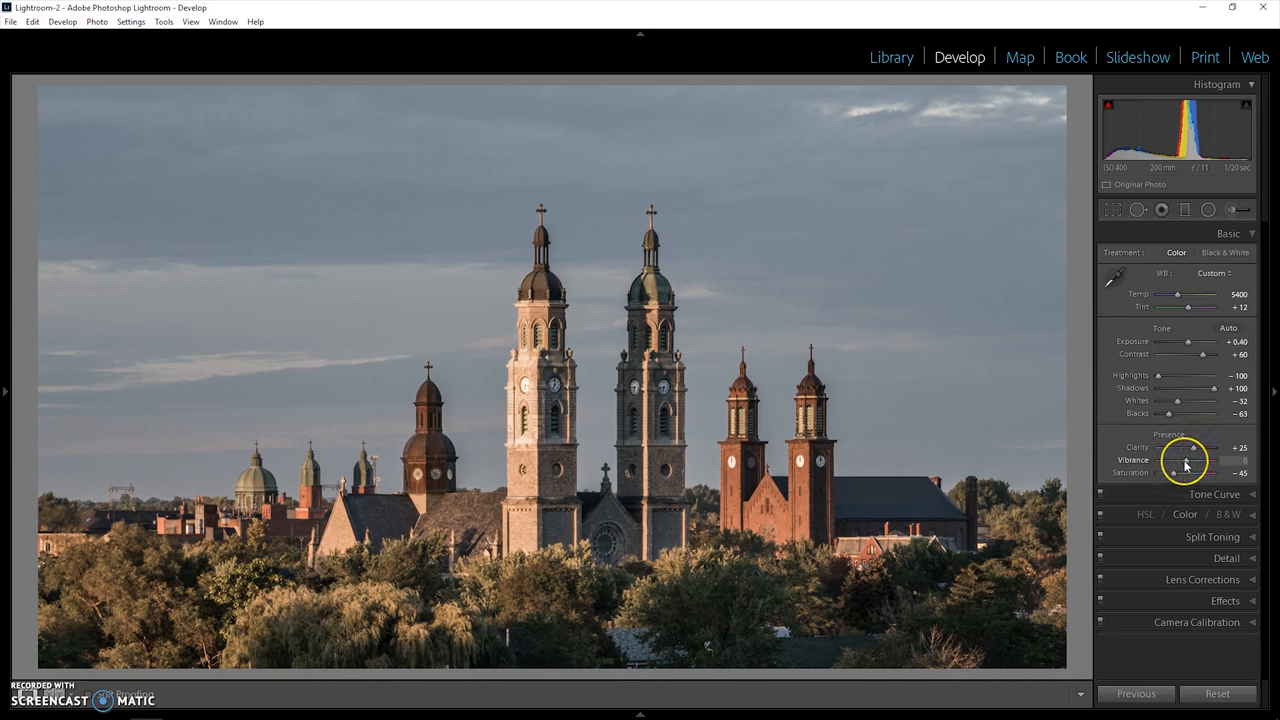
pyautogui.moveTo(1186, 460); pyautogui.dragTo(1205, 460)
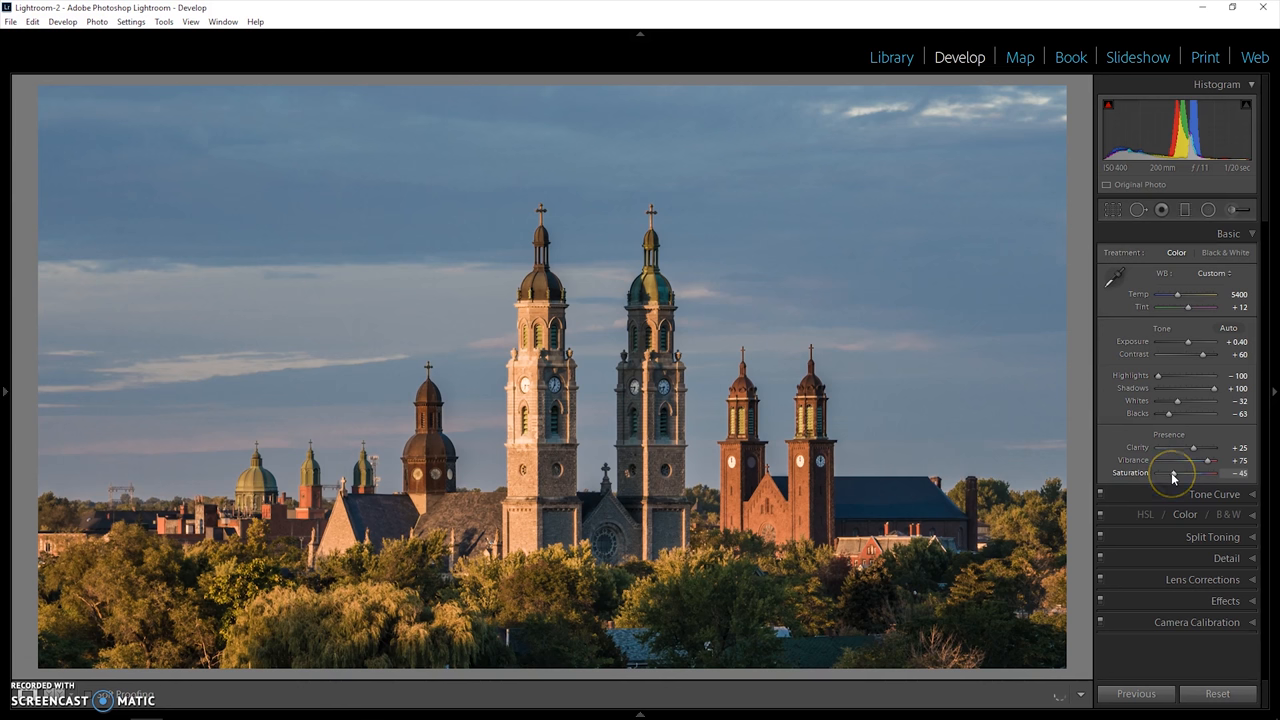
pyautogui.moveTo(1179, 473); pyautogui.dragTo(1198, 473)
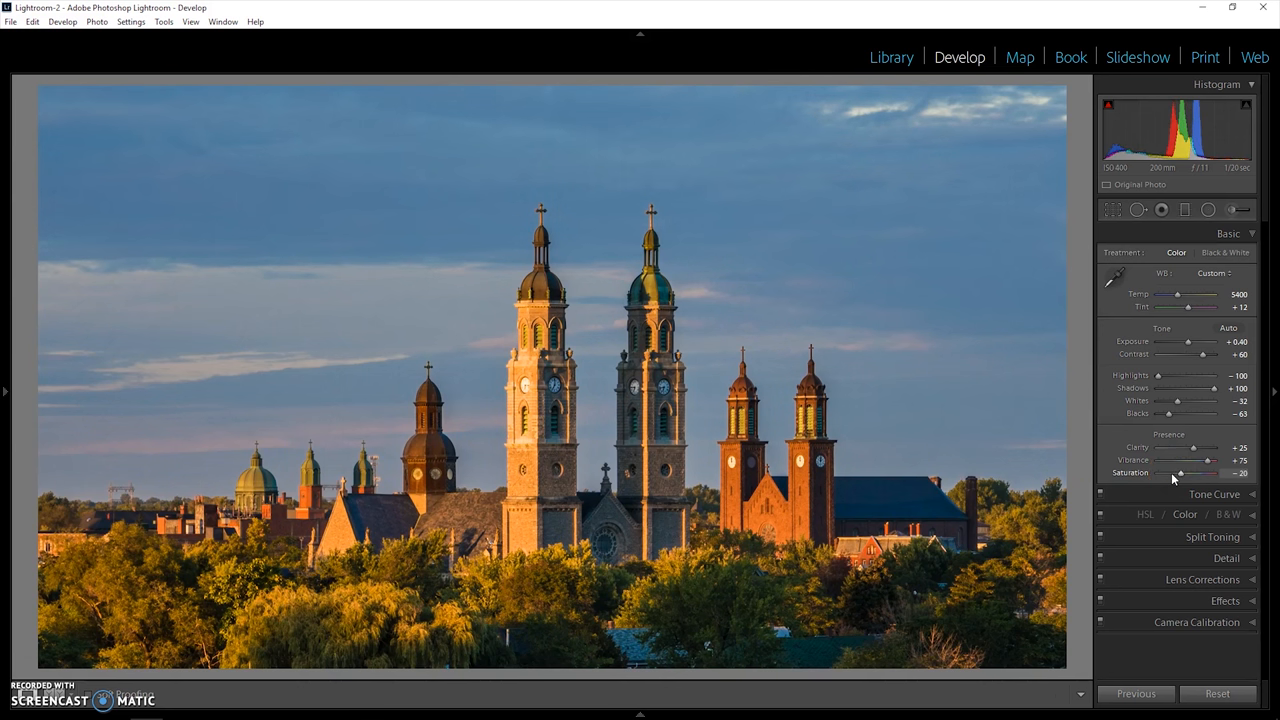
pyautogui.moveTo(1185, 473); pyautogui.dragTo(1178, 473)
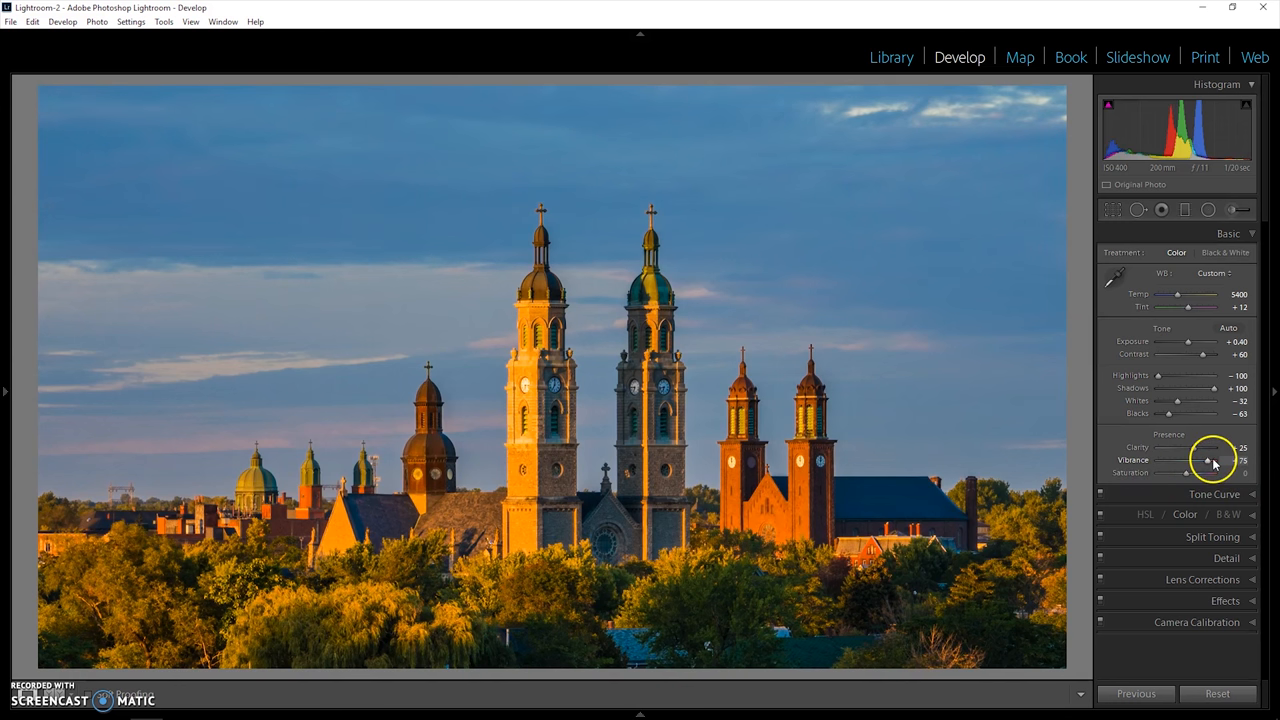
pyautogui.moveTo(1225, 461); pyautogui.dragTo(1198, 461)
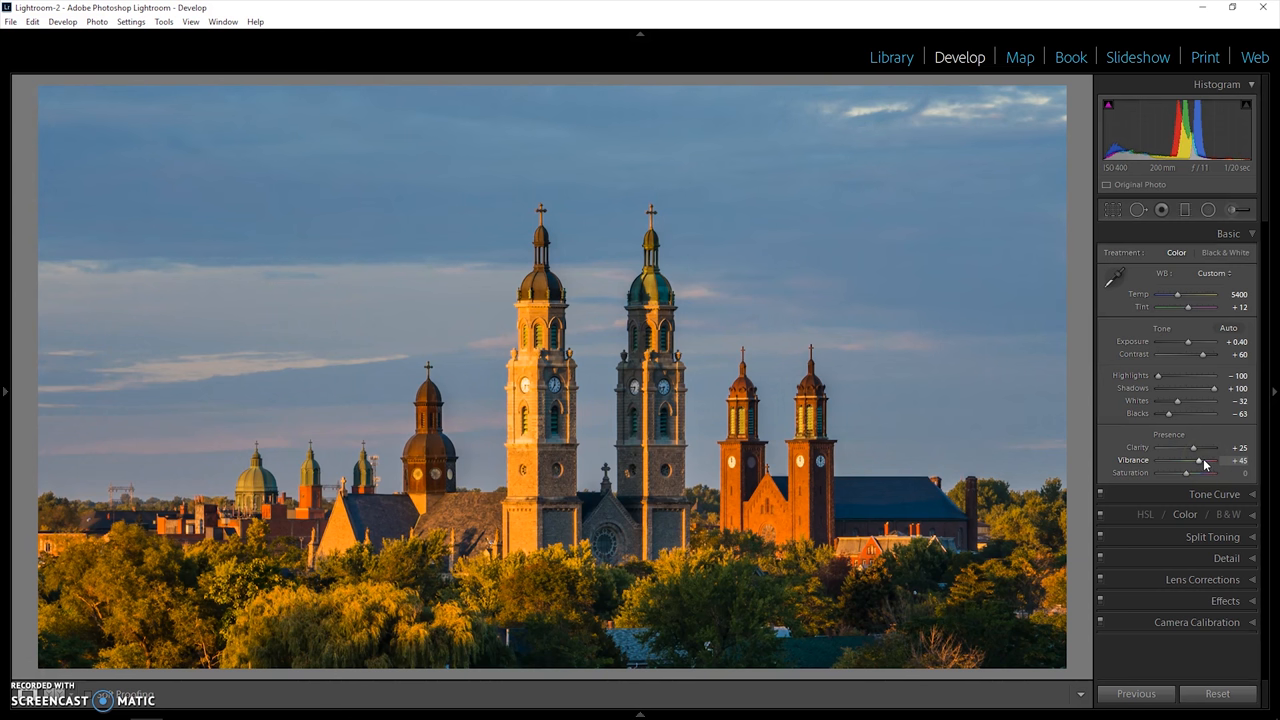
pyautogui.moveTo(1208, 461); pyautogui.dragTo(1197, 461)
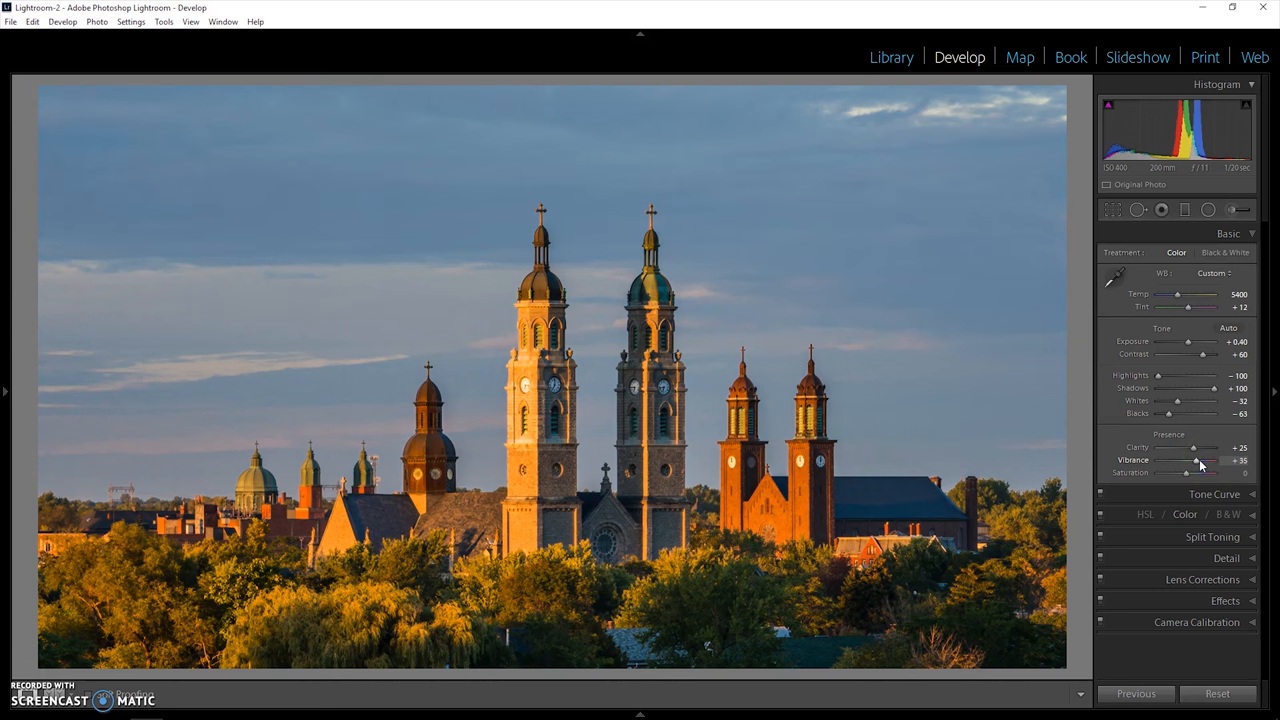
pyautogui.moveTo(1215, 460); pyautogui.dragTo(1190, 460)
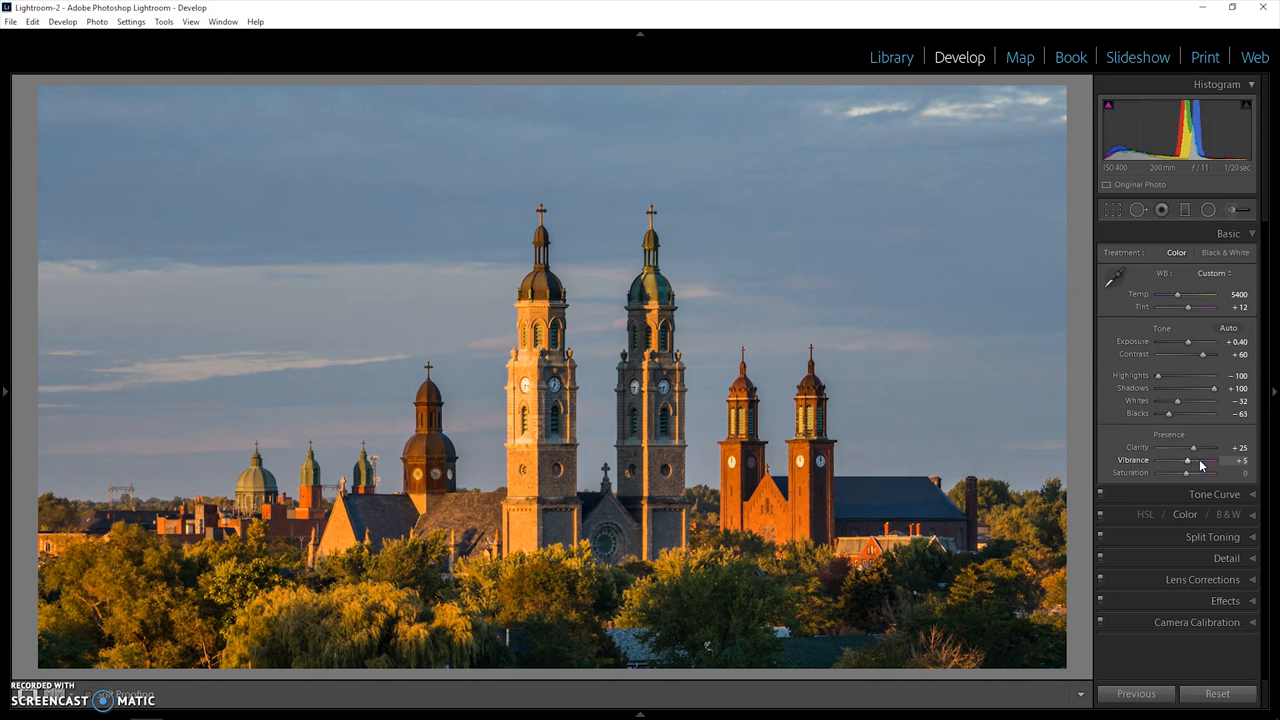
pyautogui.moveTo(1188, 460); pyautogui.dragTo(1215, 460)
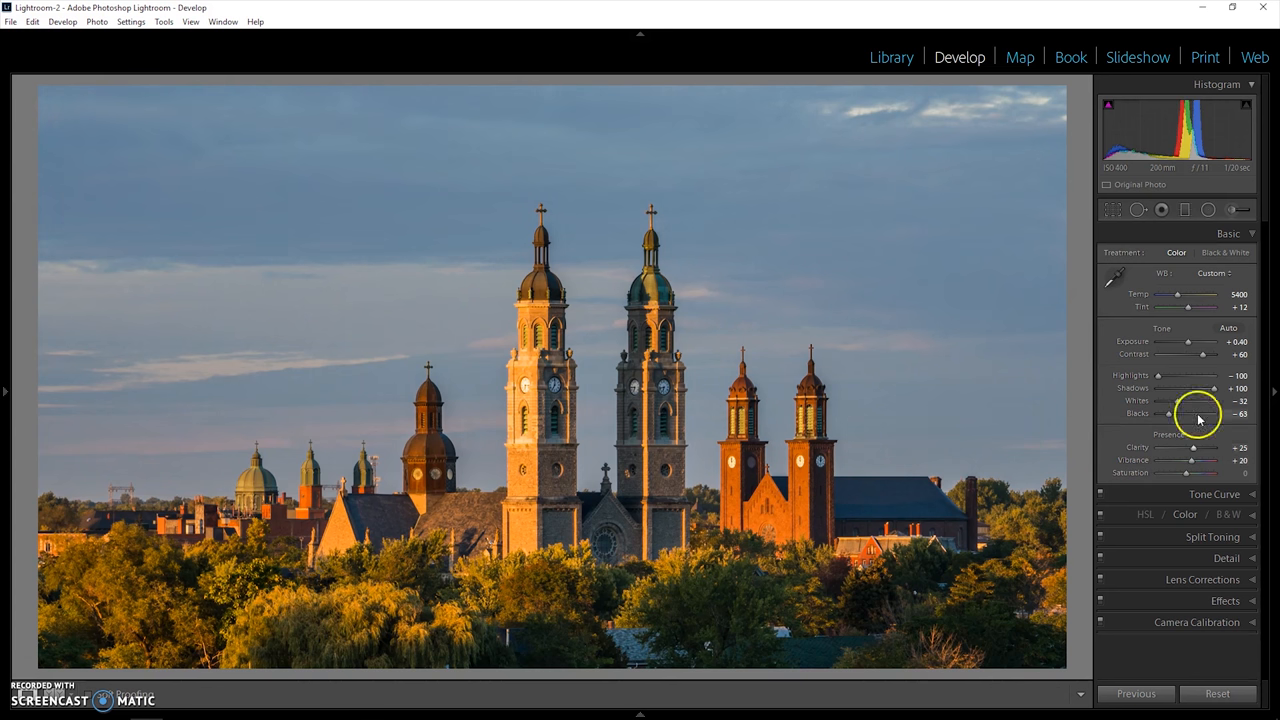
pyautogui.moveTo(374, 417)
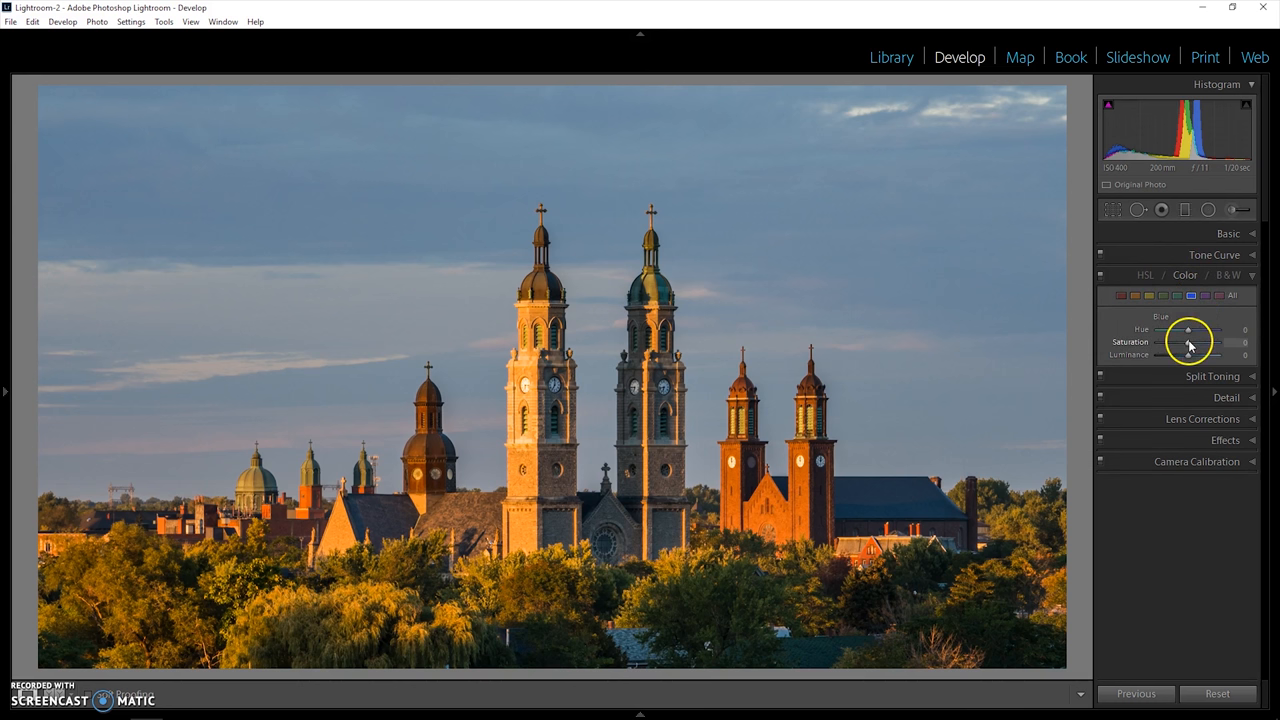
pyautogui.moveTo(1188, 333)
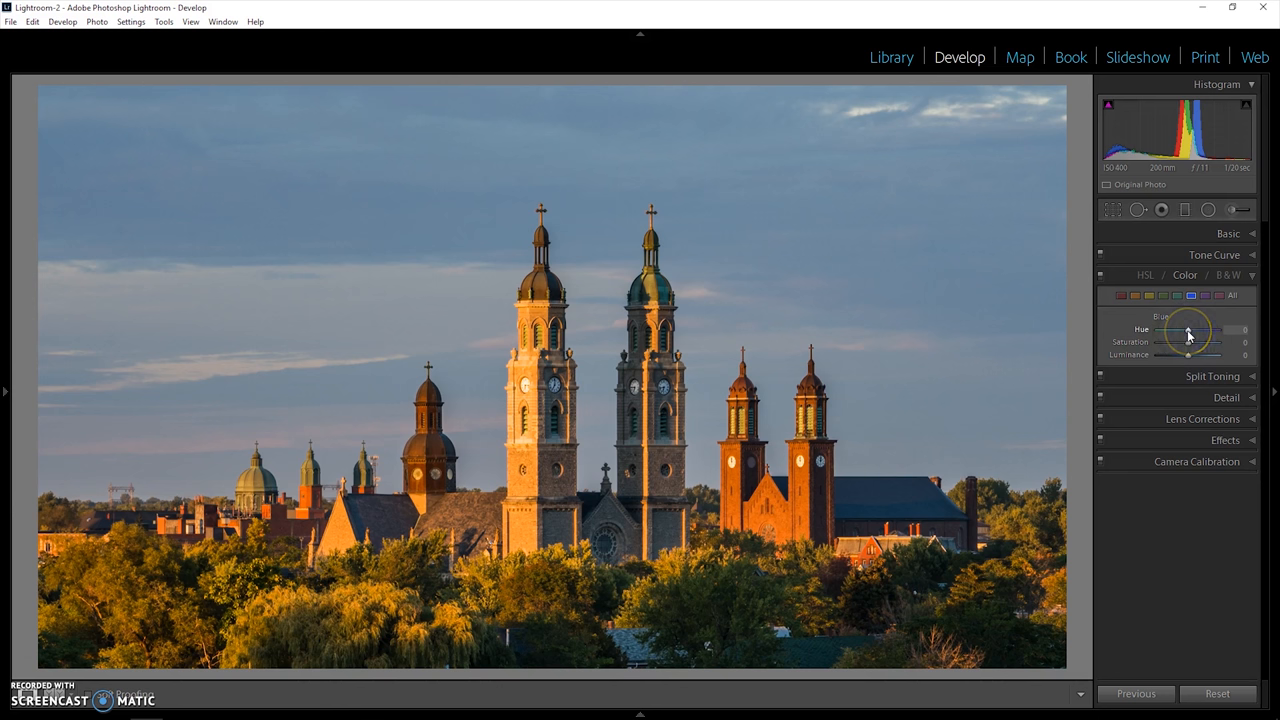
# Step: Try purple and teal shifts for Blue, return hue to 0, and set Saturation +42
pyautogui.moveTo(1188, 329); pyautogui.dragTo(1217, 329)
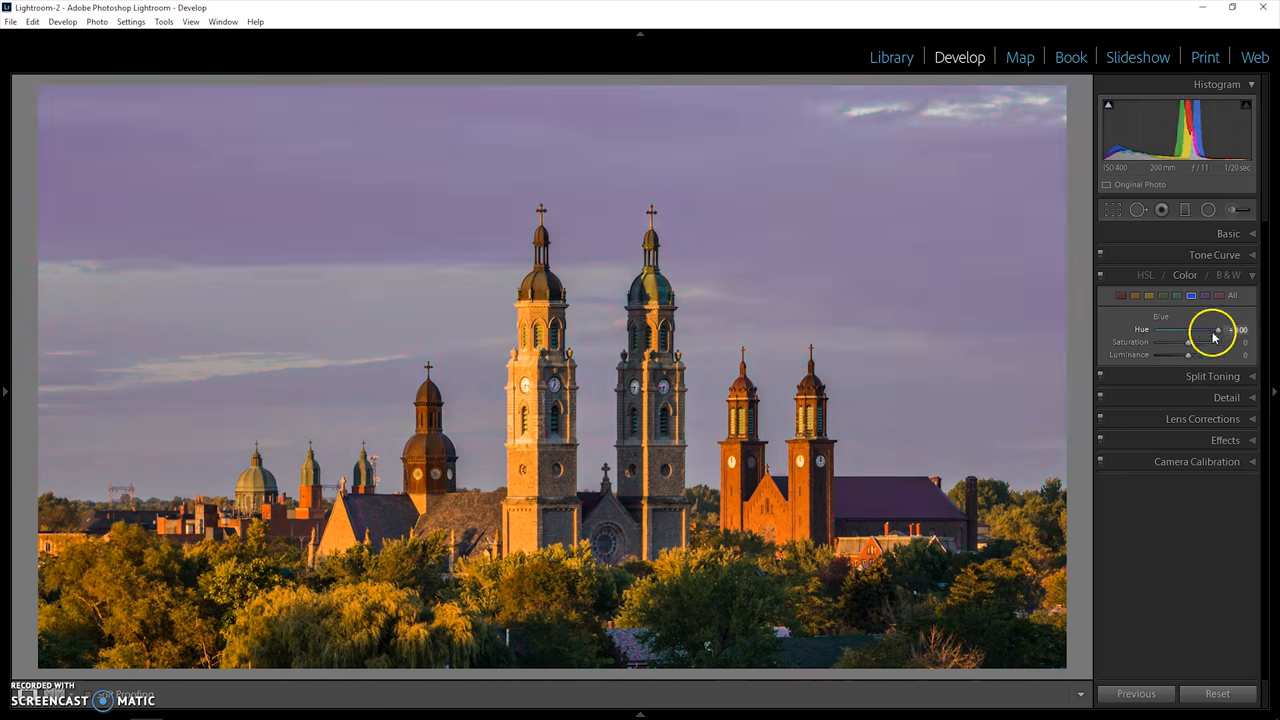
pyautogui.moveTo(1217, 329); pyautogui.dragTo(1172, 329)
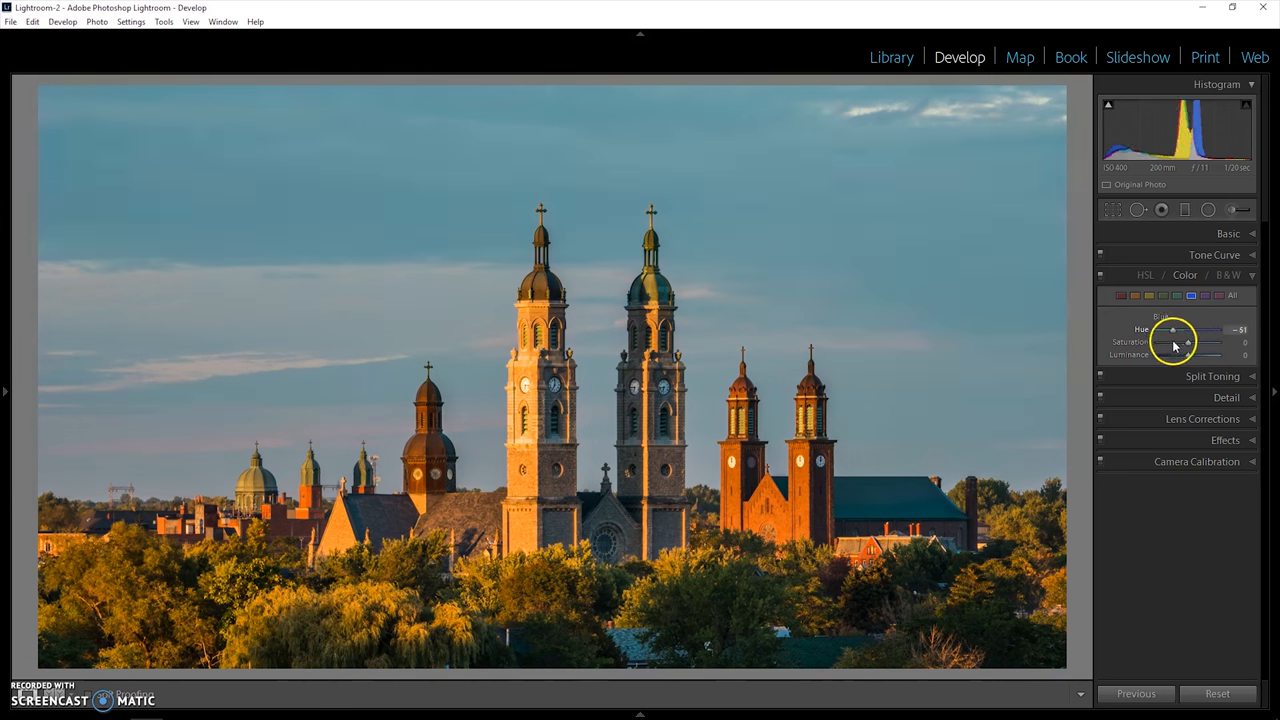
pyautogui.moveTo(1172, 329); pyautogui.dragTo(1230, 329)
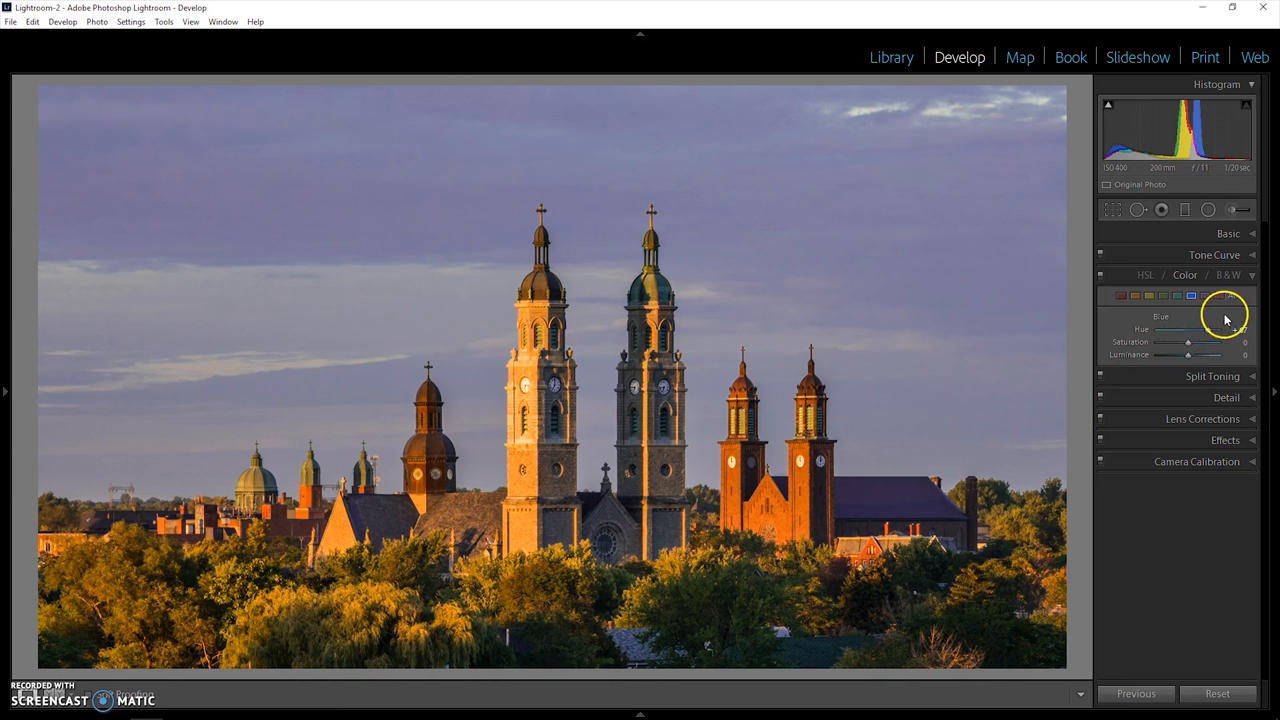
pyautogui.moveTo(1189, 342); pyautogui.dragTo(1232, 342)
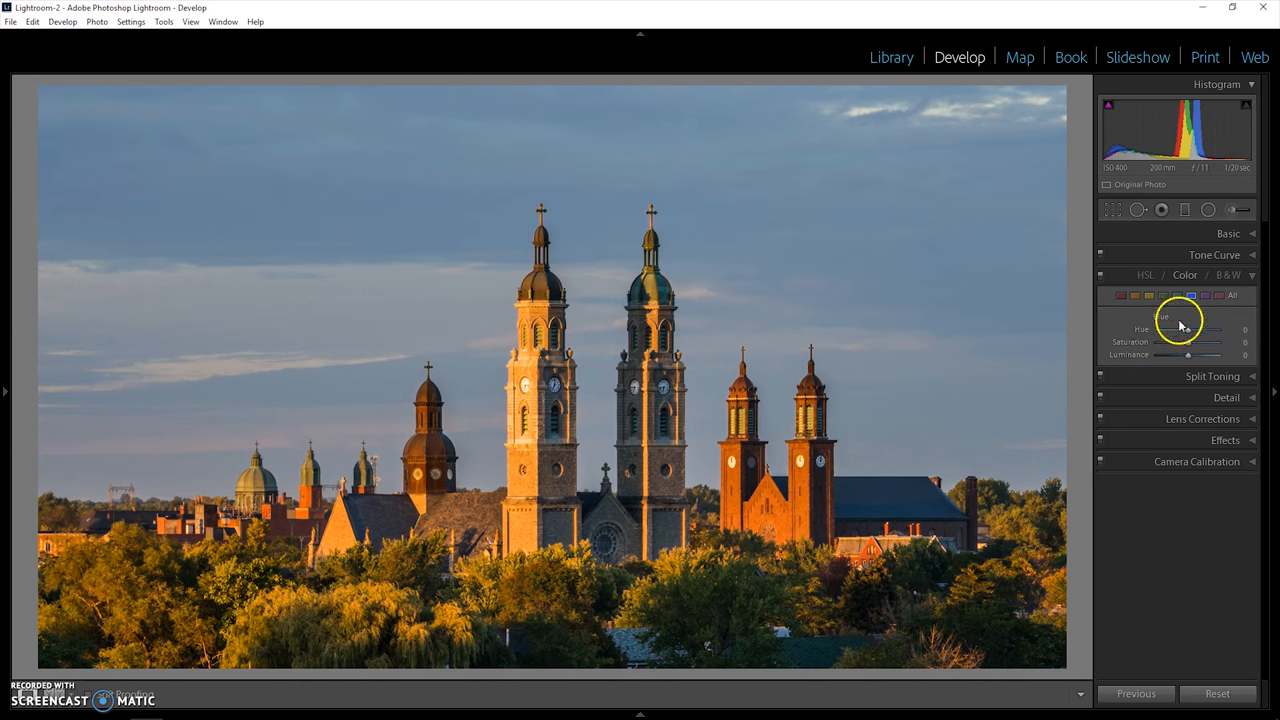
pyautogui.moveTo(1185, 342); pyautogui.dragTo(1230, 342)
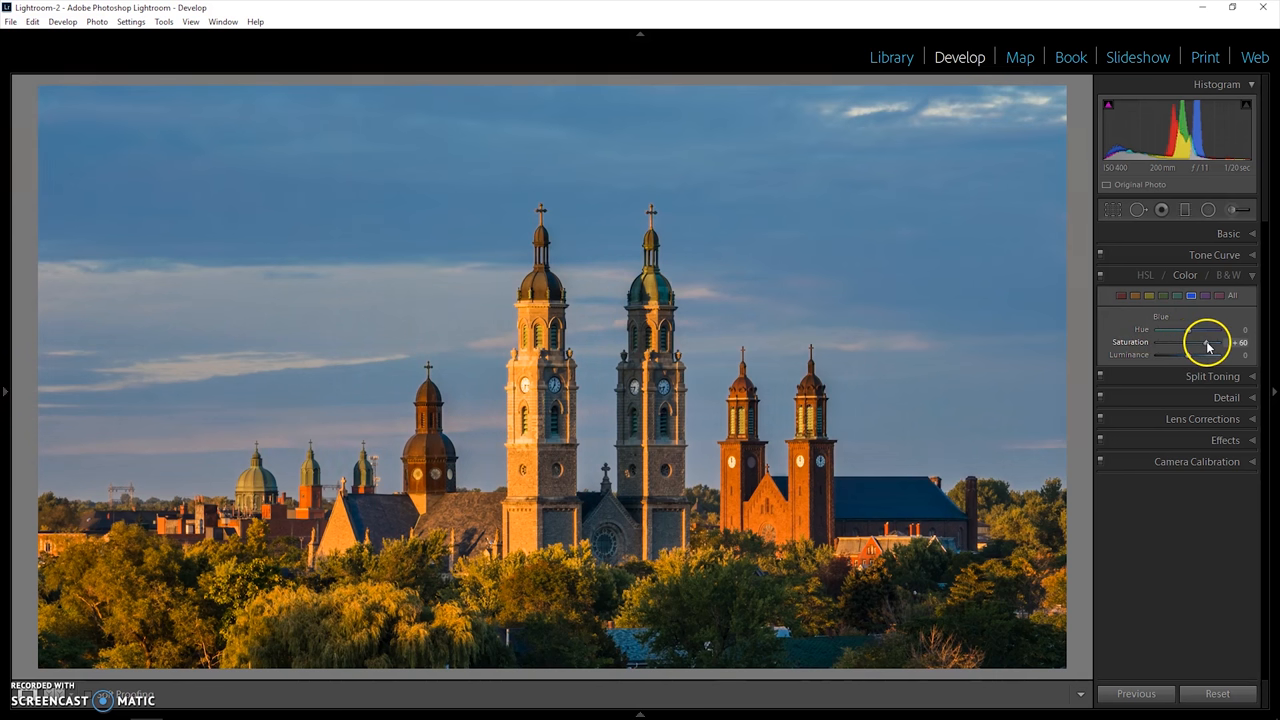
pyautogui.moveTo(1208, 342); pyautogui.dragTo(1200, 342)
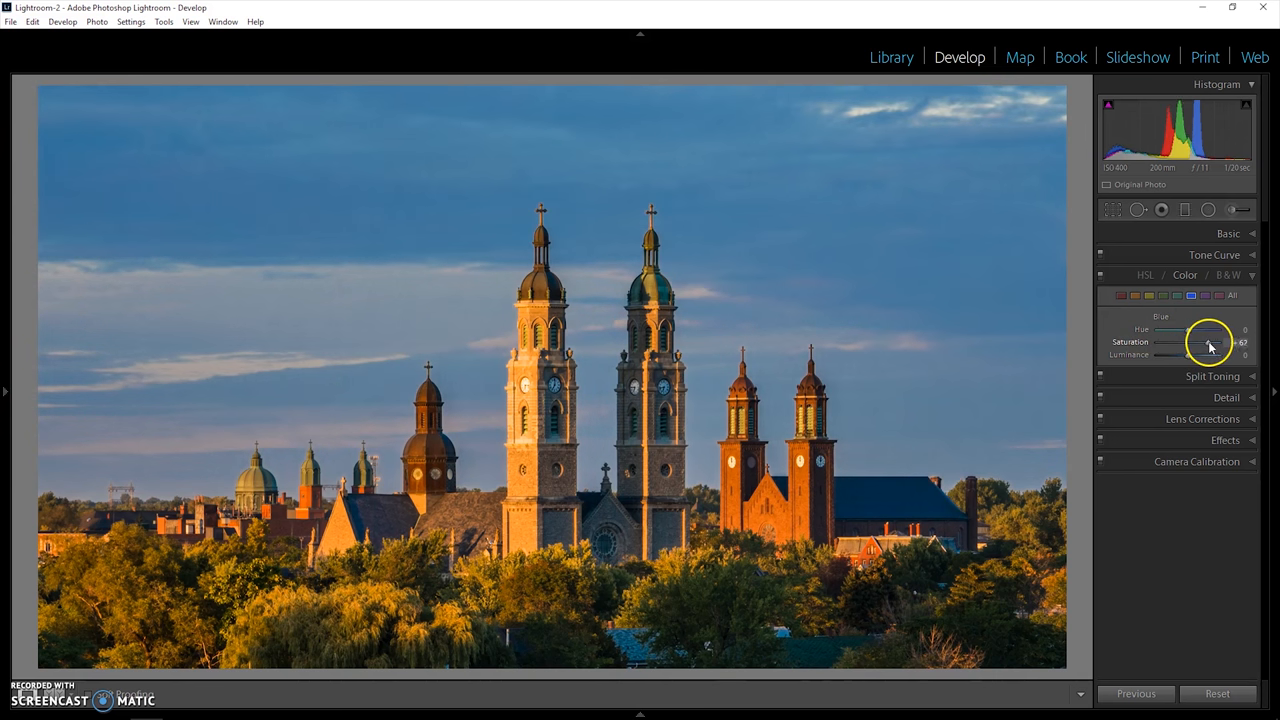
pyautogui.moveTo(1210, 342); pyautogui.dragTo(1185, 342)
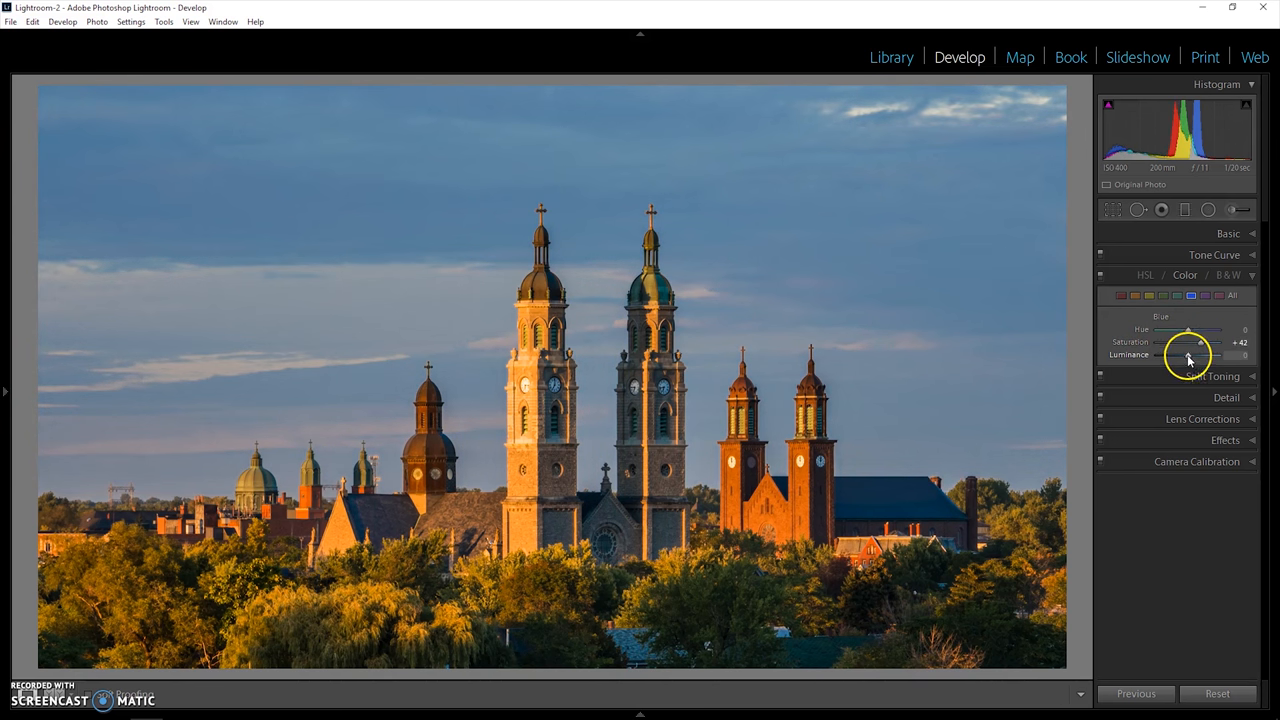
# Step: Darken the blue sky by setting Blue Luminance to about −65
pyautogui.moveTo(1185, 355); pyautogui.dragTo(1202, 355)
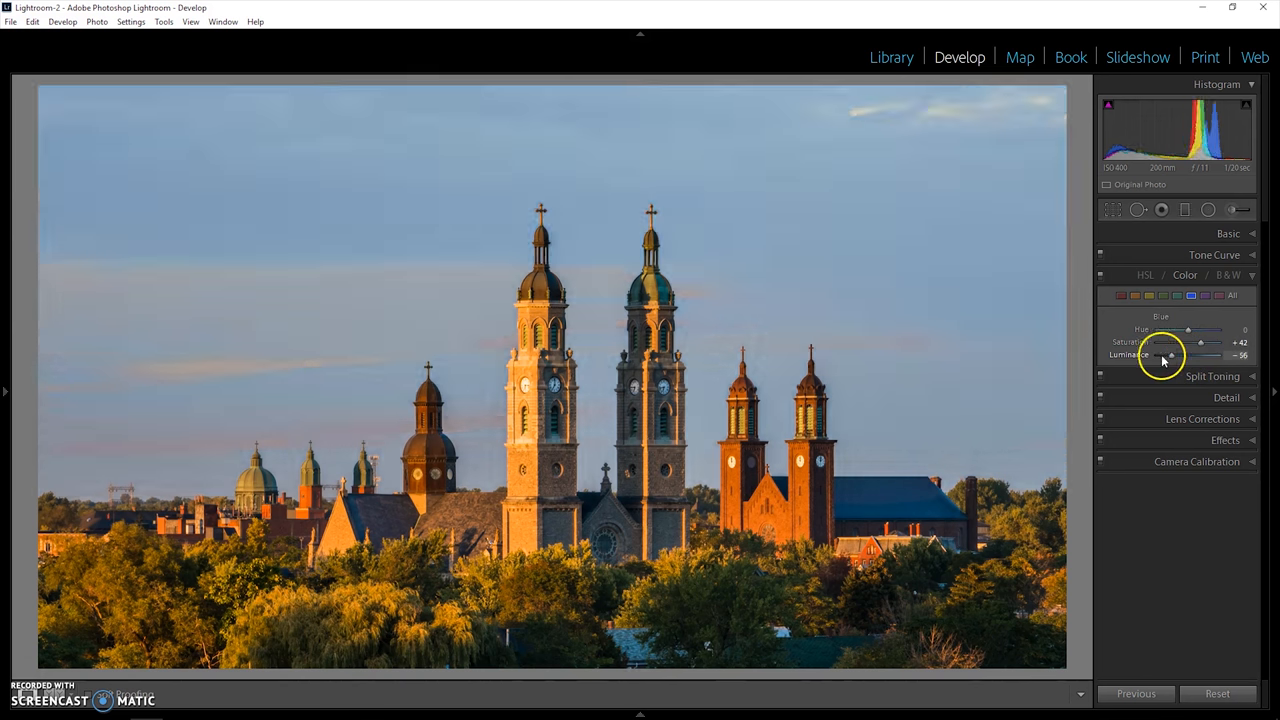
pyautogui.moveTo(1163, 355); pyautogui.dragTo(1178, 355)
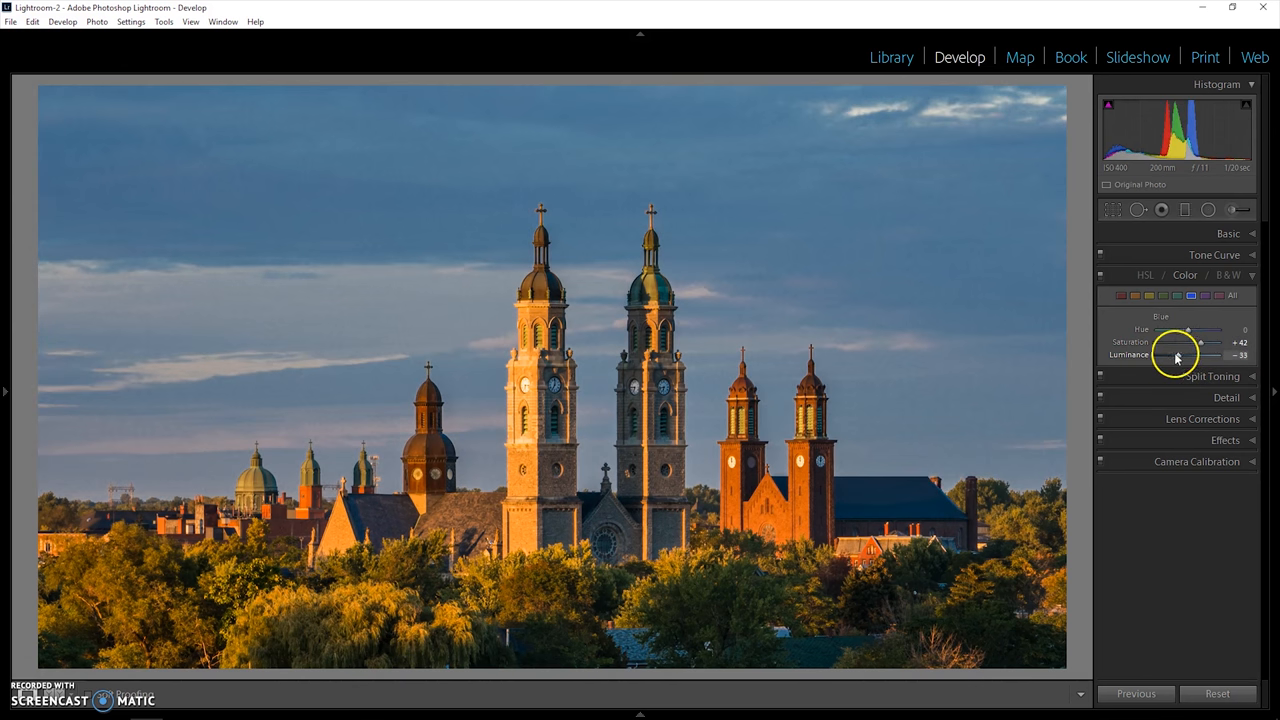
pyautogui.moveTo(1160, 354); pyautogui.dragTo(1190, 354)
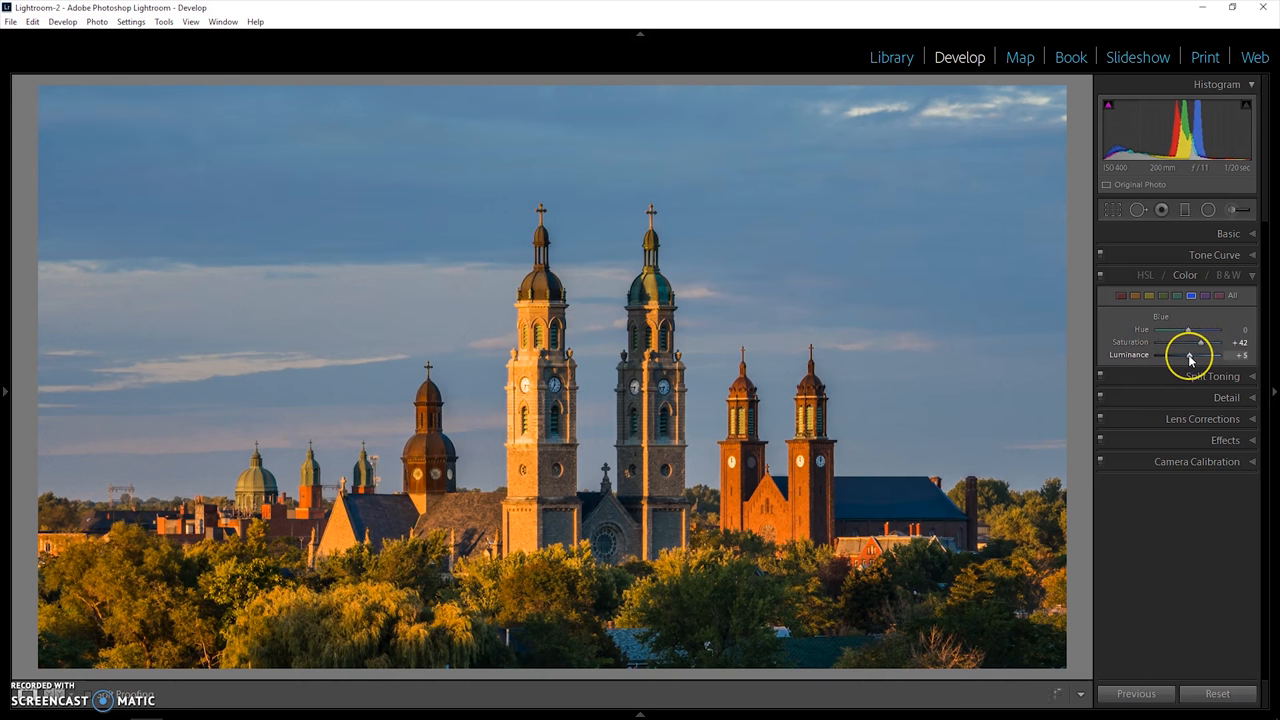
pyautogui.moveTo(1175, 355); pyautogui.dragTo(1147, 355)
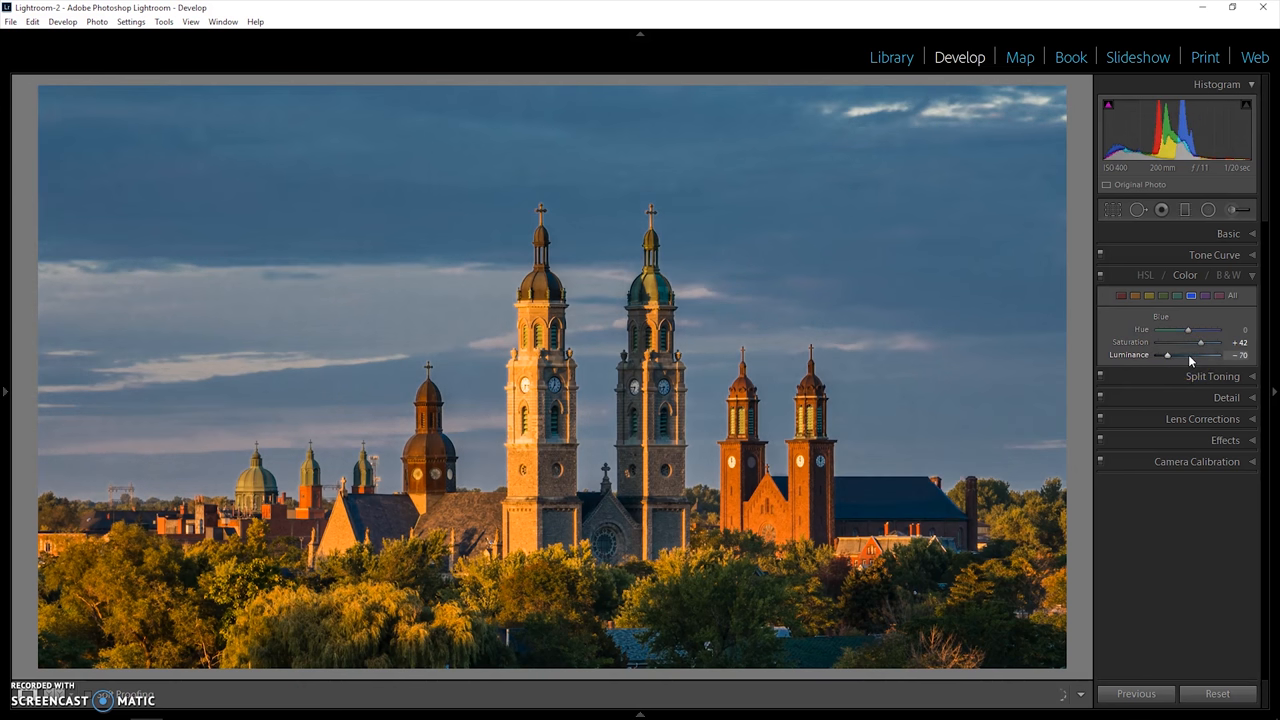
pyautogui.moveTo(1168, 355); pyautogui.dragTo(1173, 355)
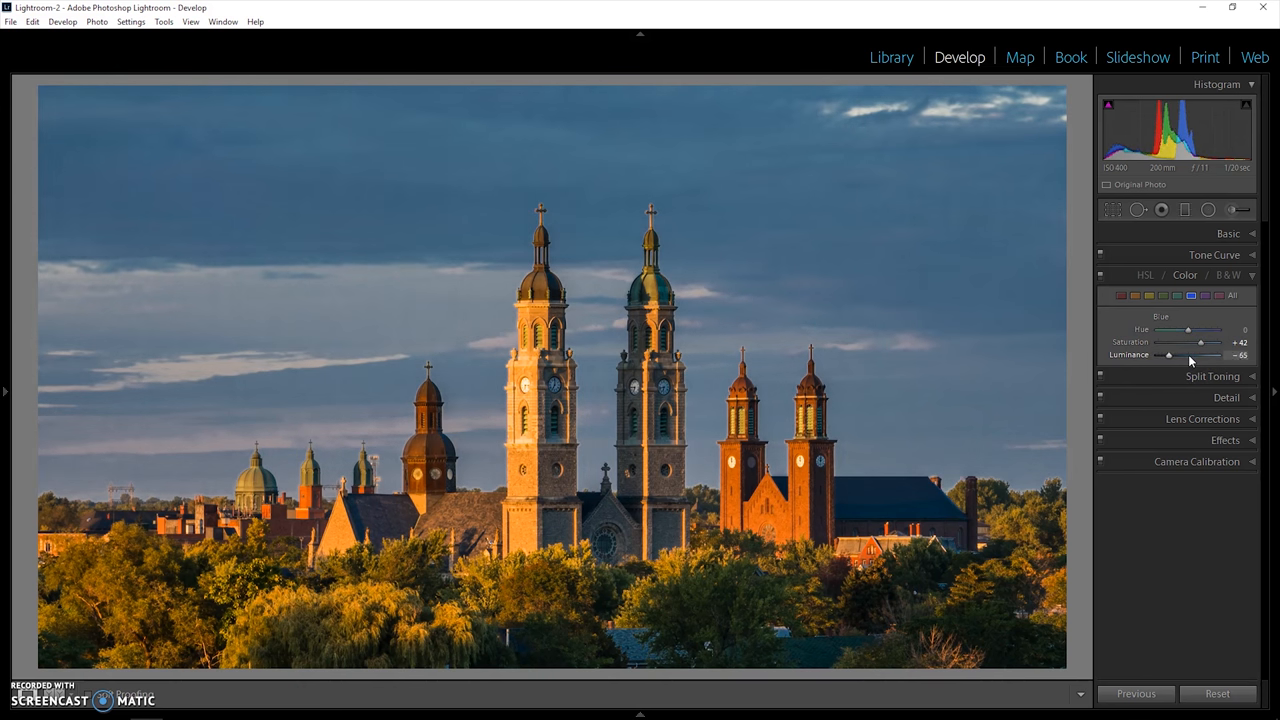
pyautogui.moveTo(1167, 355); pyautogui.dragTo(1182, 355)
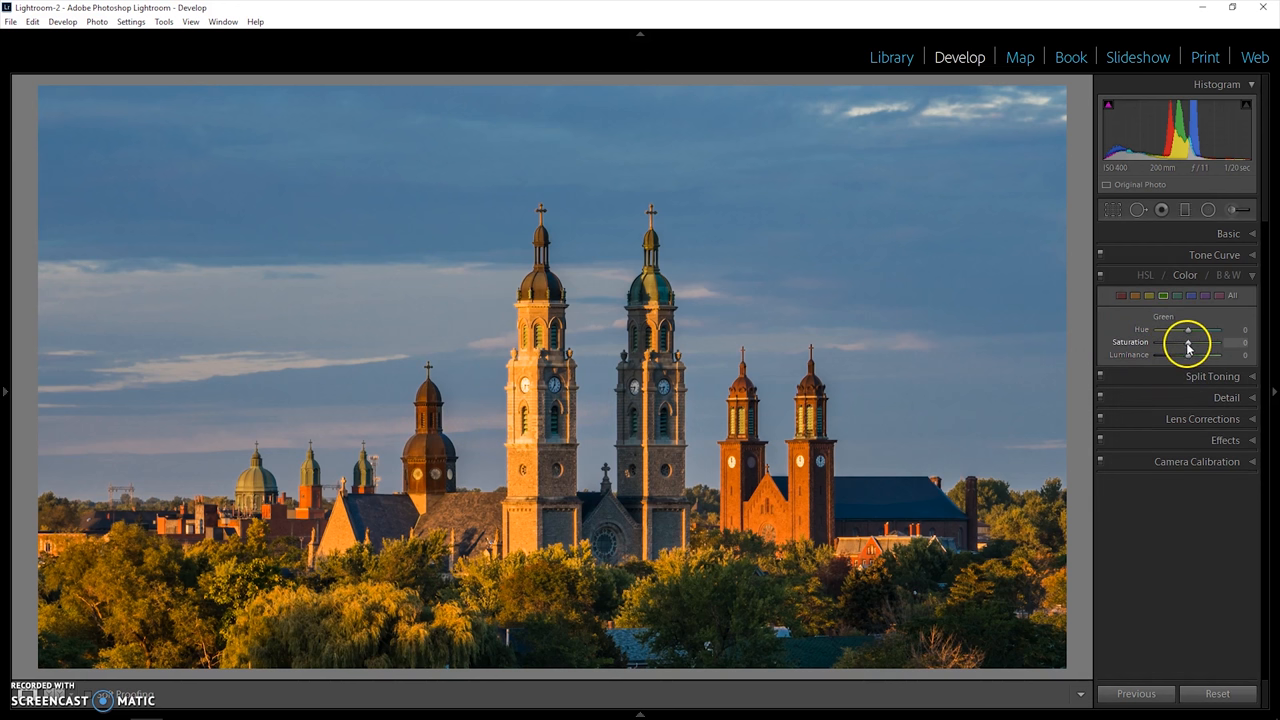
# Step: Set Green saturation to +70 and hue to +25, briefly testing a maximum Aqua hue
pyautogui.moveTo(1189, 342); pyautogui.dragTo(1207, 342)
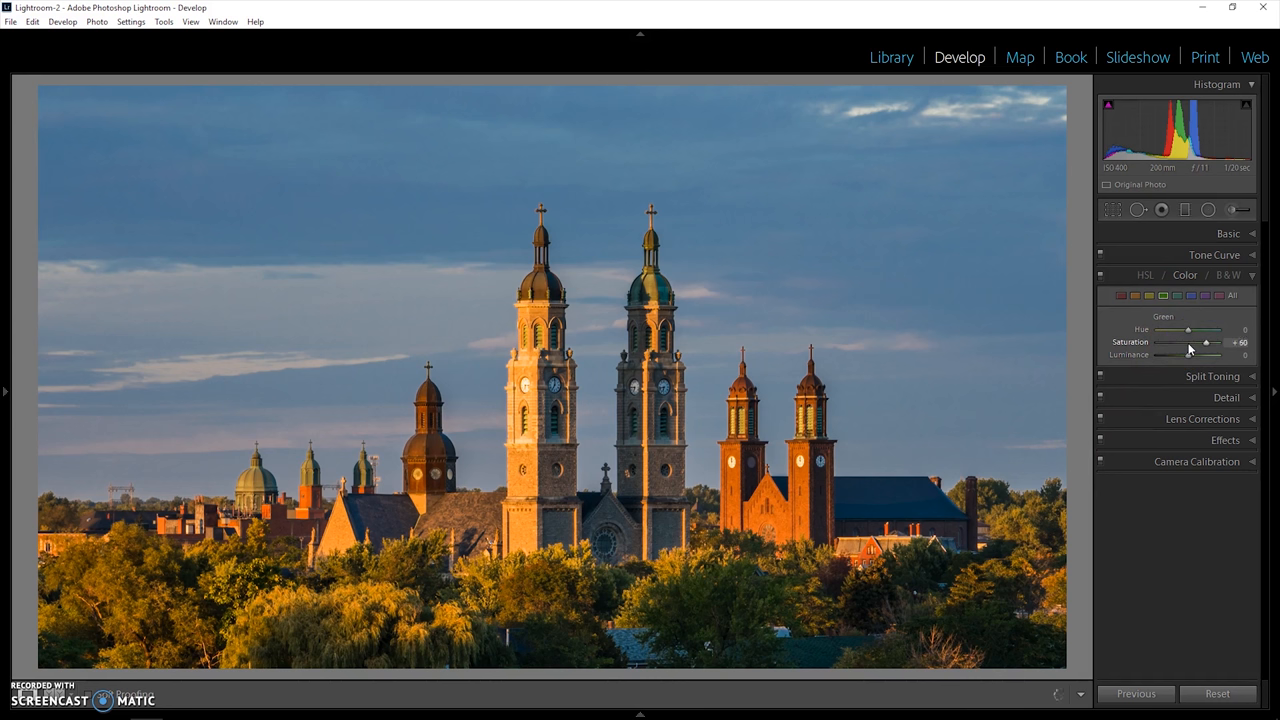
pyautogui.moveTo(1190, 342); pyautogui.dragTo(1203, 342)
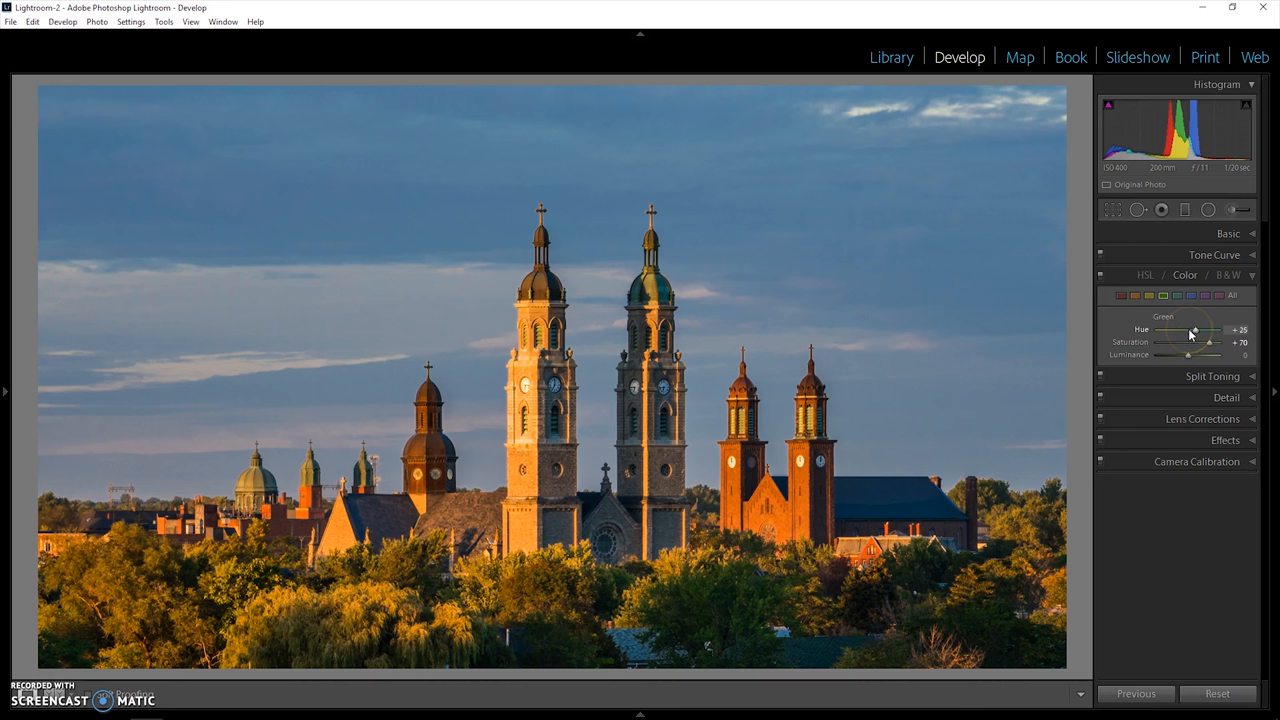
pyautogui.moveTo(1193, 330); pyautogui.dragTo(1243, 330)
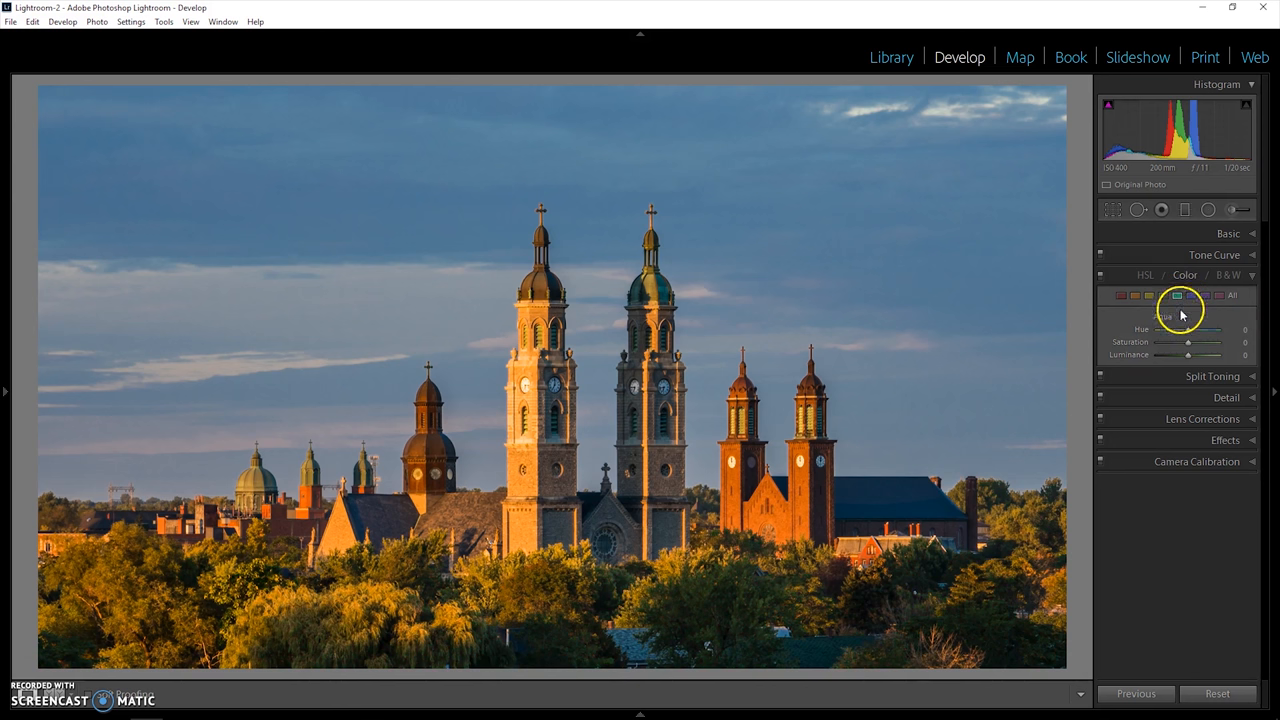
pyautogui.moveTo(1200, 328); pyautogui.dragTo(1215, 328)
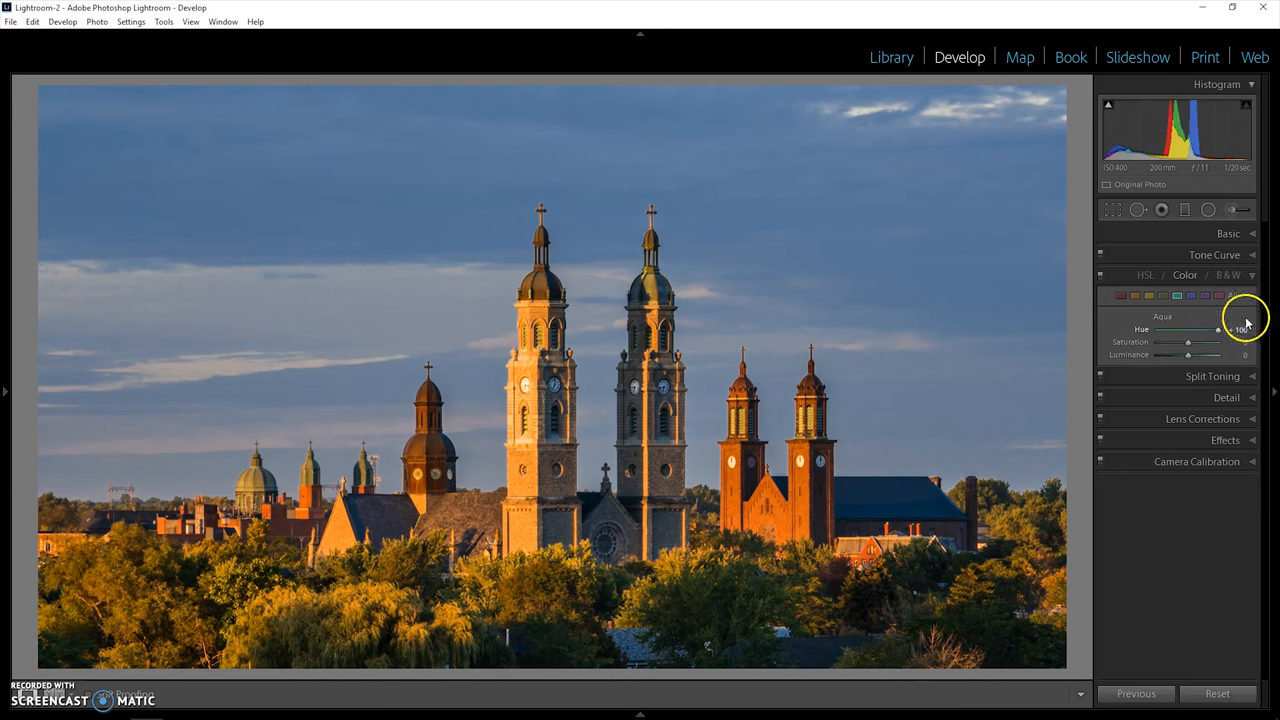
# Step: Set Yellow hue to +25 after testing extremes, collapse HSL and expand the Detail panel
pyautogui.click(1163, 295)
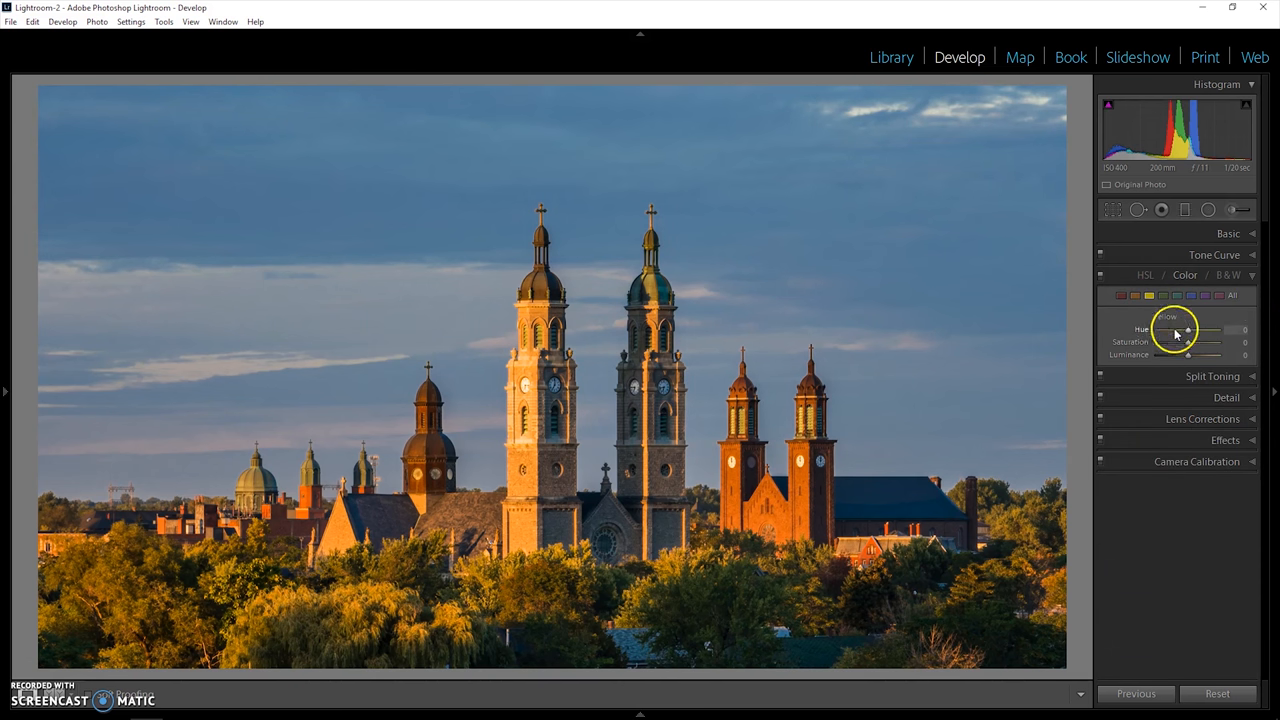
pyautogui.moveTo(1188, 329); pyautogui.dragTo(1130, 329)
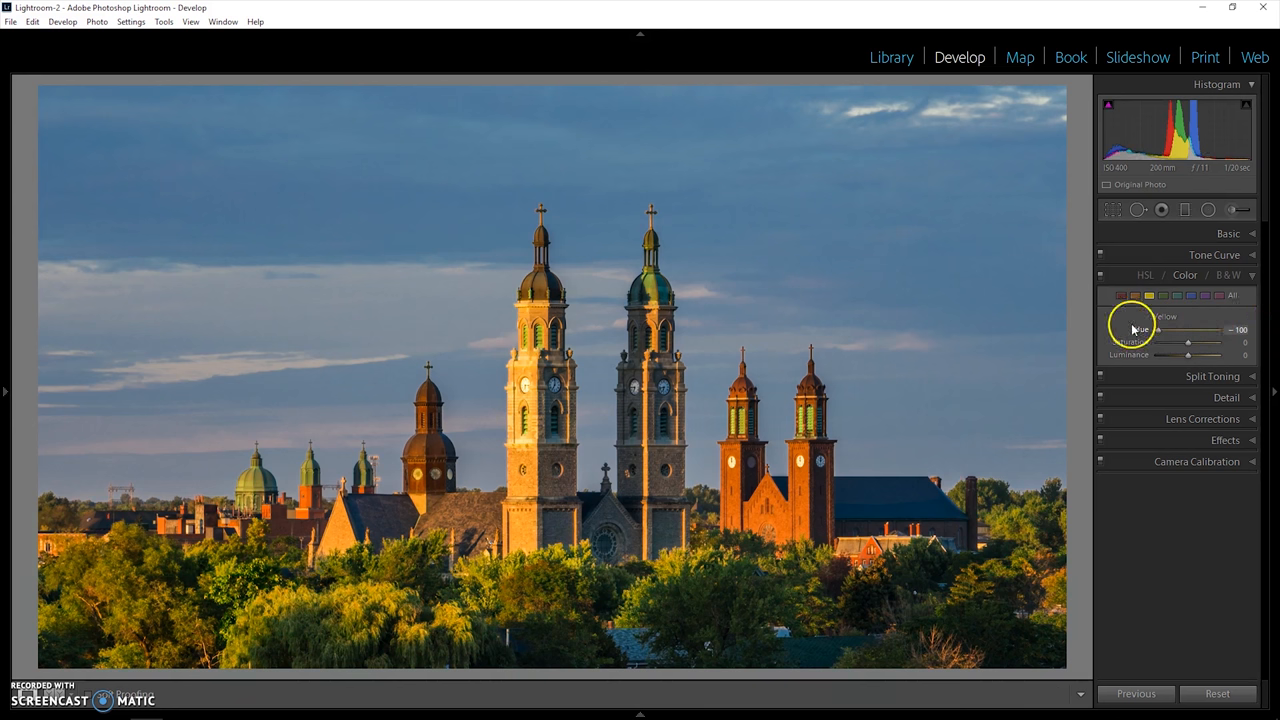
pyautogui.moveTo(1155, 329); pyautogui.dragTo(1230, 329)
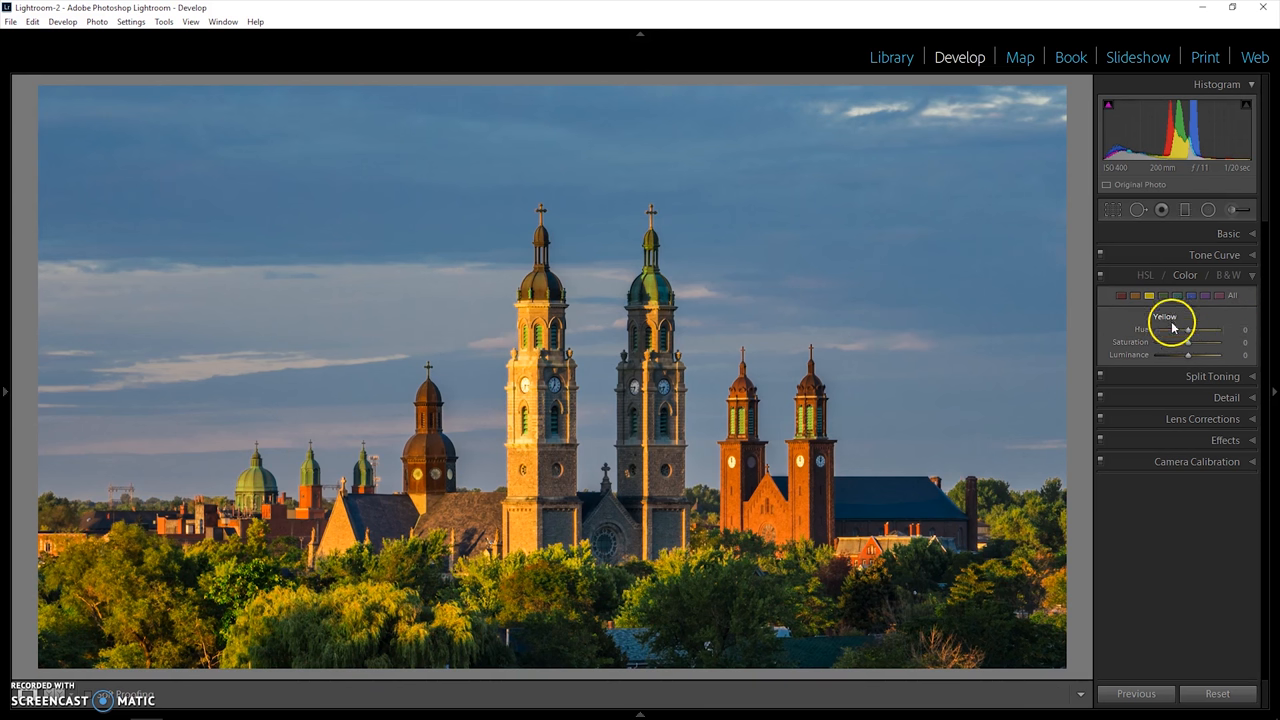
pyautogui.moveTo(1178, 328); pyautogui.dragTo(1195, 328)
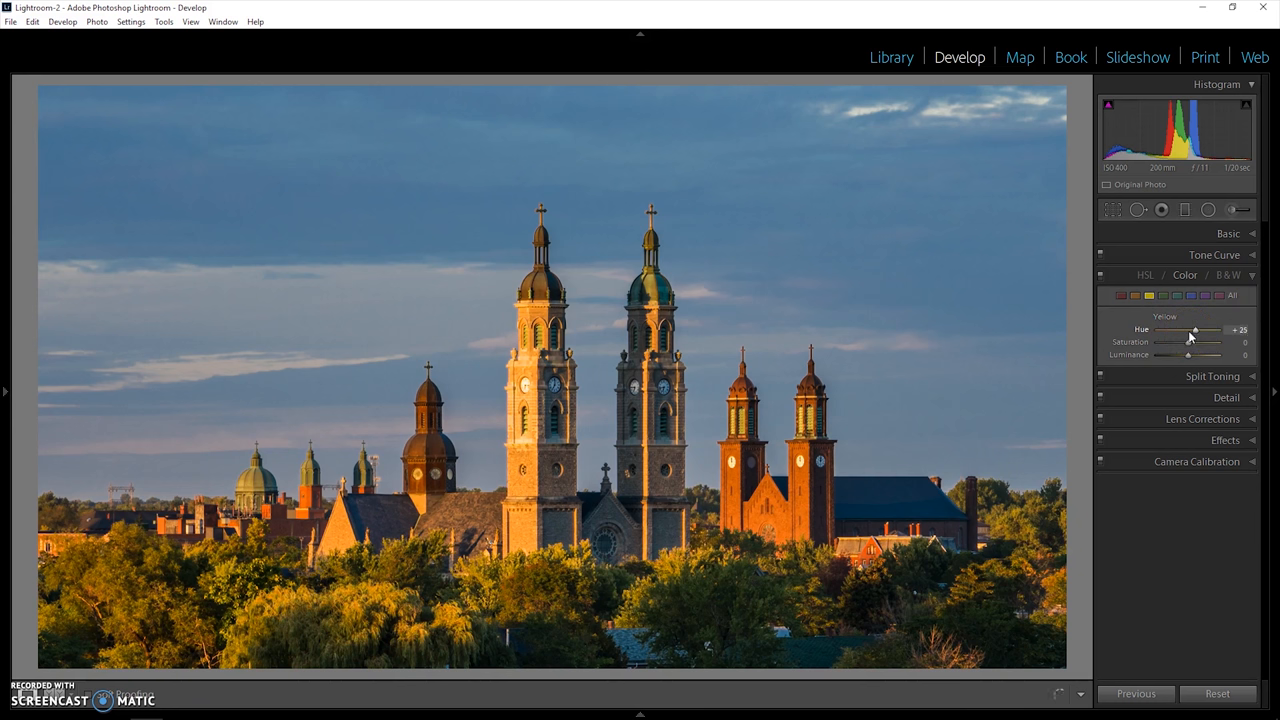
pyautogui.doubleClick(1170, 316)
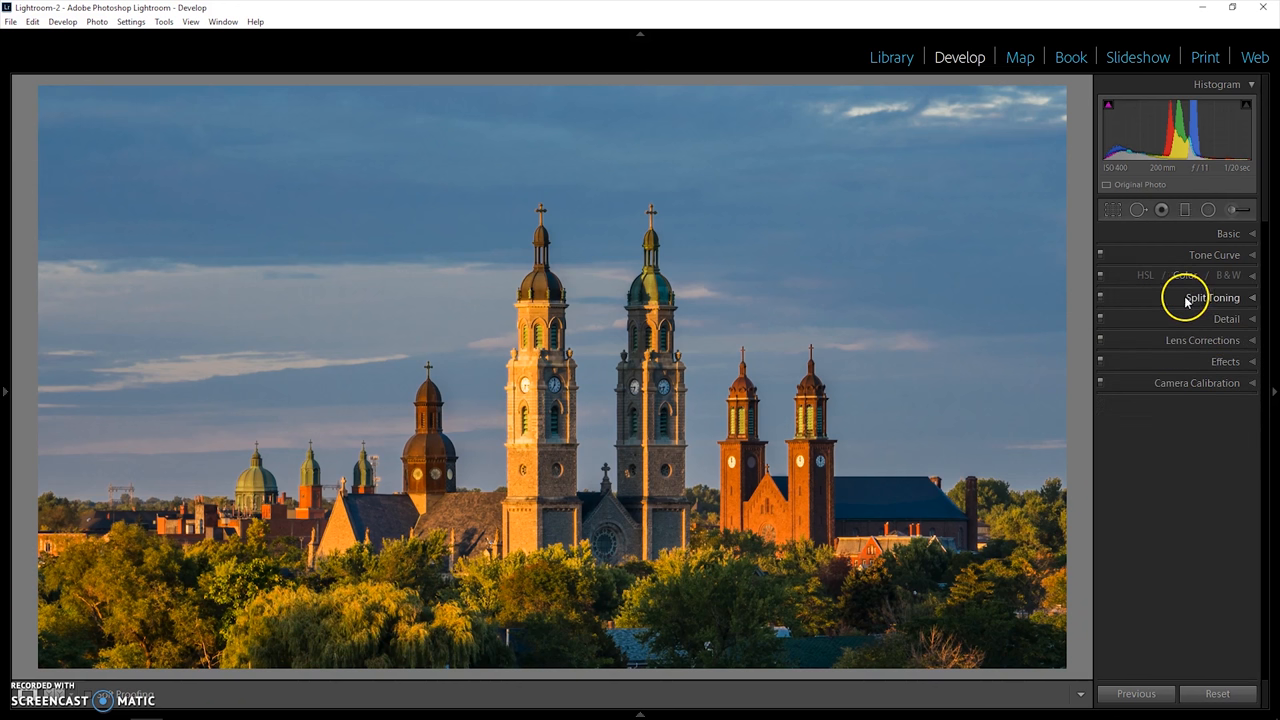
pyautogui.click(1225, 318)
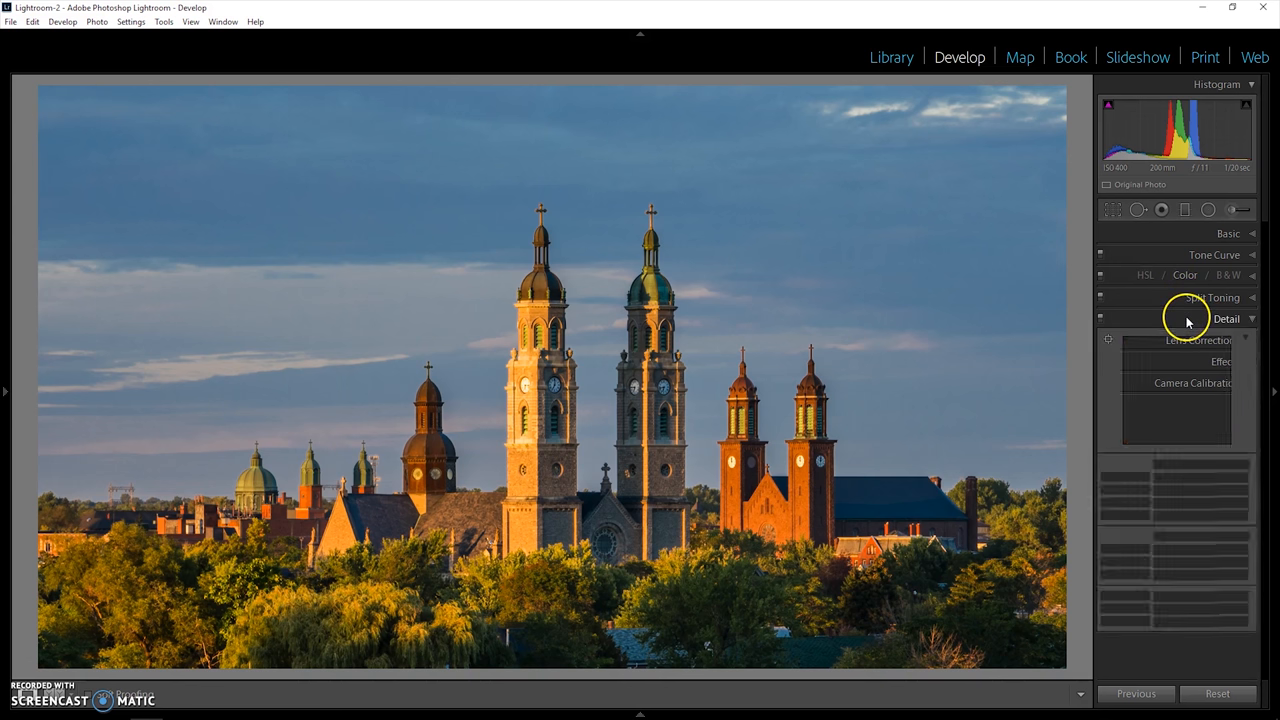
# Step: Alt-drag Sharpening Masking to 79 while previewing the edge mask
pyautogui.click(1226, 318)
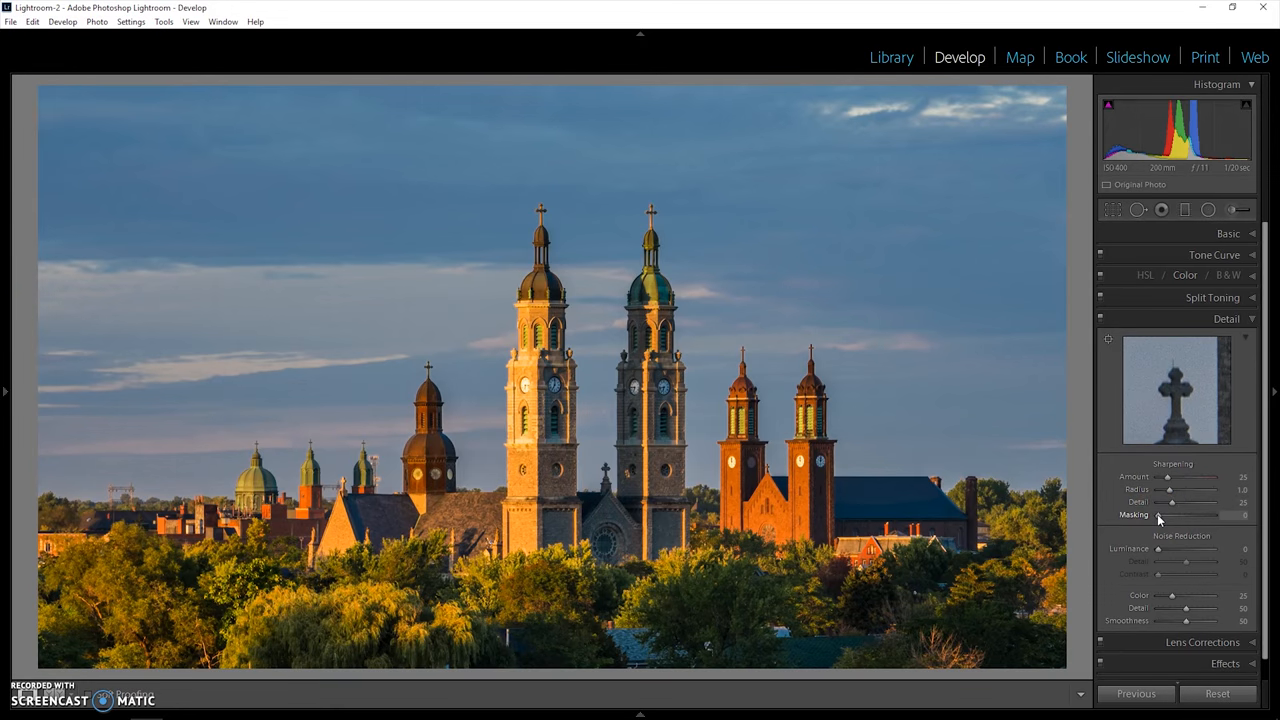
pyautogui.moveTo(1158, 515); pyautogui.dragTo(1188, 515)
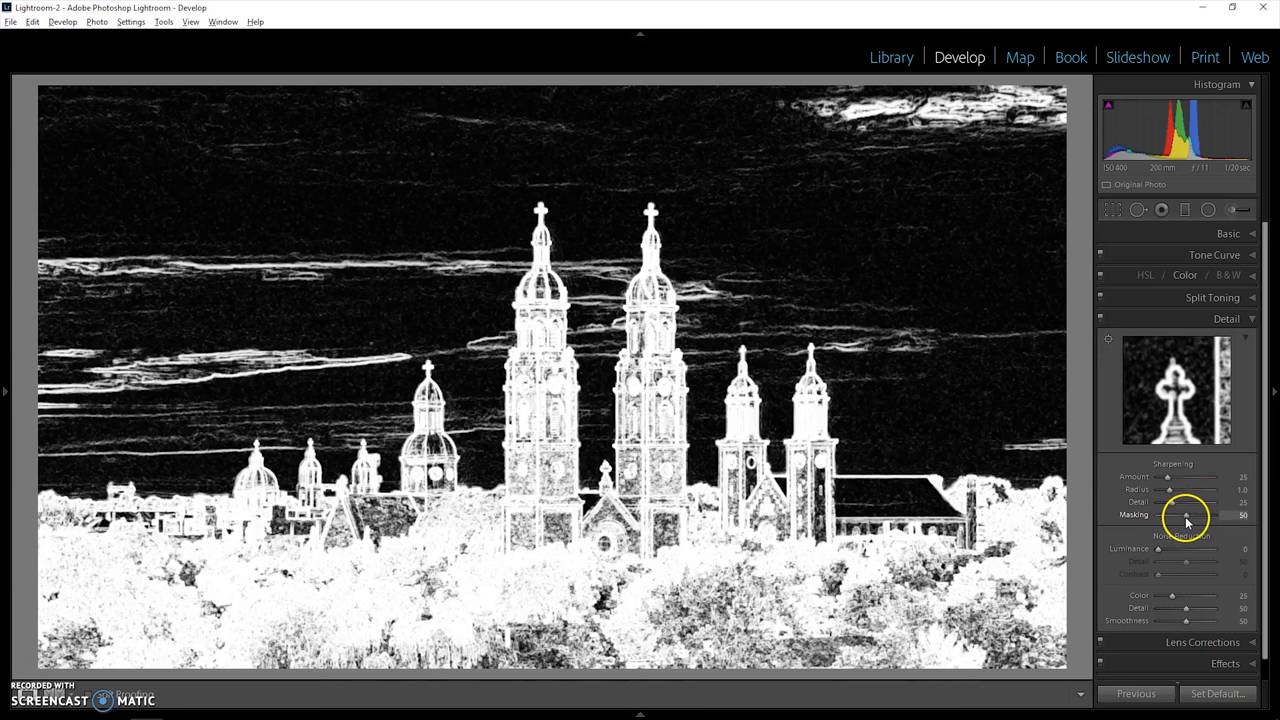
pyautogui.moveTo(1185, 515); pyautogui.dragTo(1190, 515)
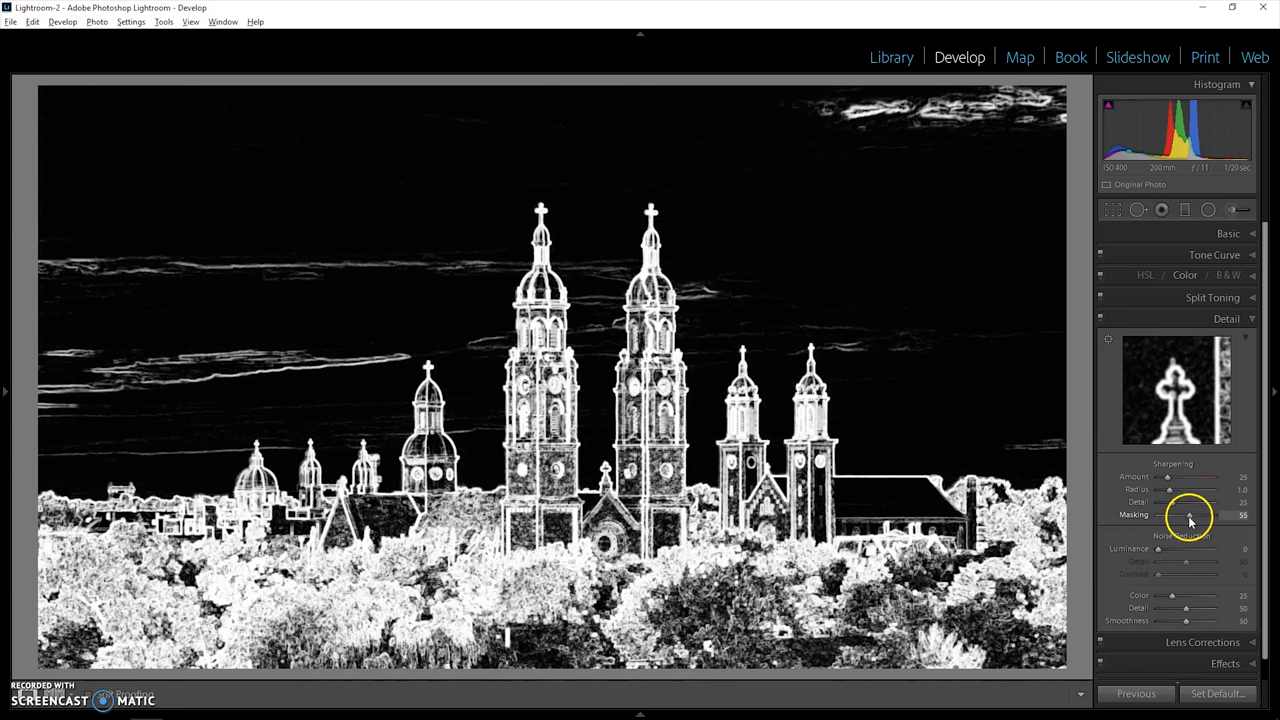
pyautogui.moveTo(1185, 515); pyautogui.dragTo(1197, 515)
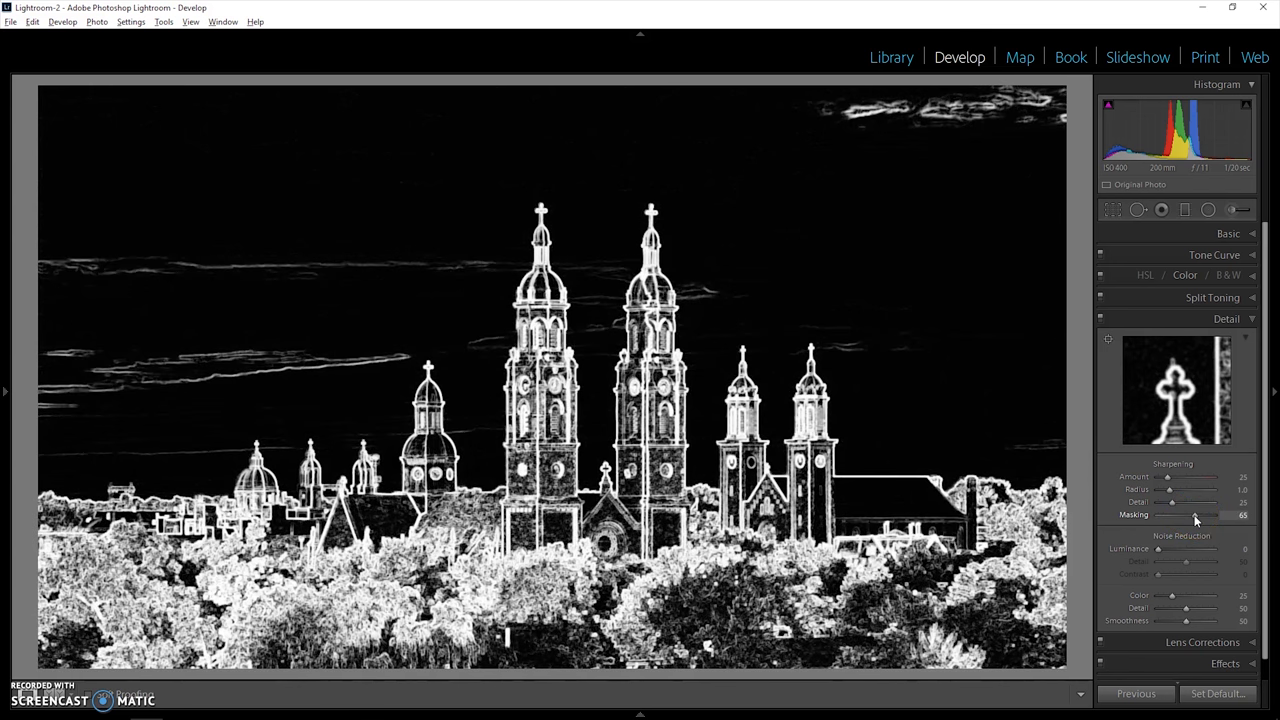
pyautogui.moveTo(1197, 515); pyautogui.dragTo(1202, 515)
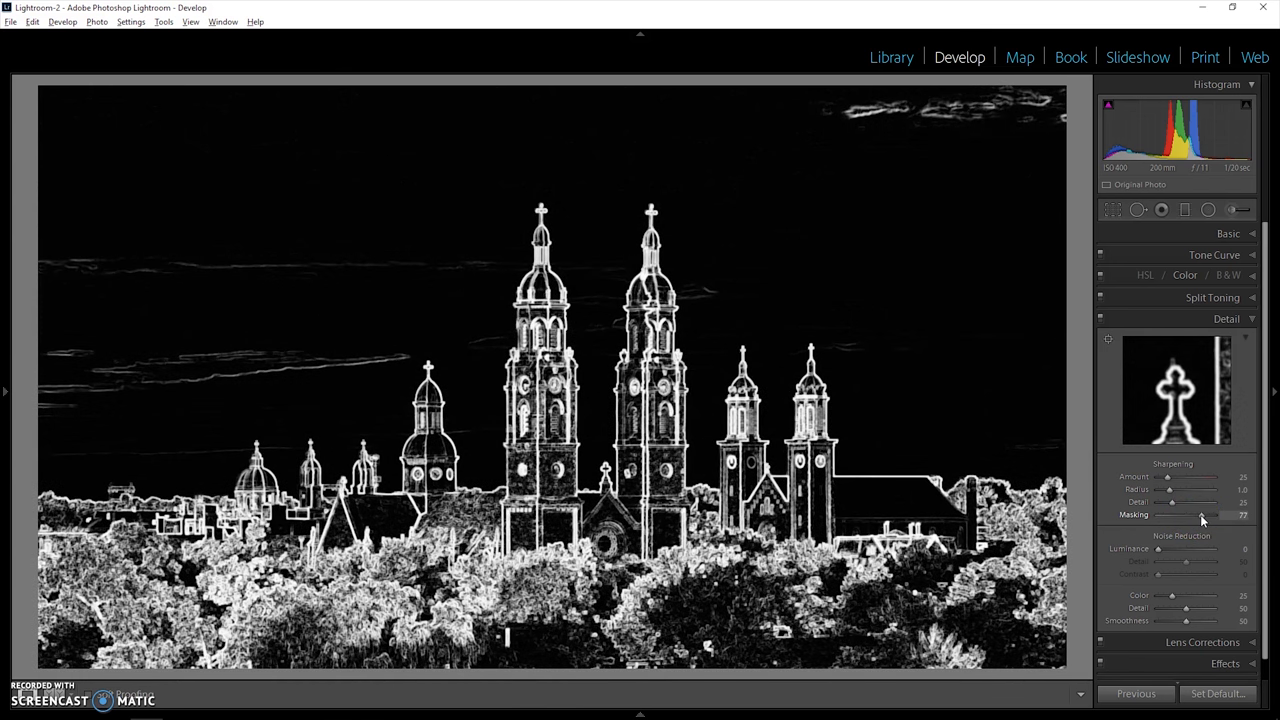
pyautogui.moveTo(1203, 515); pyautogui.dragTo(1205, 515)
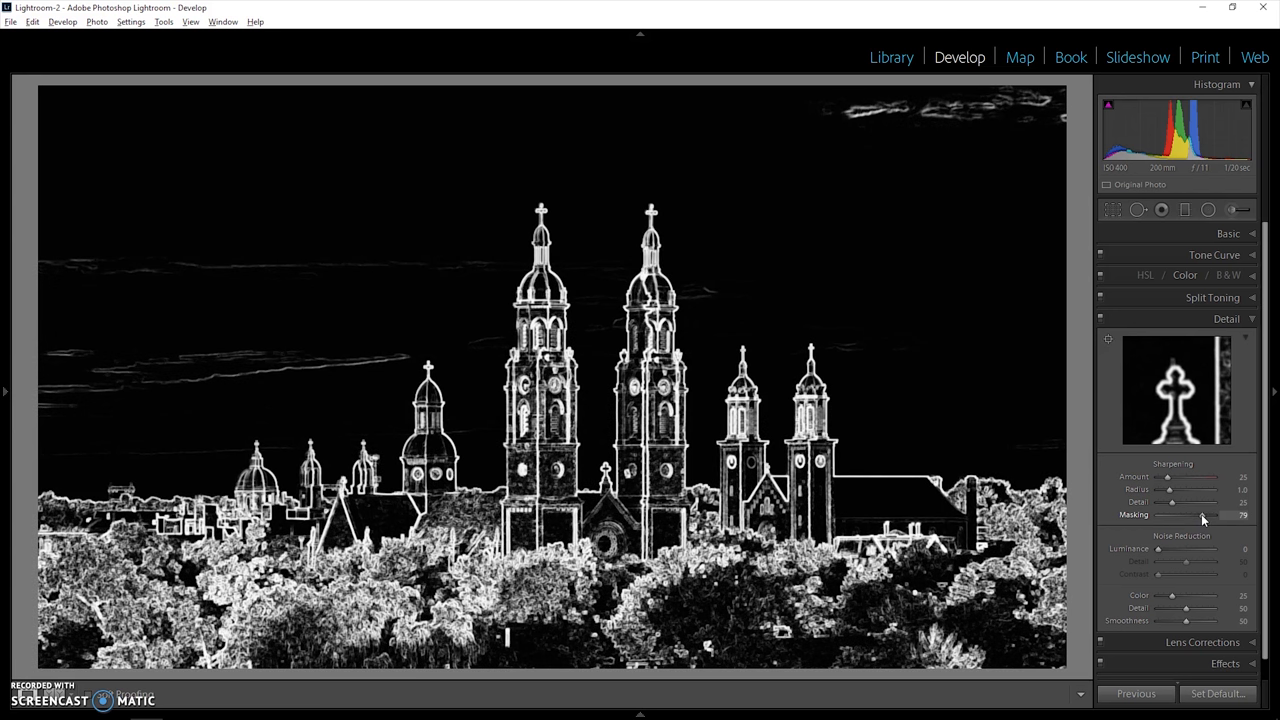
pyautogui.moveTo(1200, 515); pyautogui.dragTo(1204, 515)
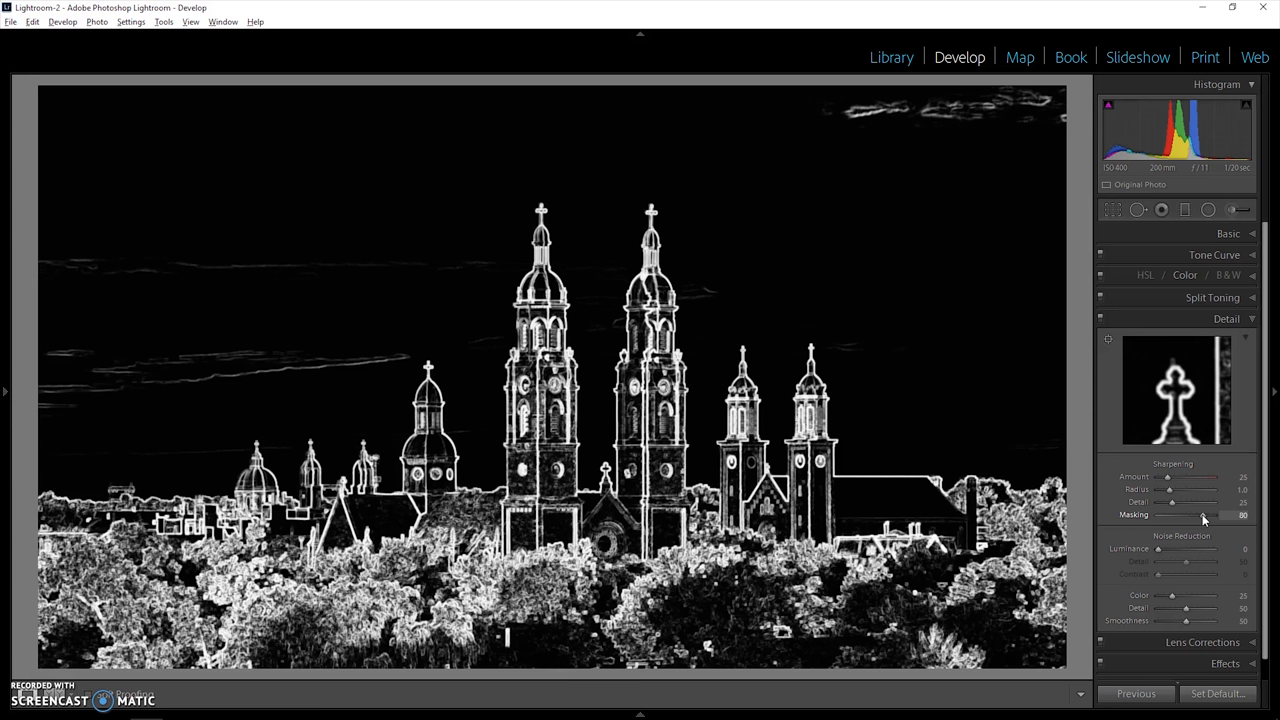
pyautogui.moveTo(1204, 515); pyautogui.dragTo(1200, 515)
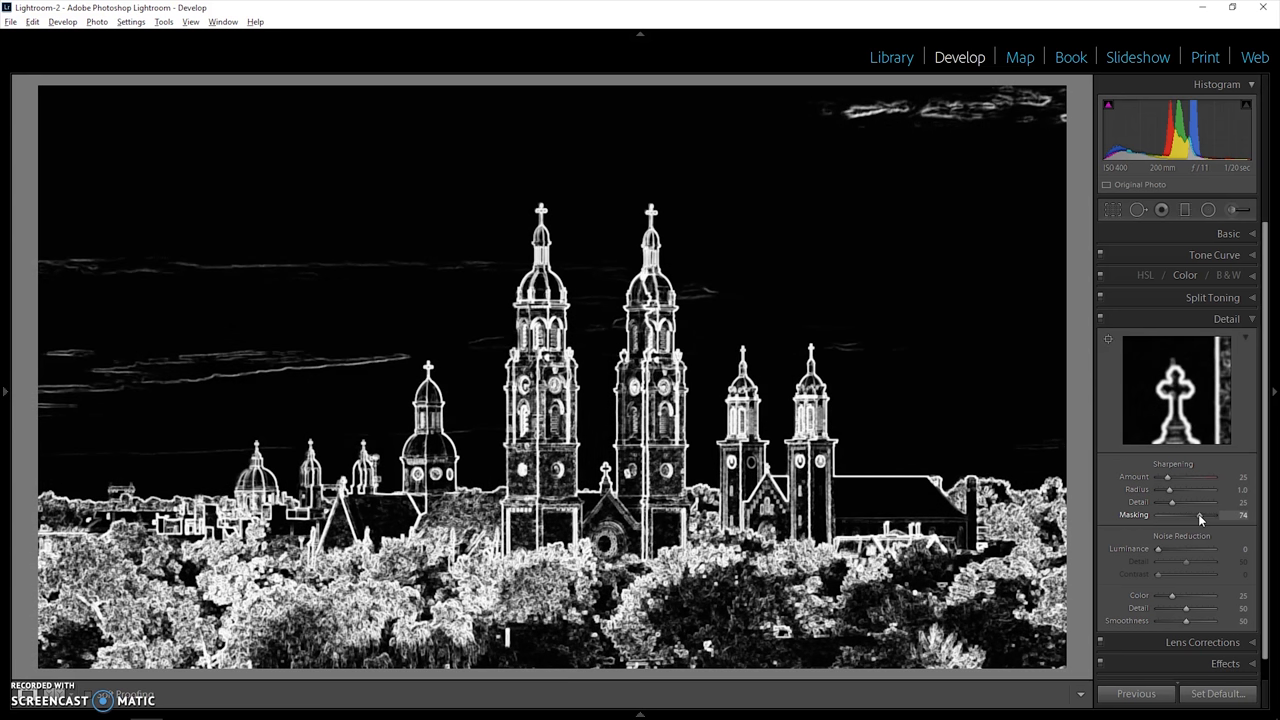
pyautogui.moveTo(1202, 515); pyautogui.dragTo(1197, 515)
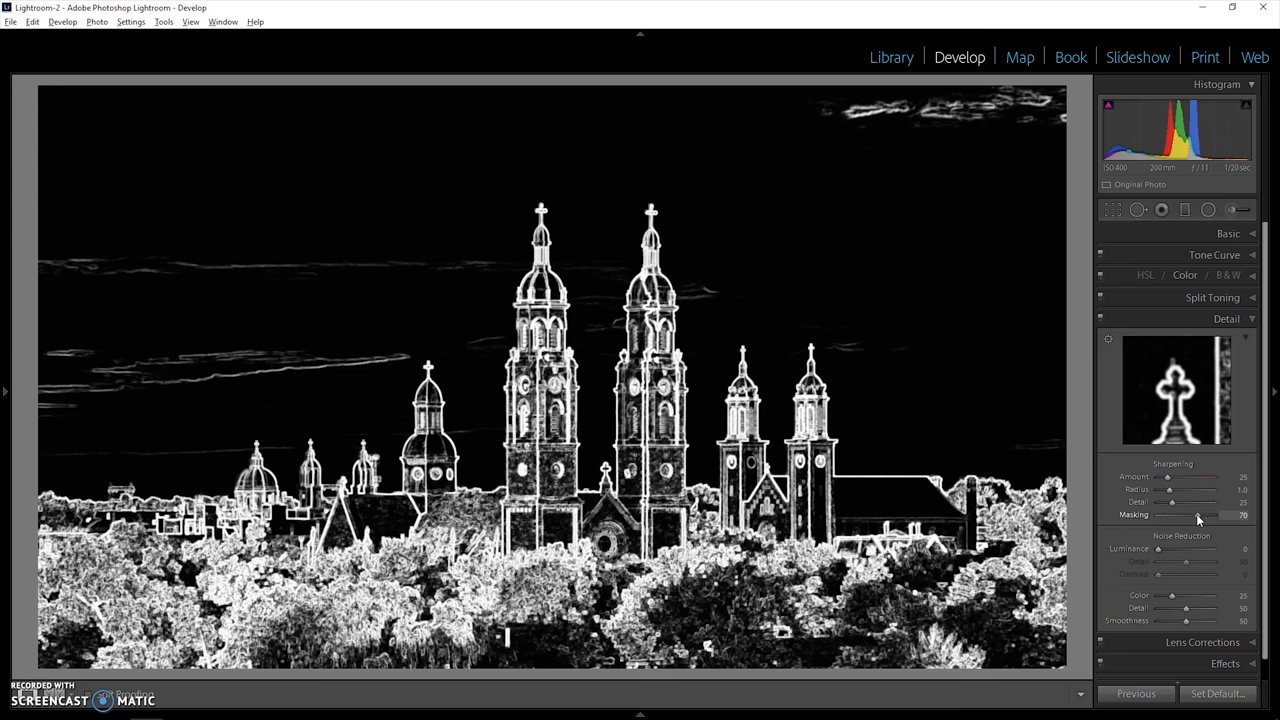
pyautogui.moveTo(1198, 515); pyautogui.dragTo(1206, 515)
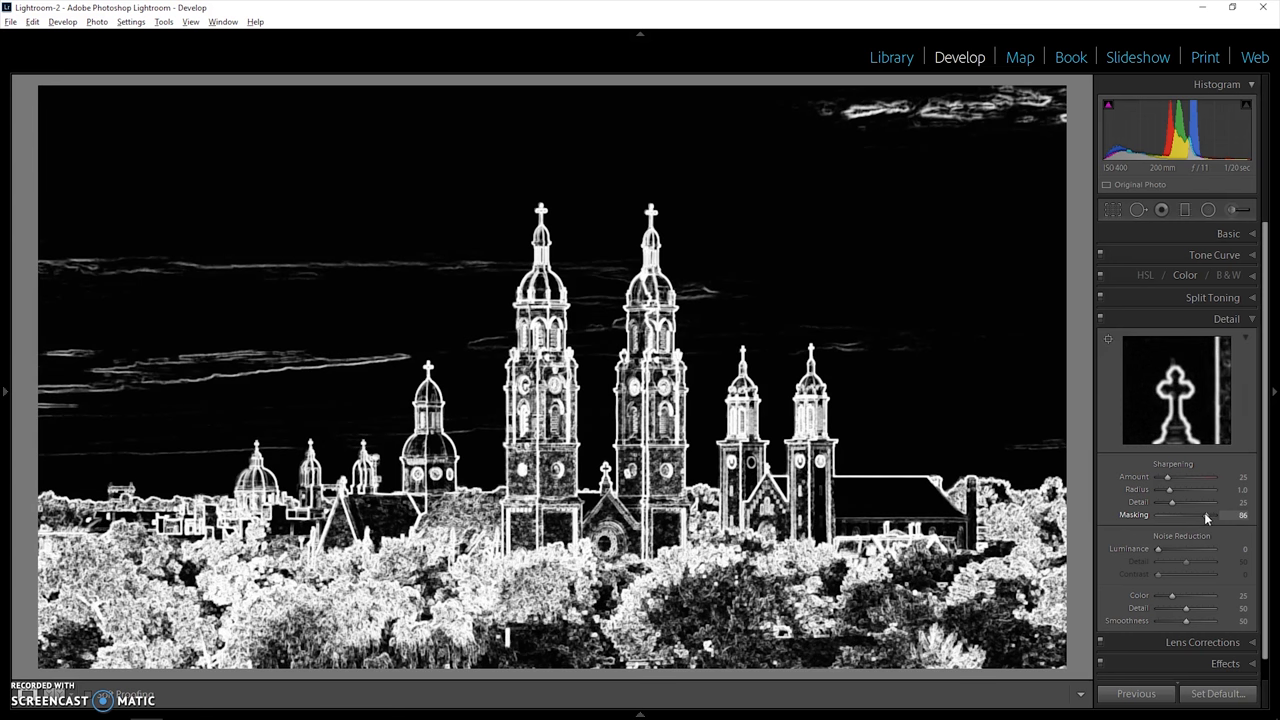
pyautogui.moveTo(1205, 515); pyautogui.dragTo(1198, 515)
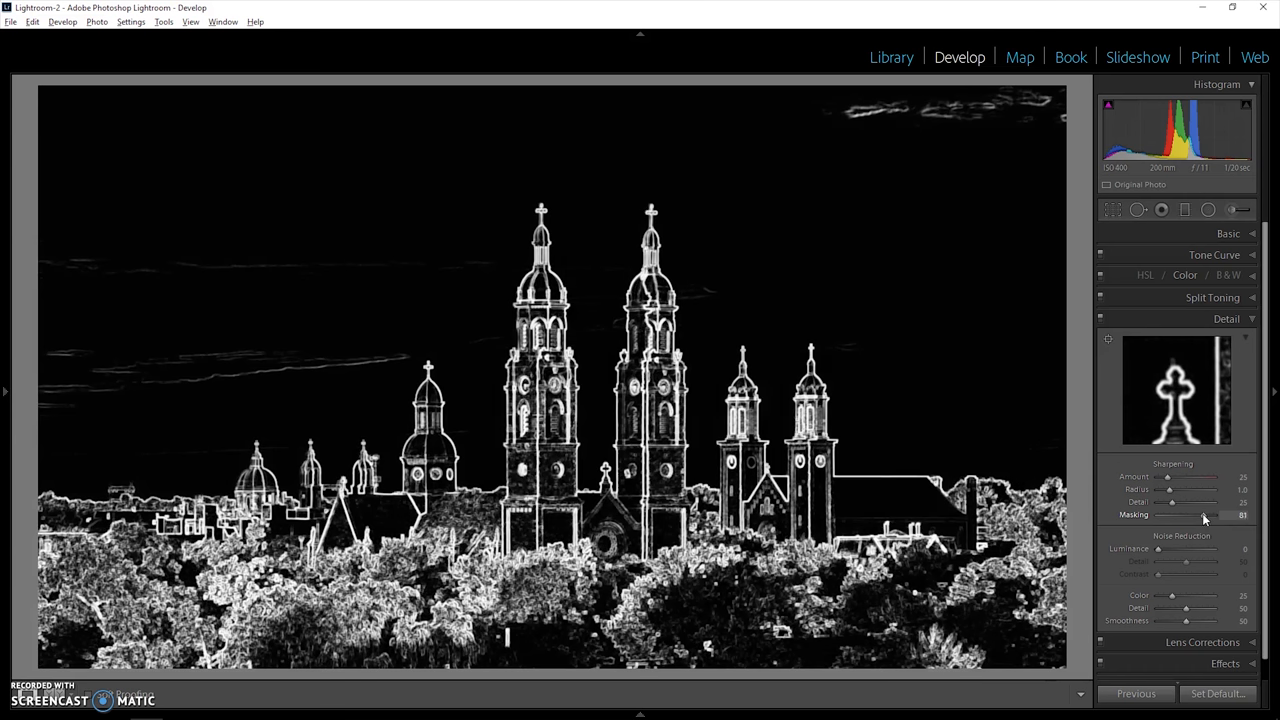
pyautogui.moveTo(1210, 514); pyautogui.dragTo(1200, 514)
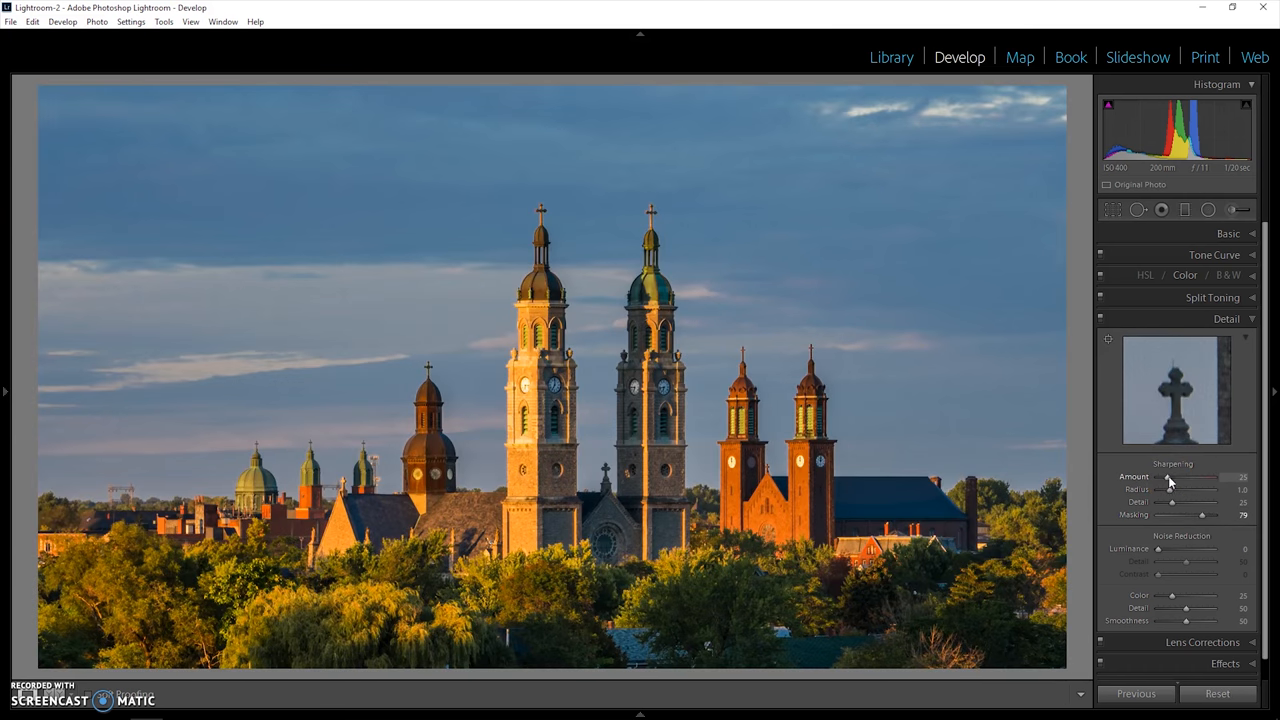
# Step: Raise Sharpening Amount to 48 and toggle the Detail panel to compare
pyautogui.moveTo(1191, 476); pyautogui.dragTo(1204, 476)
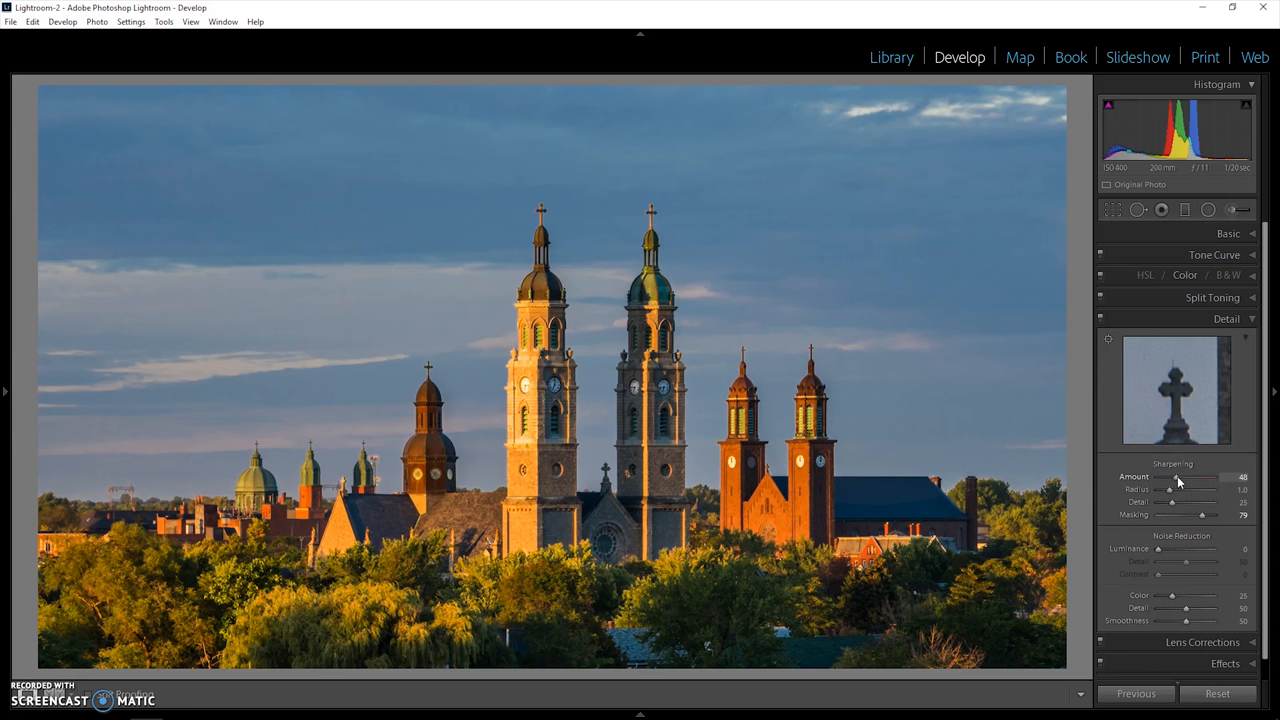
pyautogui.moveTo(1107, 318)
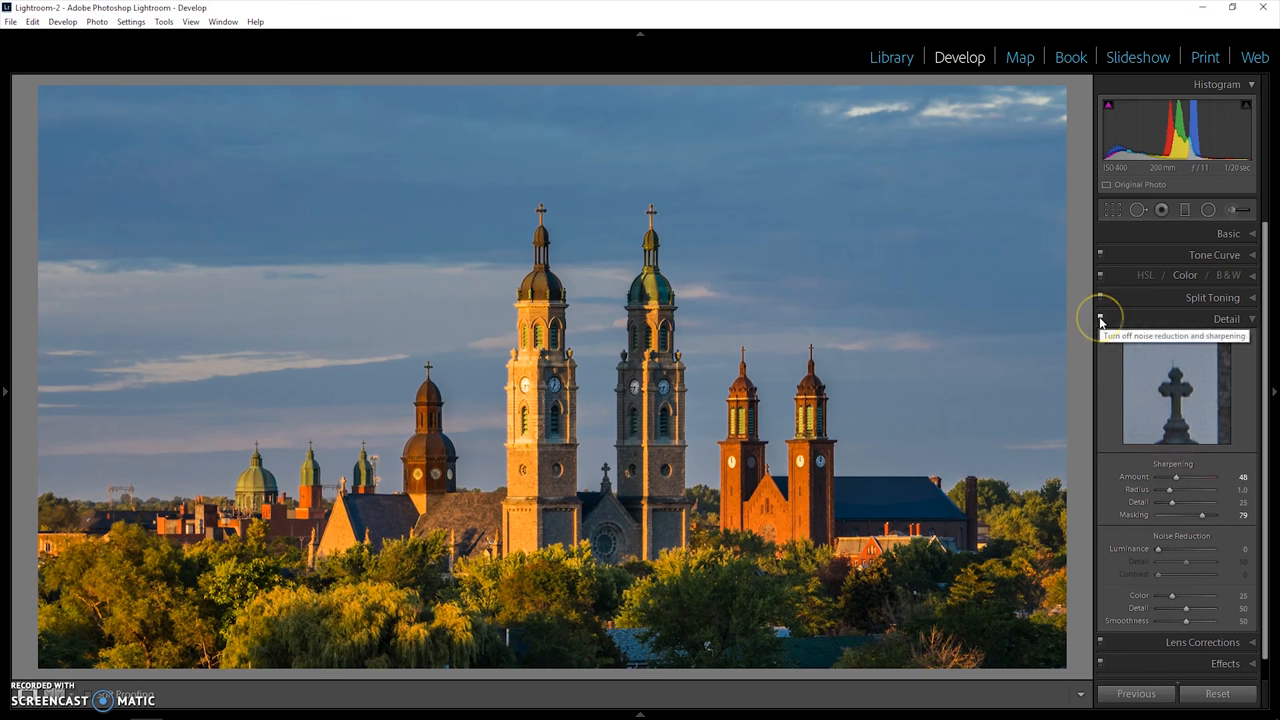
pyautogui.click(1101, 319)
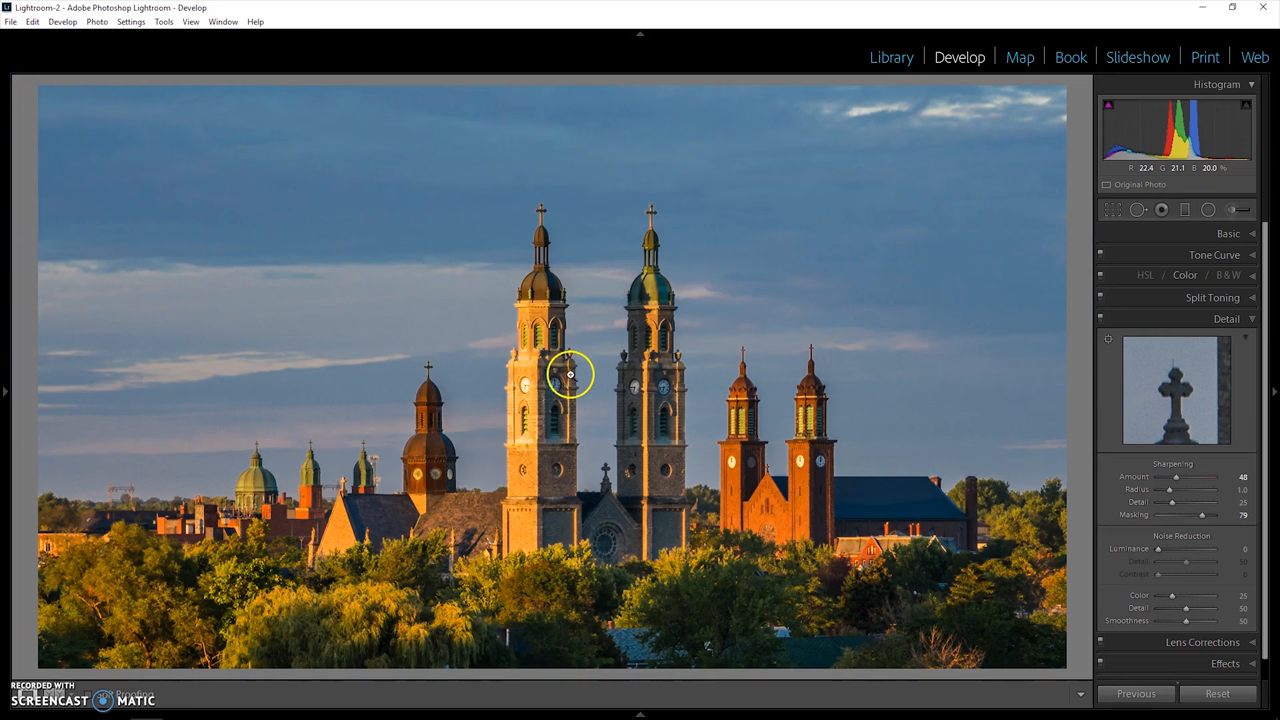
pyautogui.moveTo(902, 450)
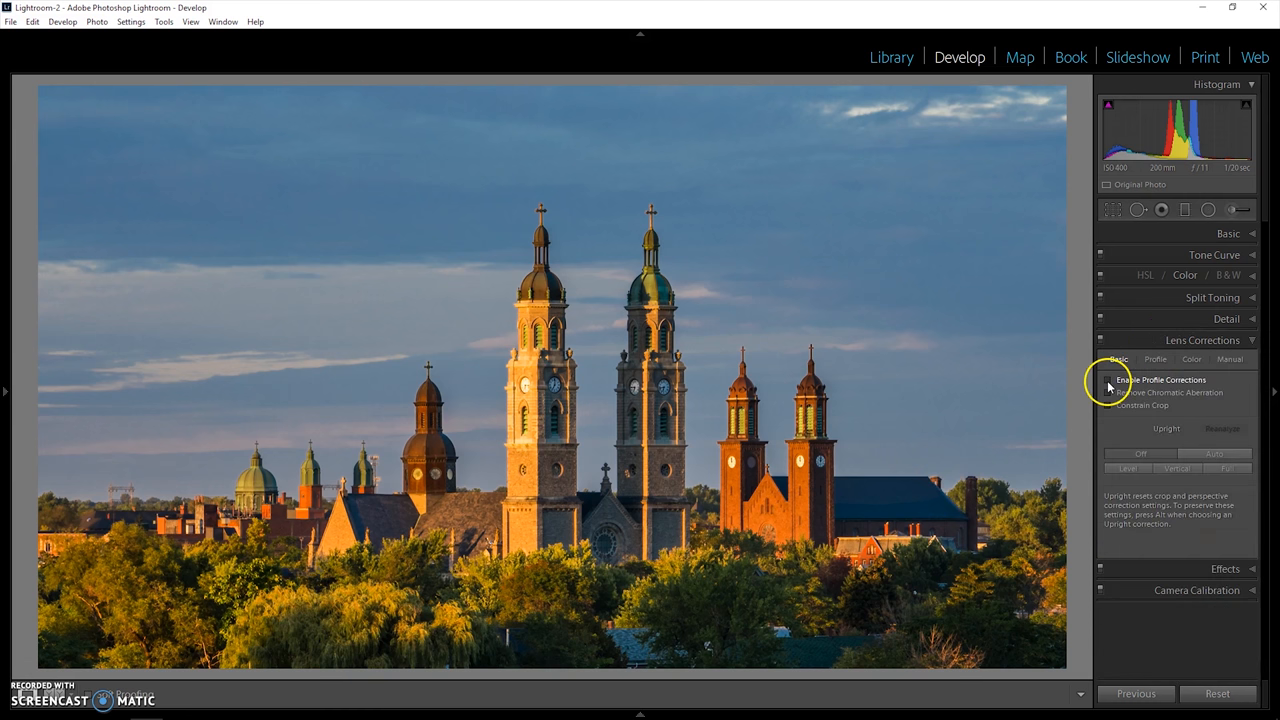
# Step: Enable Profile Corrections and Remove Chromatic Aberration, then select the Crop Overlay tool
pyautogui.click(1107, 380)
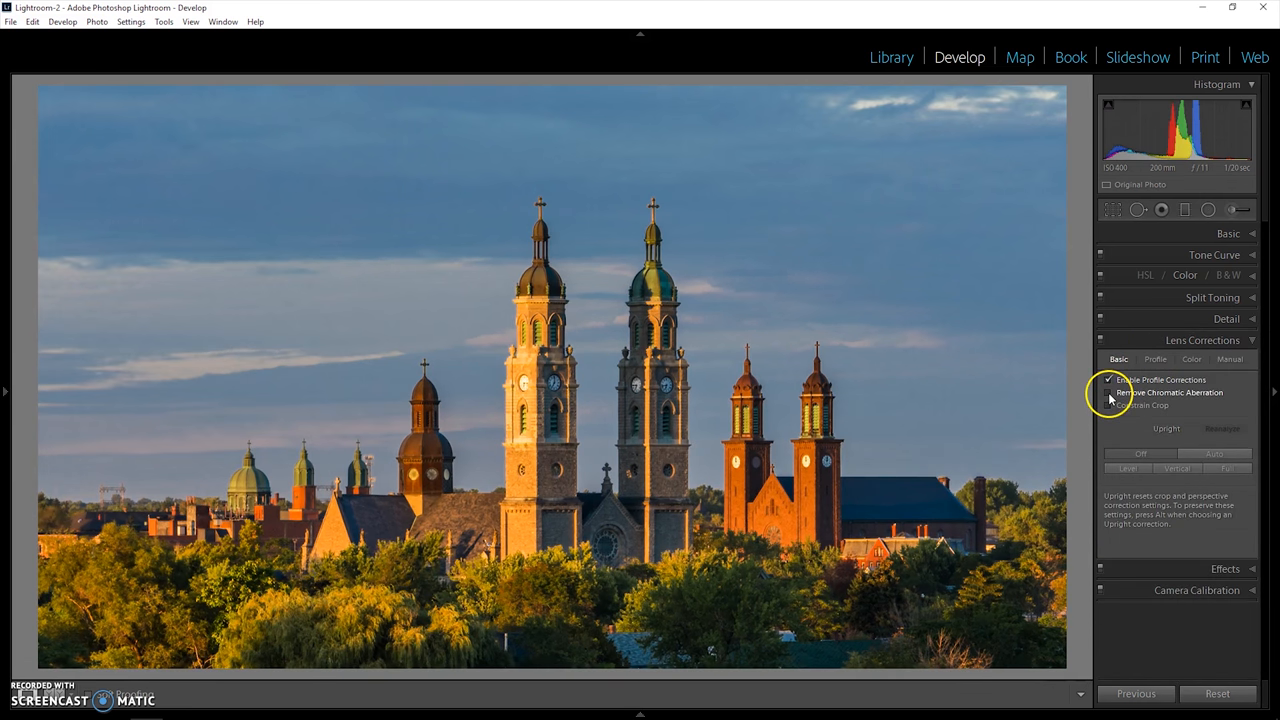
pyautogui.click(1109, 392)
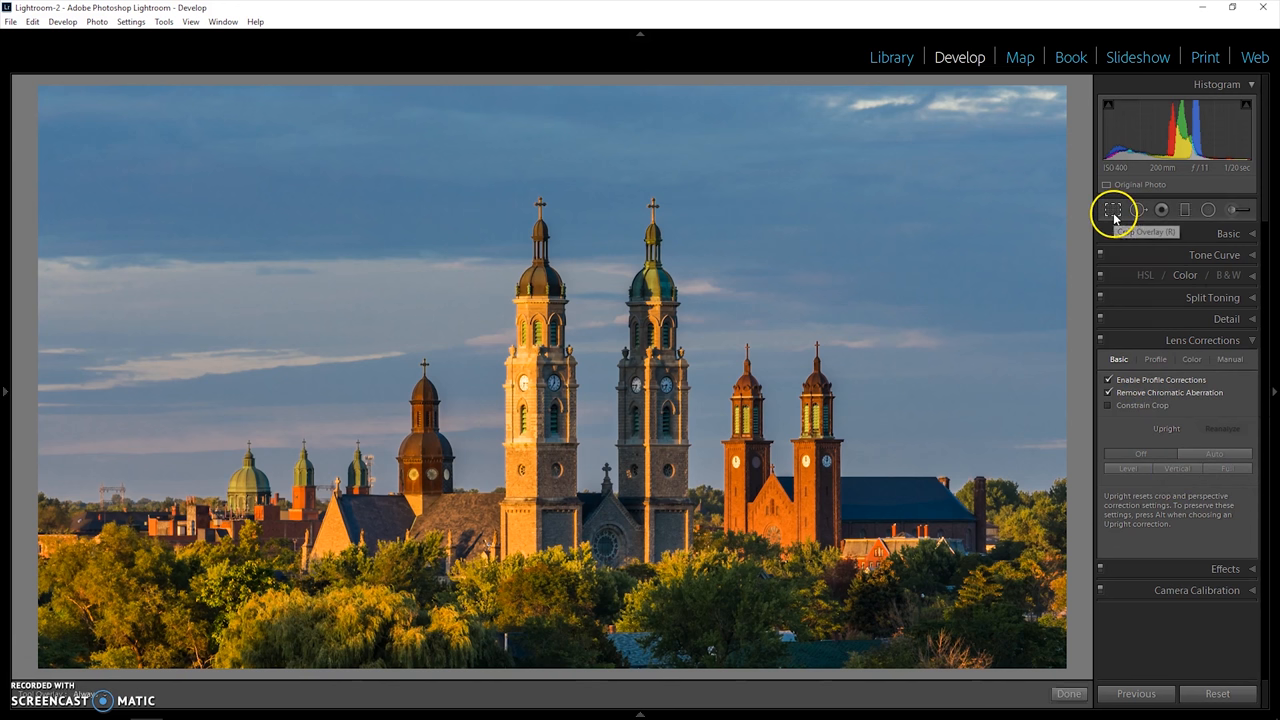
pyautogui.click(1114, 209)
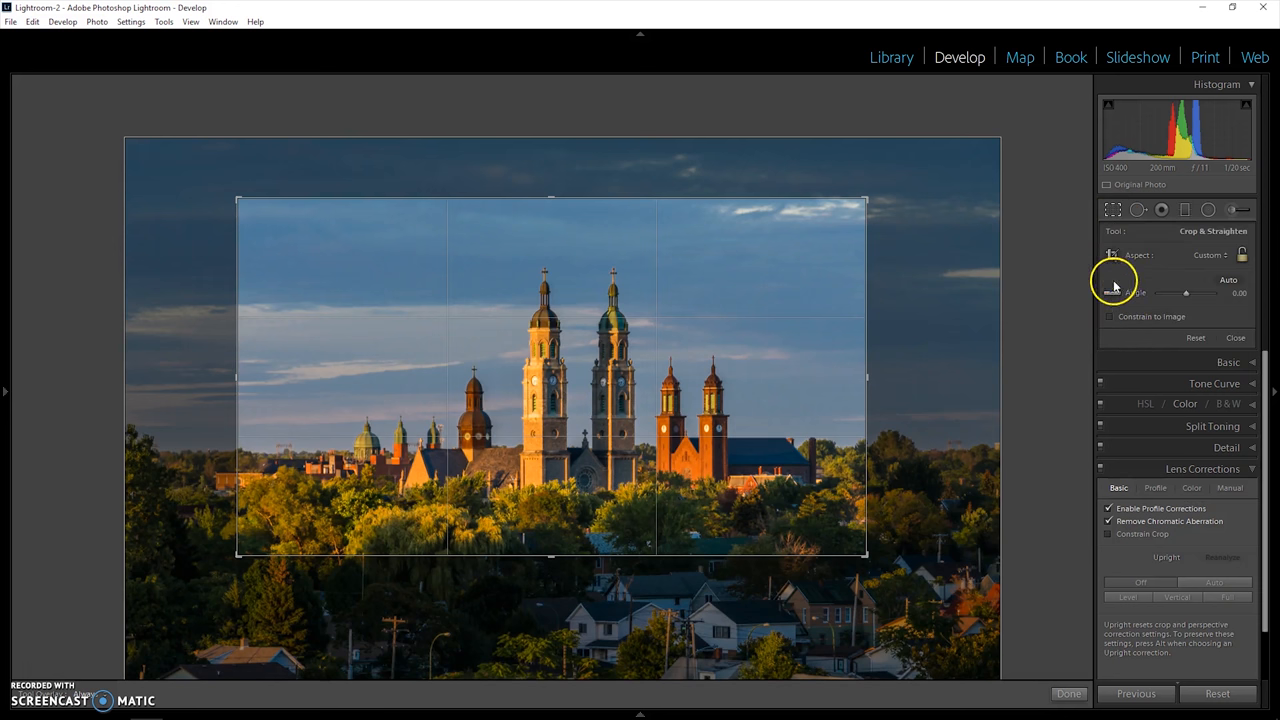
pyautogui.moveTo(1114, 292)
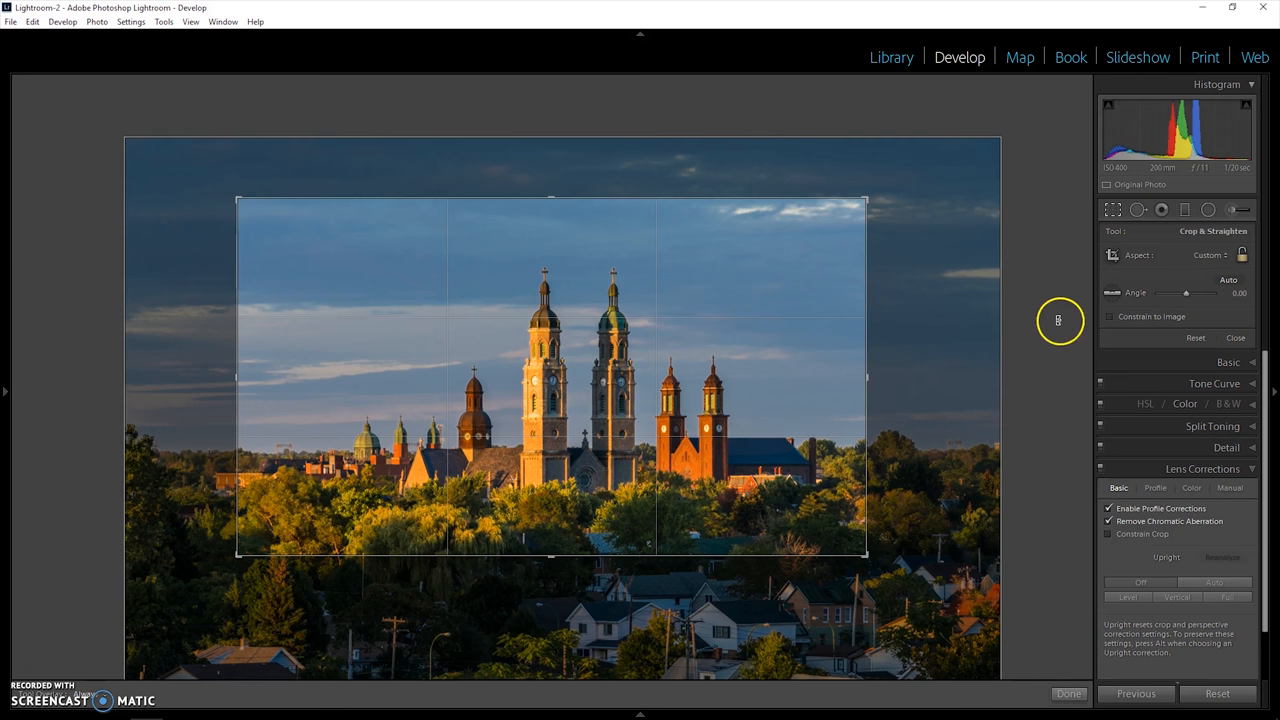
pyautogui.moveTo(1114, 293)
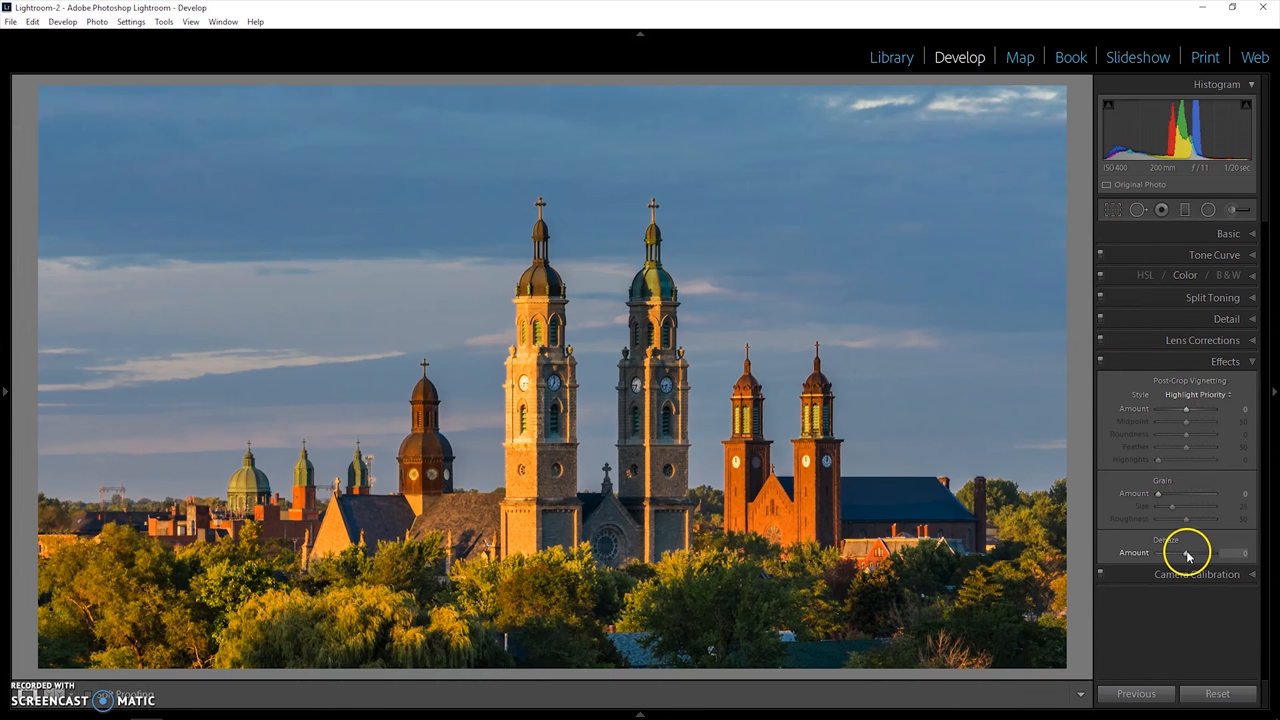
# Step: Settle Dehaze at +7 after testing values up to +100
pyautogui.moveTo(1160, 552); pyautogui.dragTo(1197, 552)
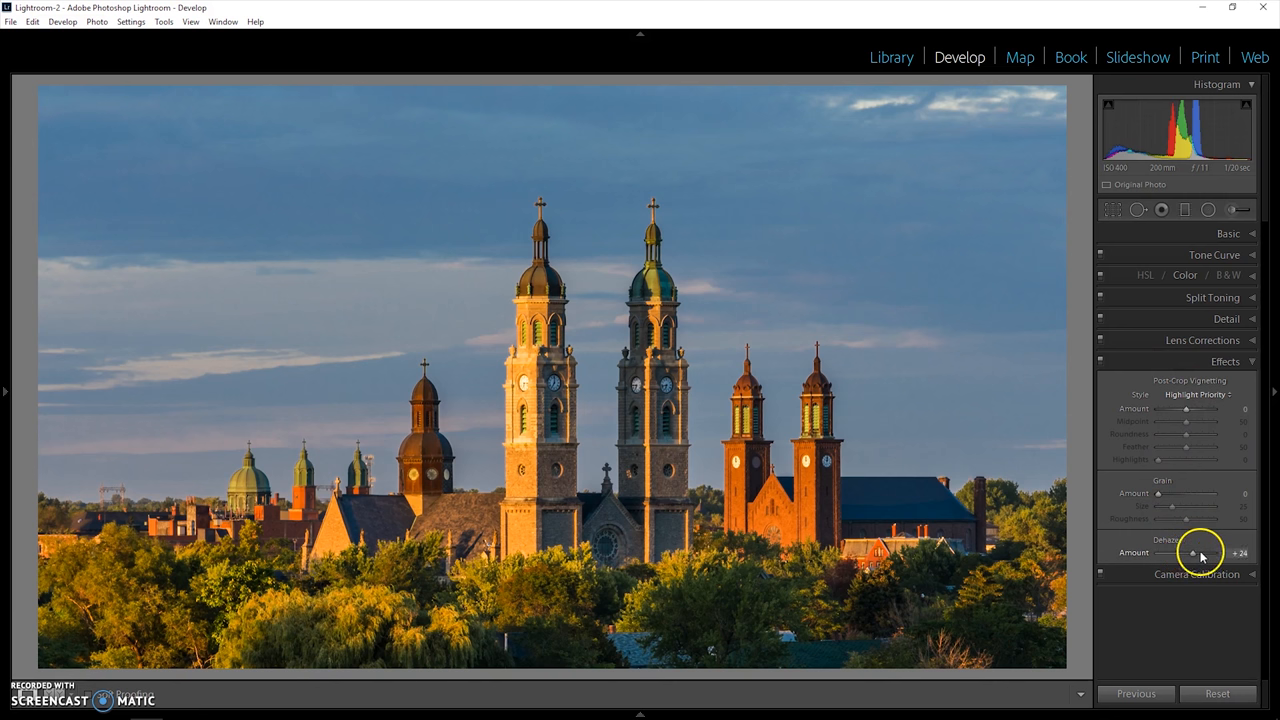
pyautogui.moveTo(1200, 552); pyautogui.dragTo(1158, 552)
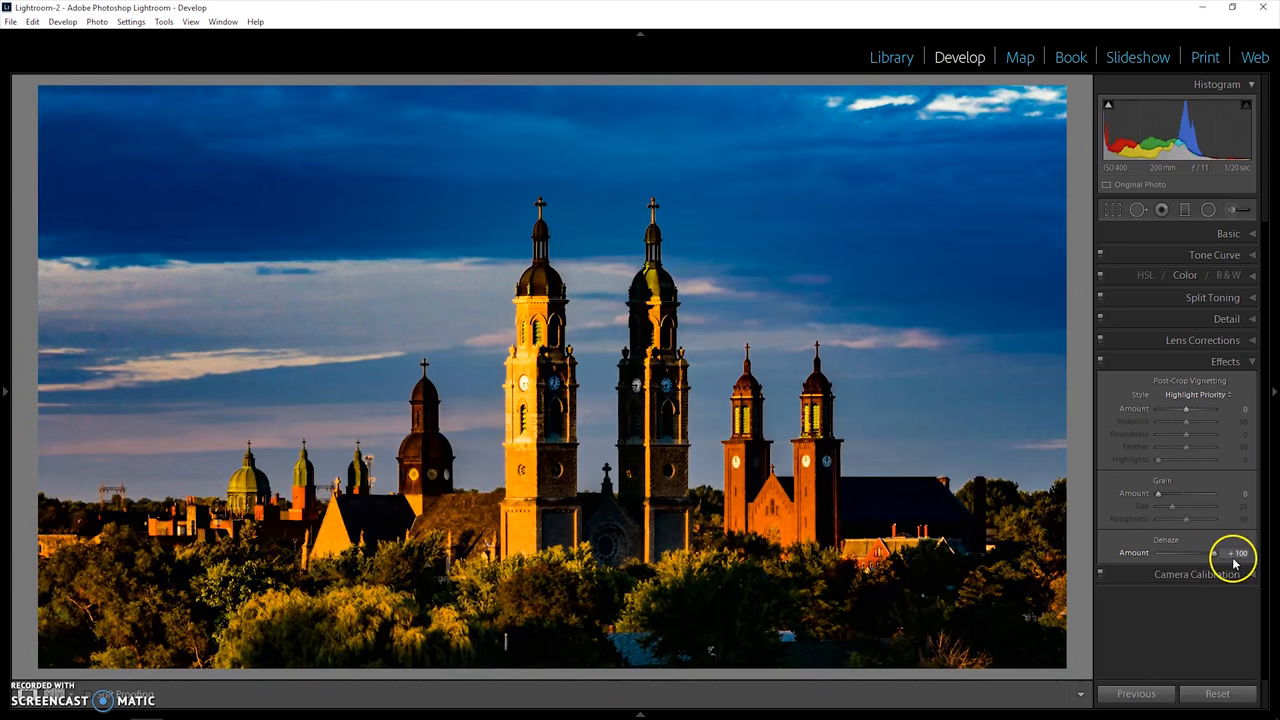
pyautogui.moveTo(1235, 552); pyautogui.dragTo(1185, 552)
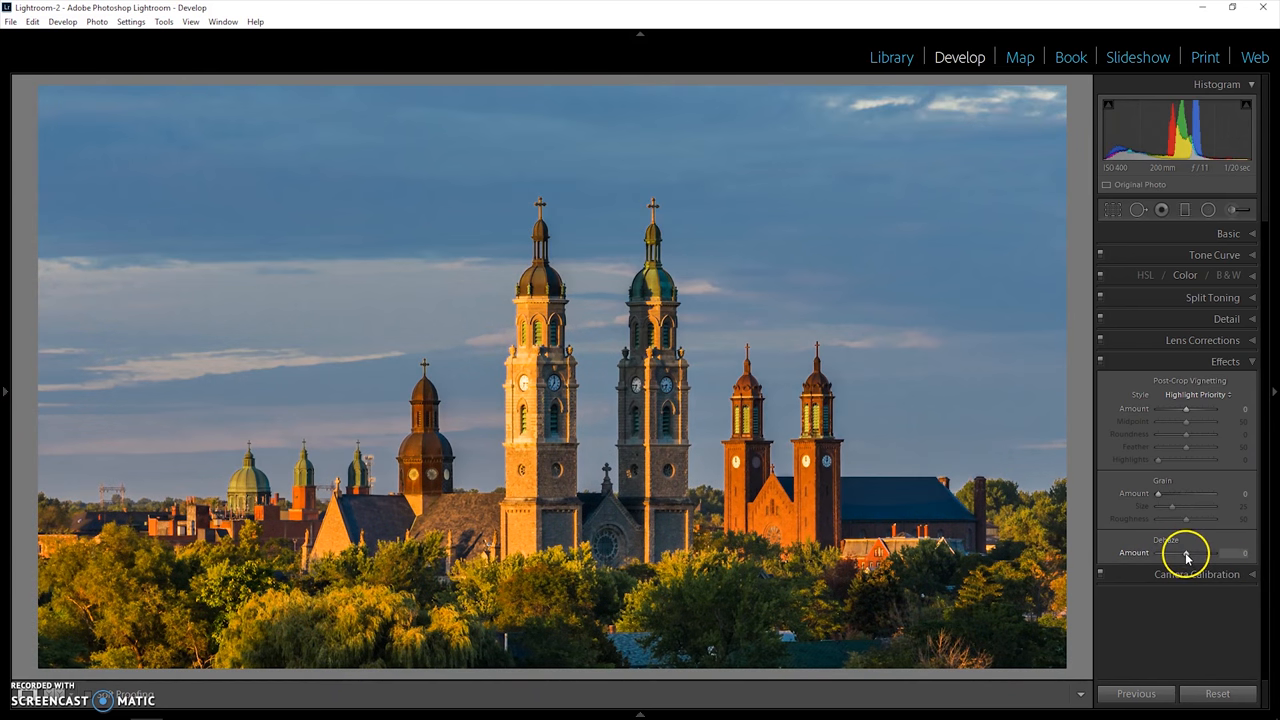
pyautogui.moveTo(1185, 553); pyautogui.dragTo(1190, 553)
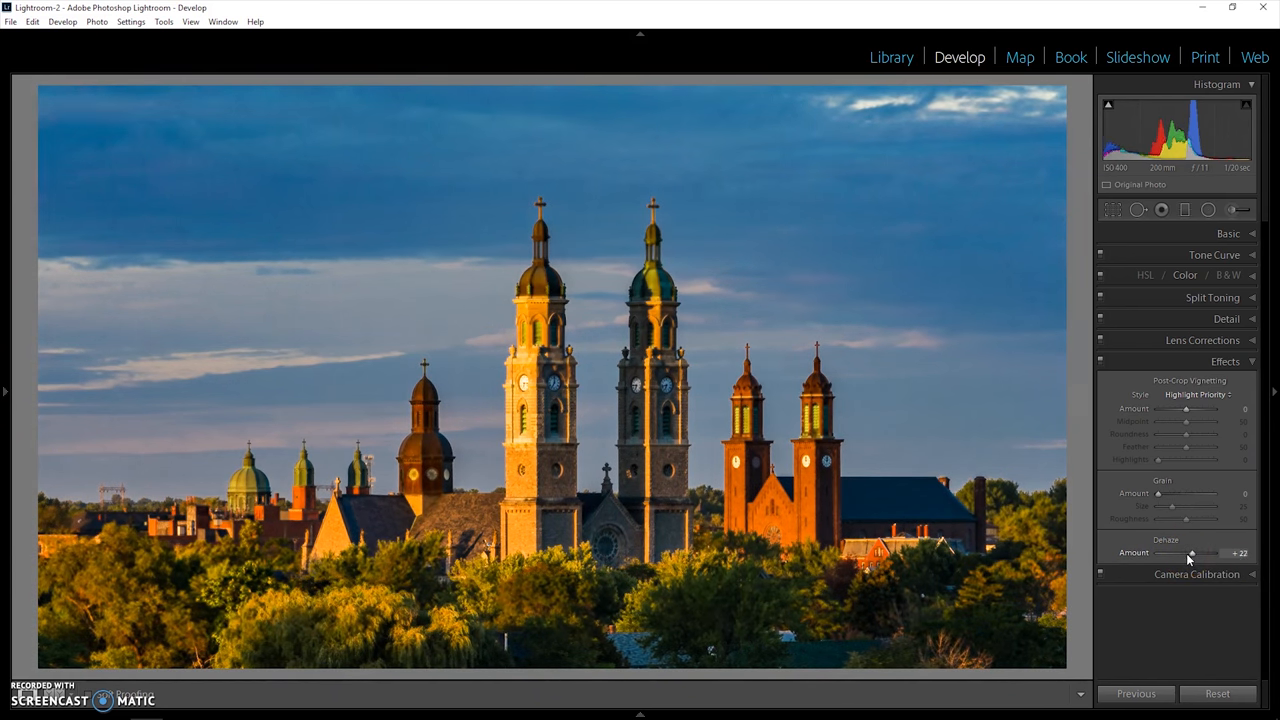
pyautogui.moveTo(1192, 553); pyautogui.dragTo(1183, 553)
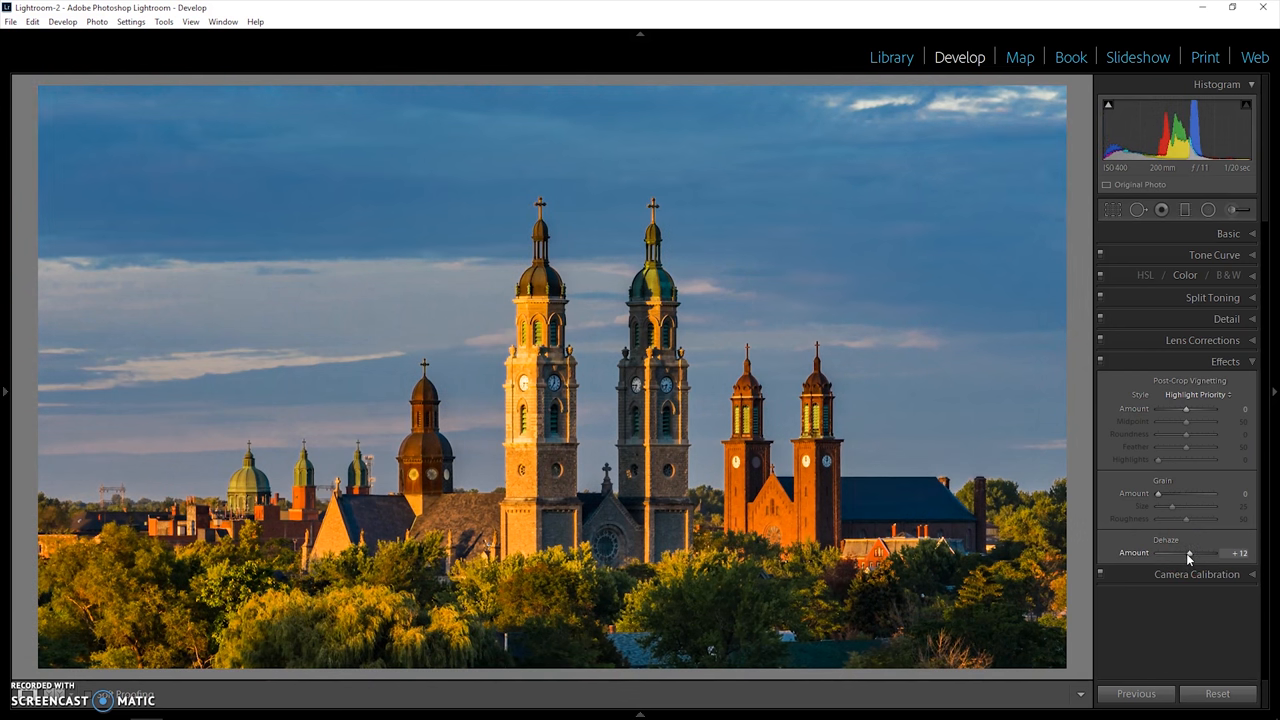
pyautogui.moveTo(1195, 553); pyautogui.dragTo(1178, 553)
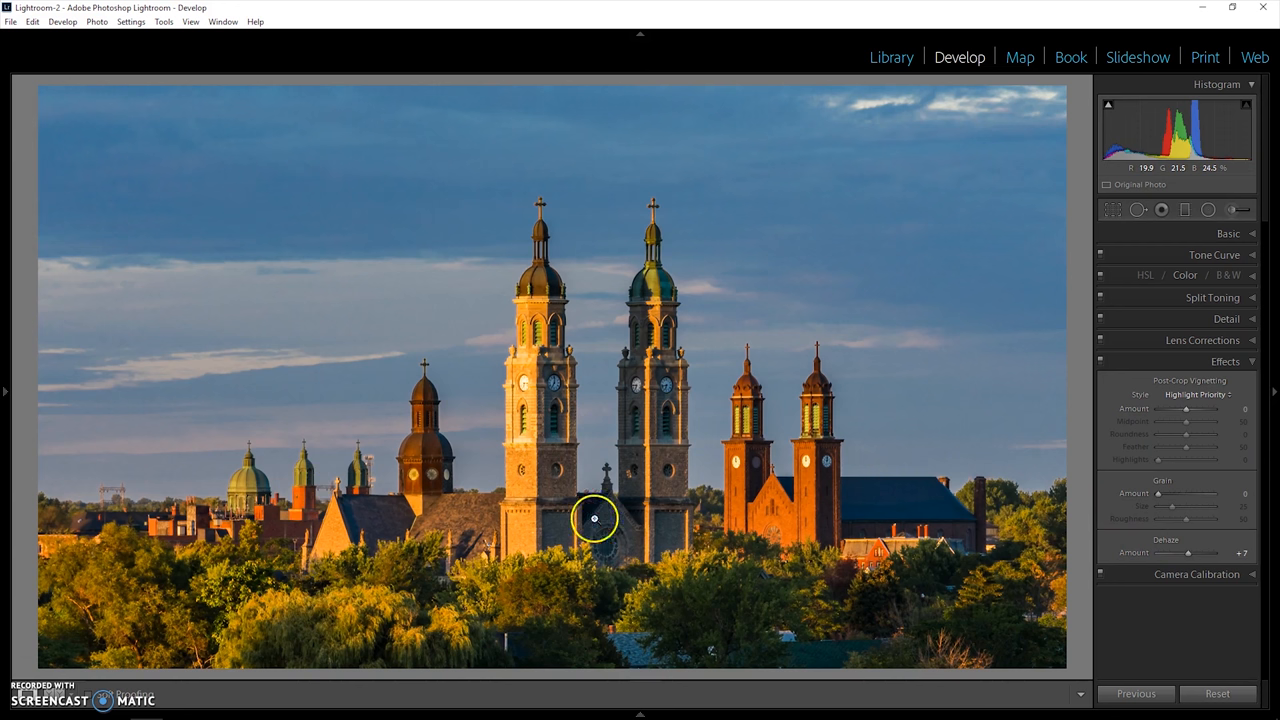
pyautogui.click(1225, 361)
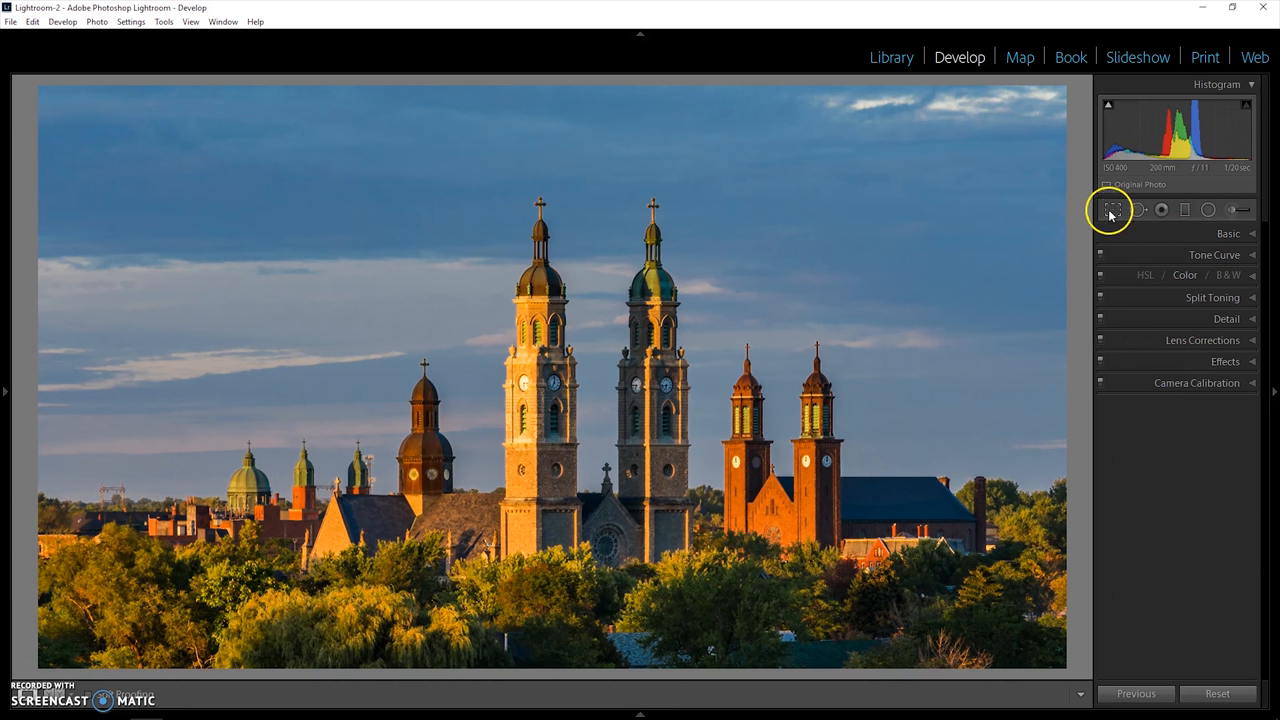
pyautogui.moveTo(856, 116)
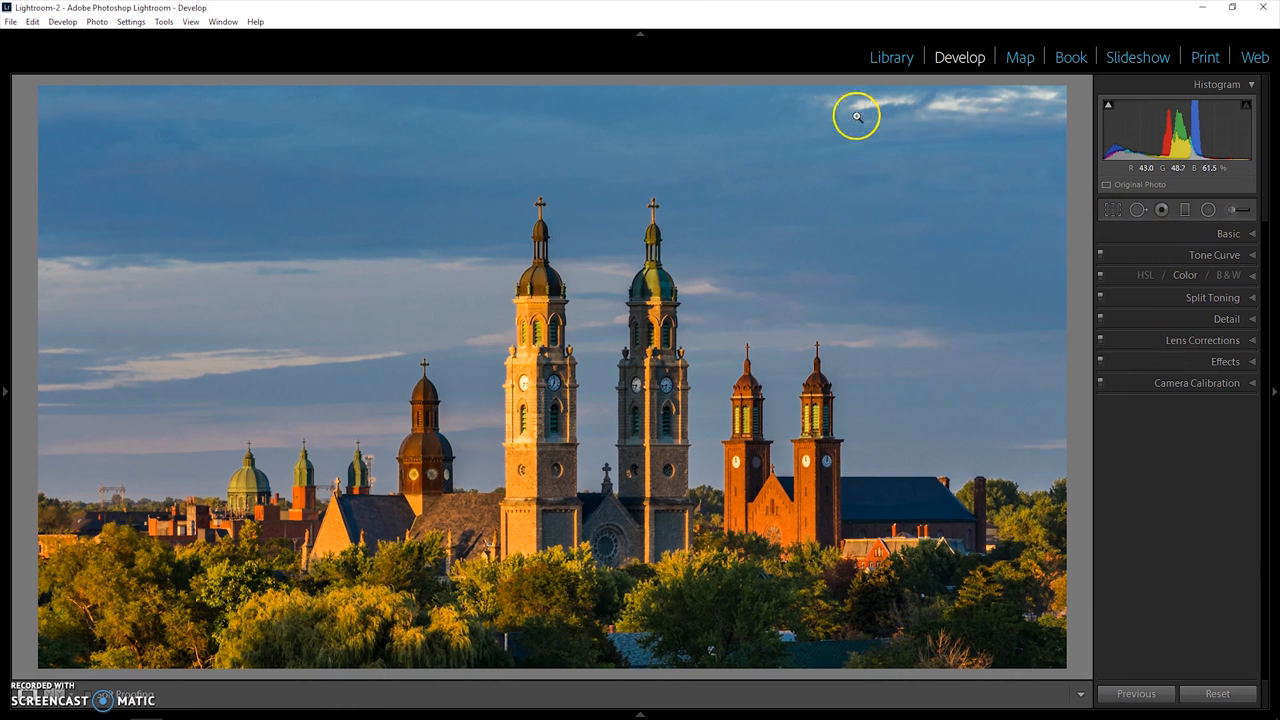
pyautogui.moveTo(980, 487)
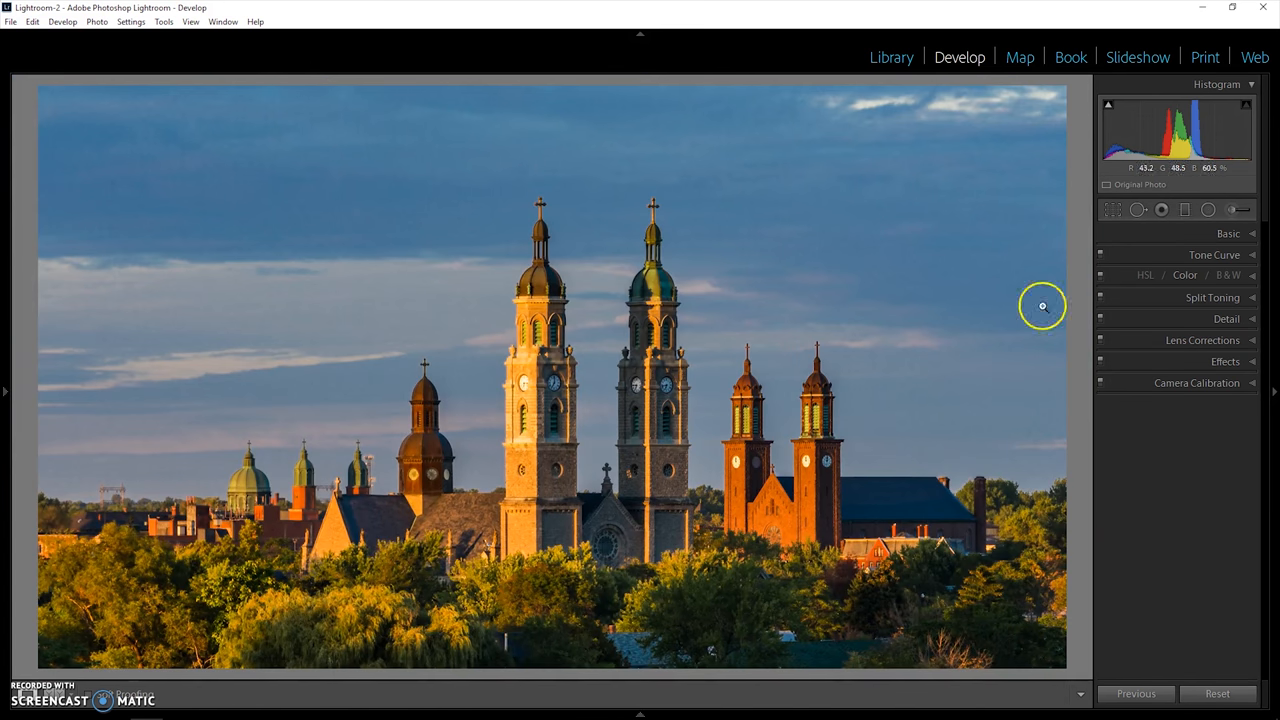
pyautogui.moveTo(1139, 210)
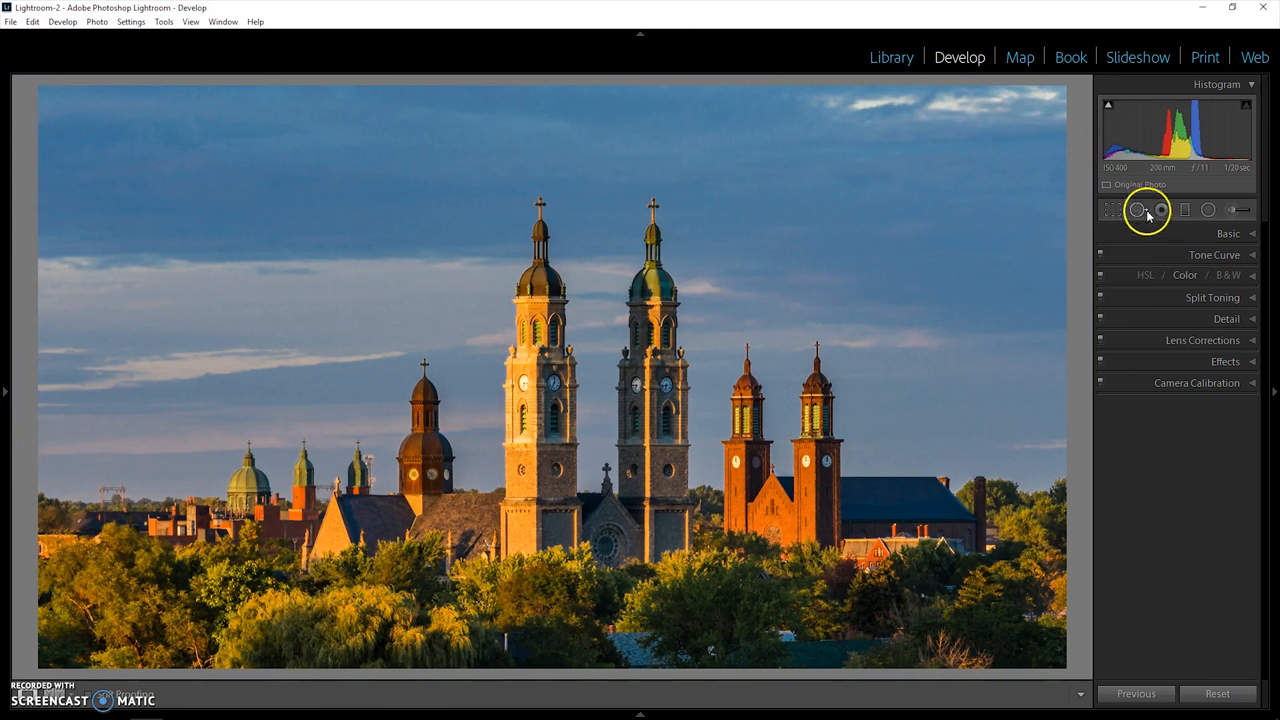
pyautogui.moveTo(1238, 209)
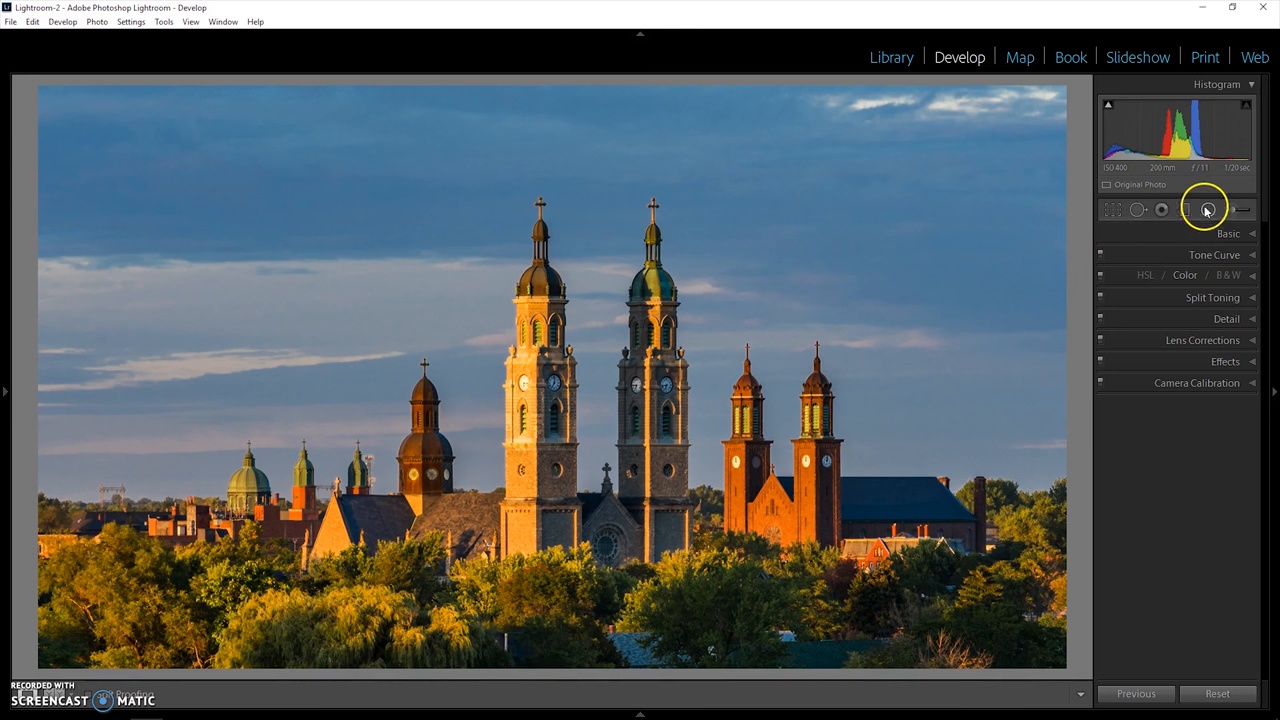
pyautogui.moveTo(1138, 209)
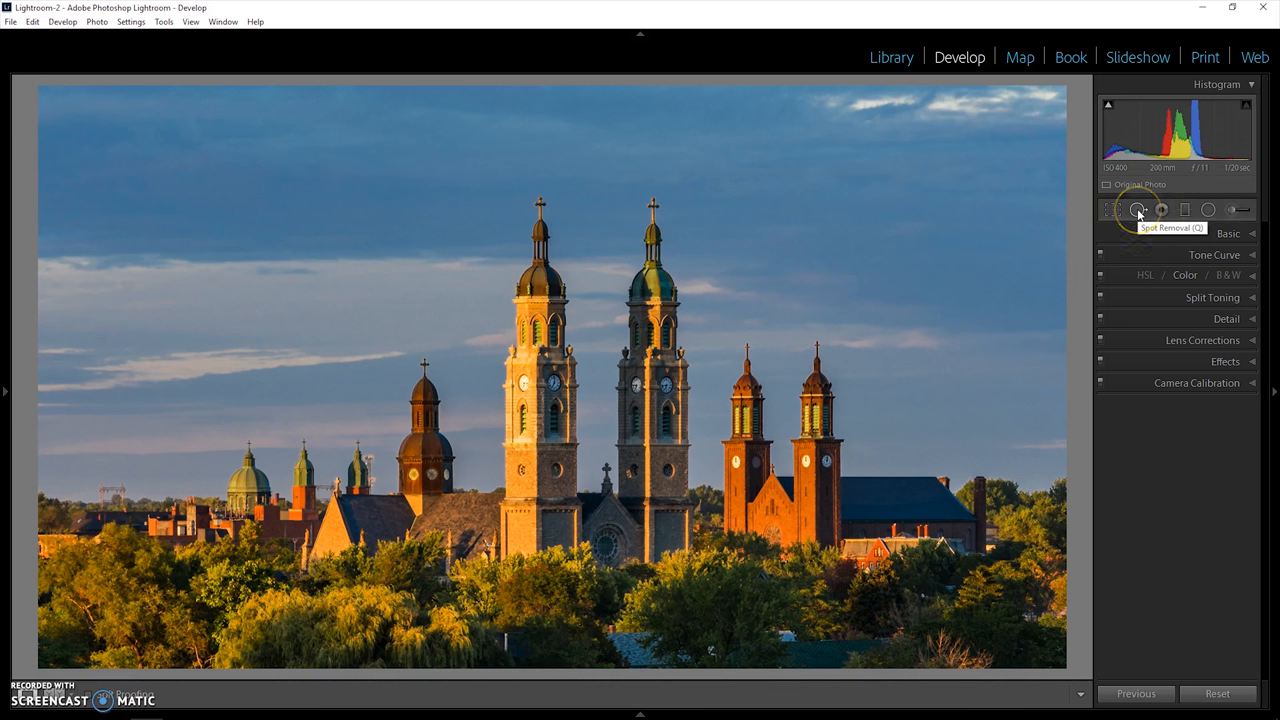
# Step: Use Spot Removal in Heal mode to remove the pole near the bottom
pyautogui.click(1138, 209)
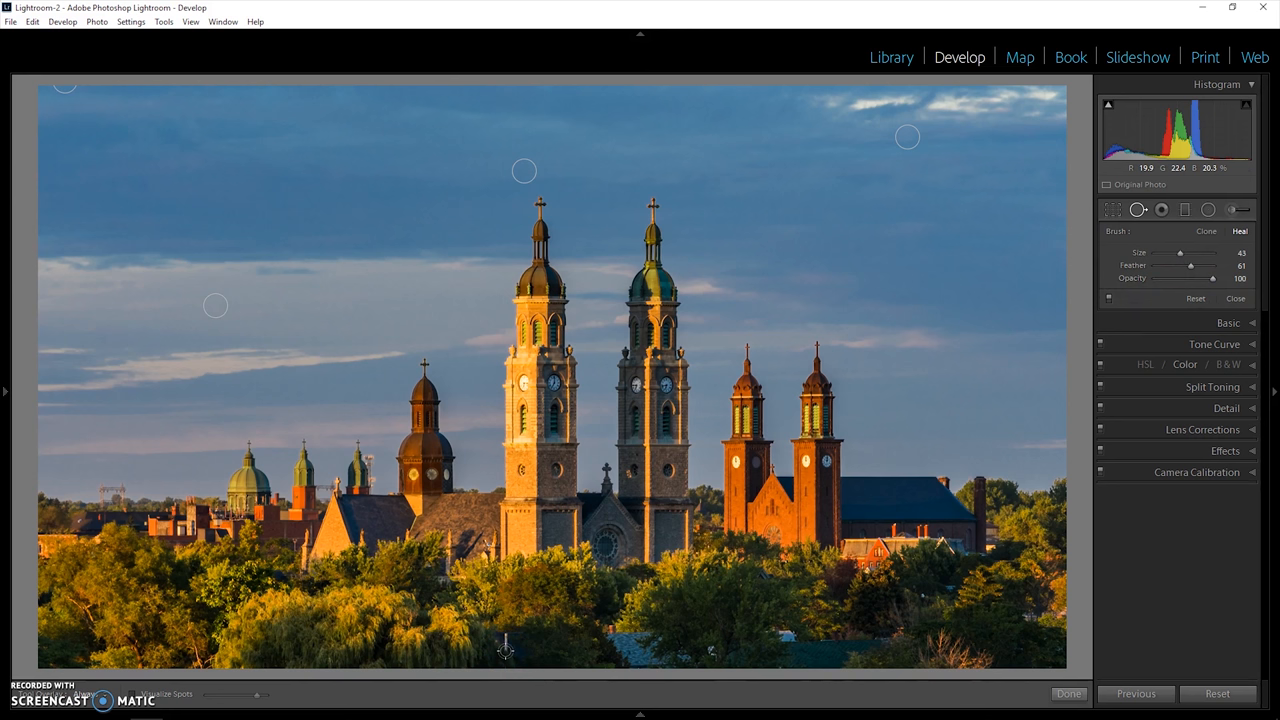
pyautogui.click(508, 637)
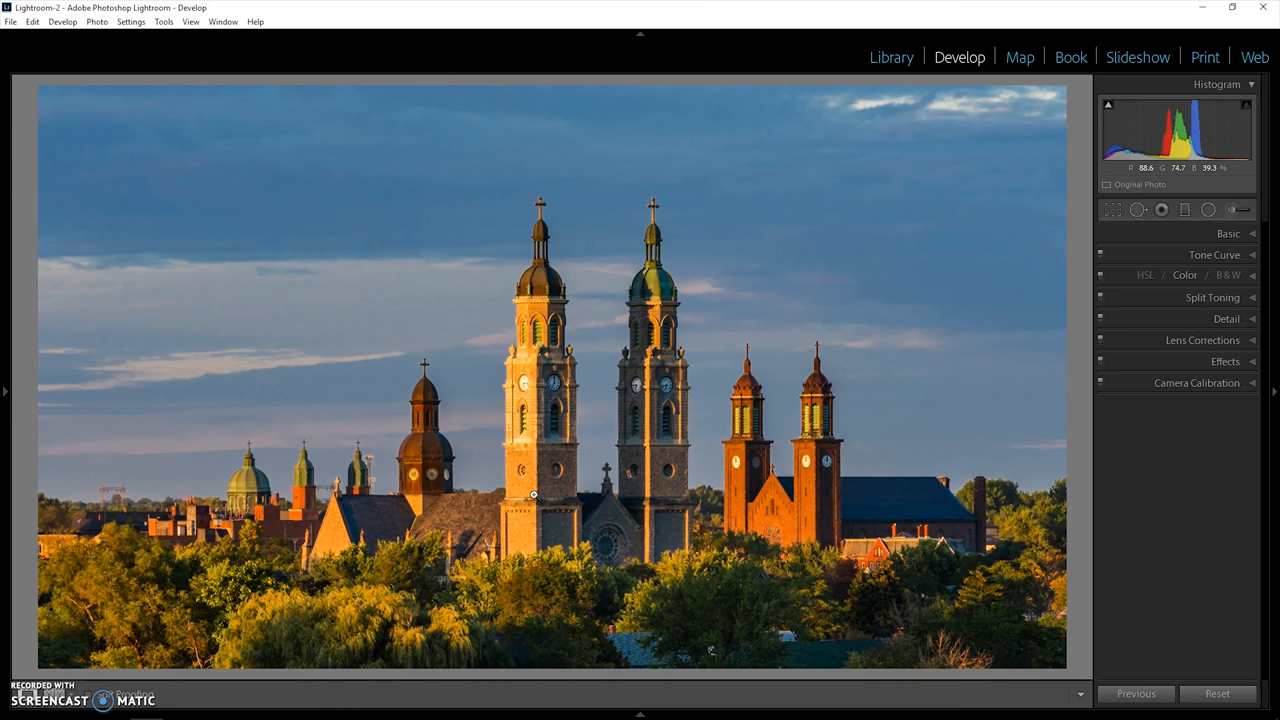
# Step: Switch to the left-right Before/After comparison view with Y
pyautogui.press('y')
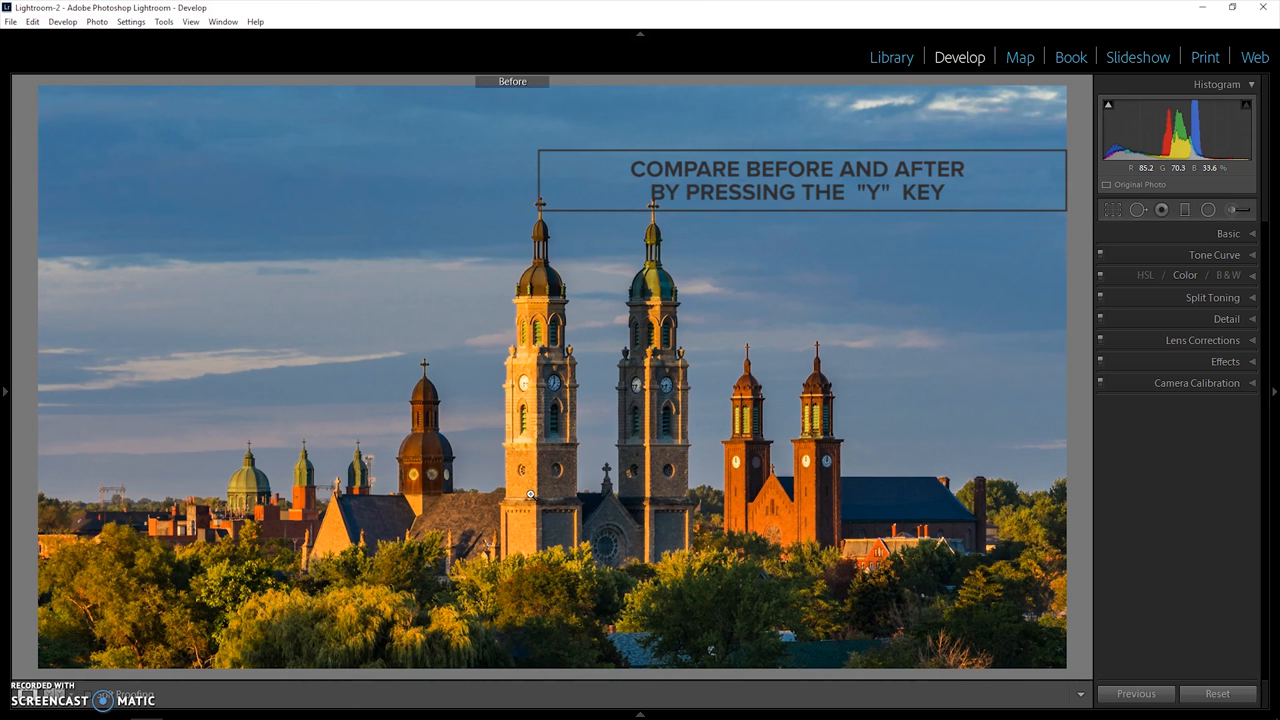
pyautogui.press('y')
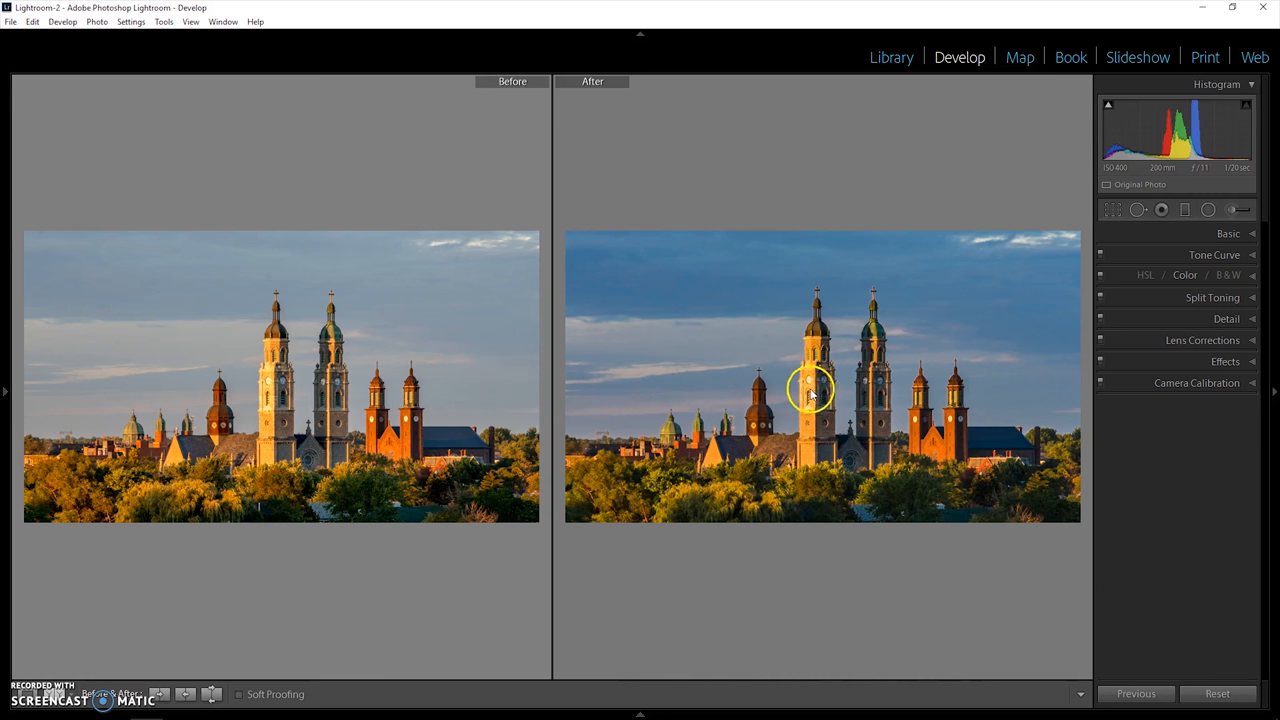
pyautogui.moveTo(882, 243)
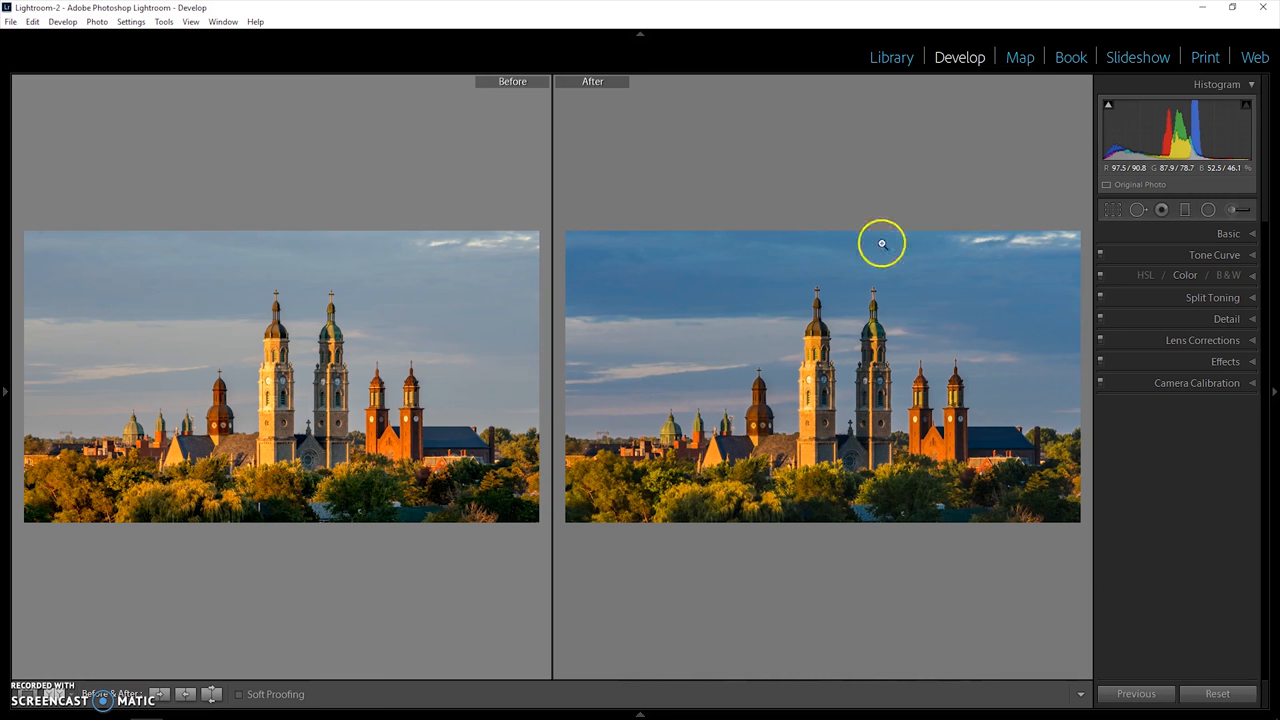